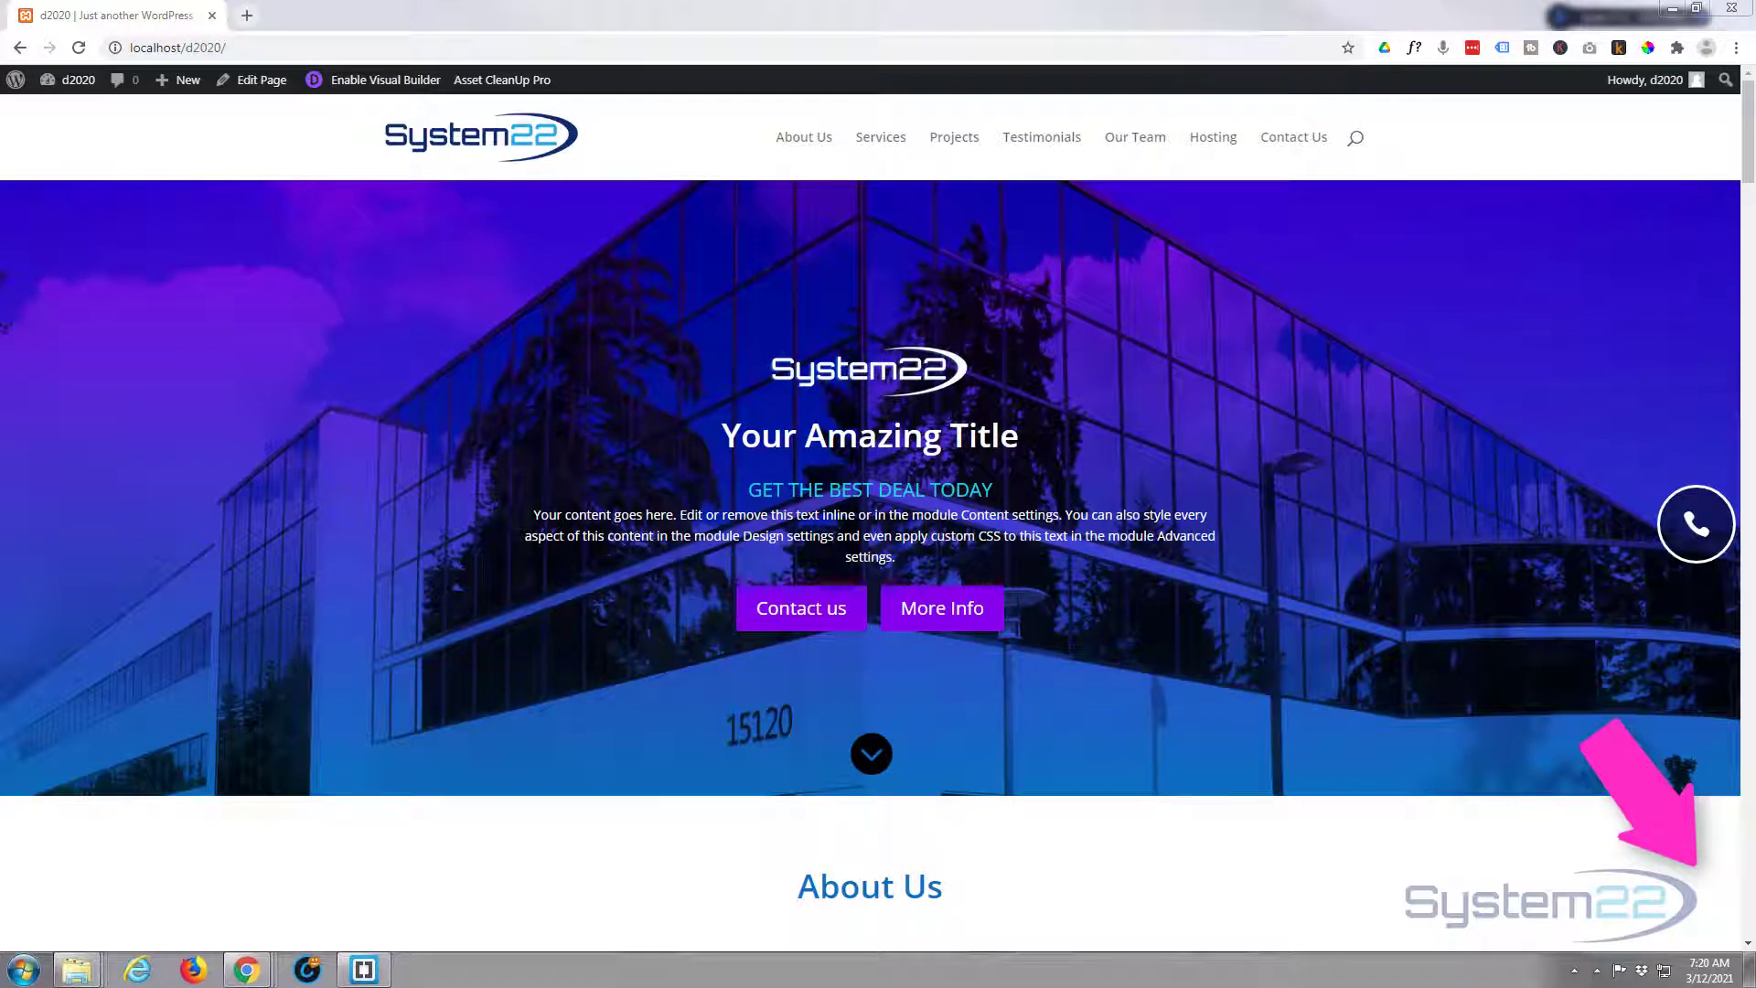
mouse_move(1386, 119)
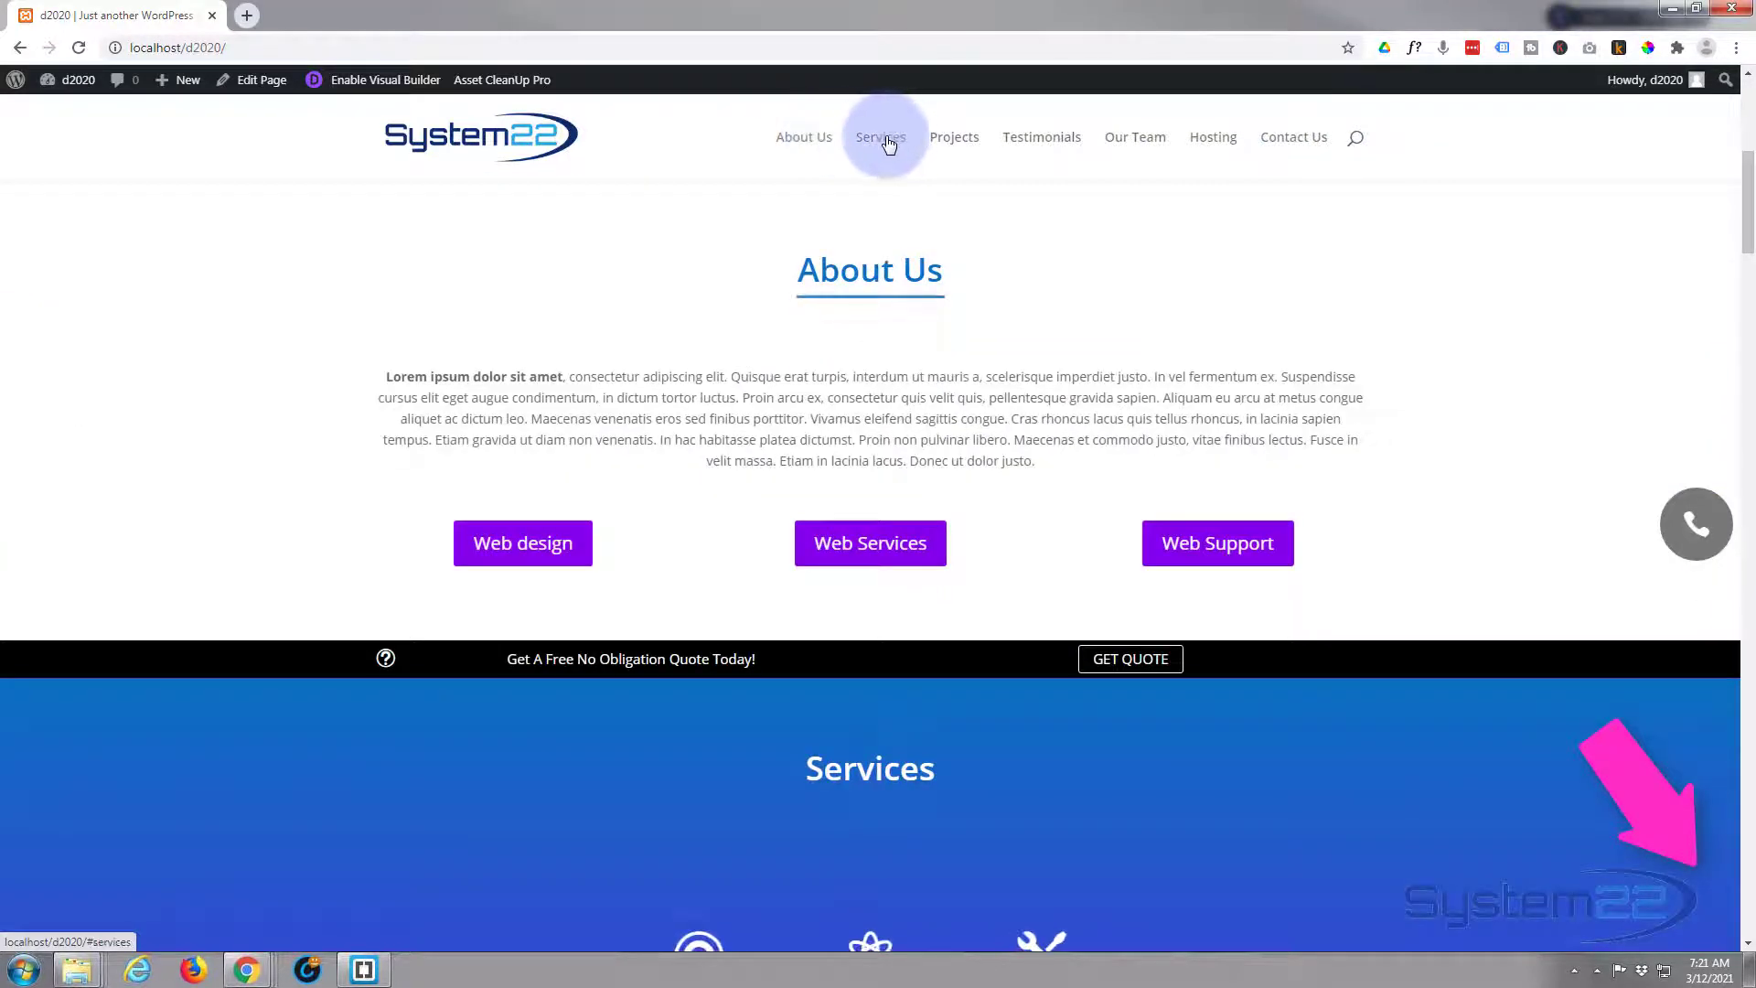
Browse the live homepage sections via the menu and dismiss the make-a-call prompt
click(880, 138)
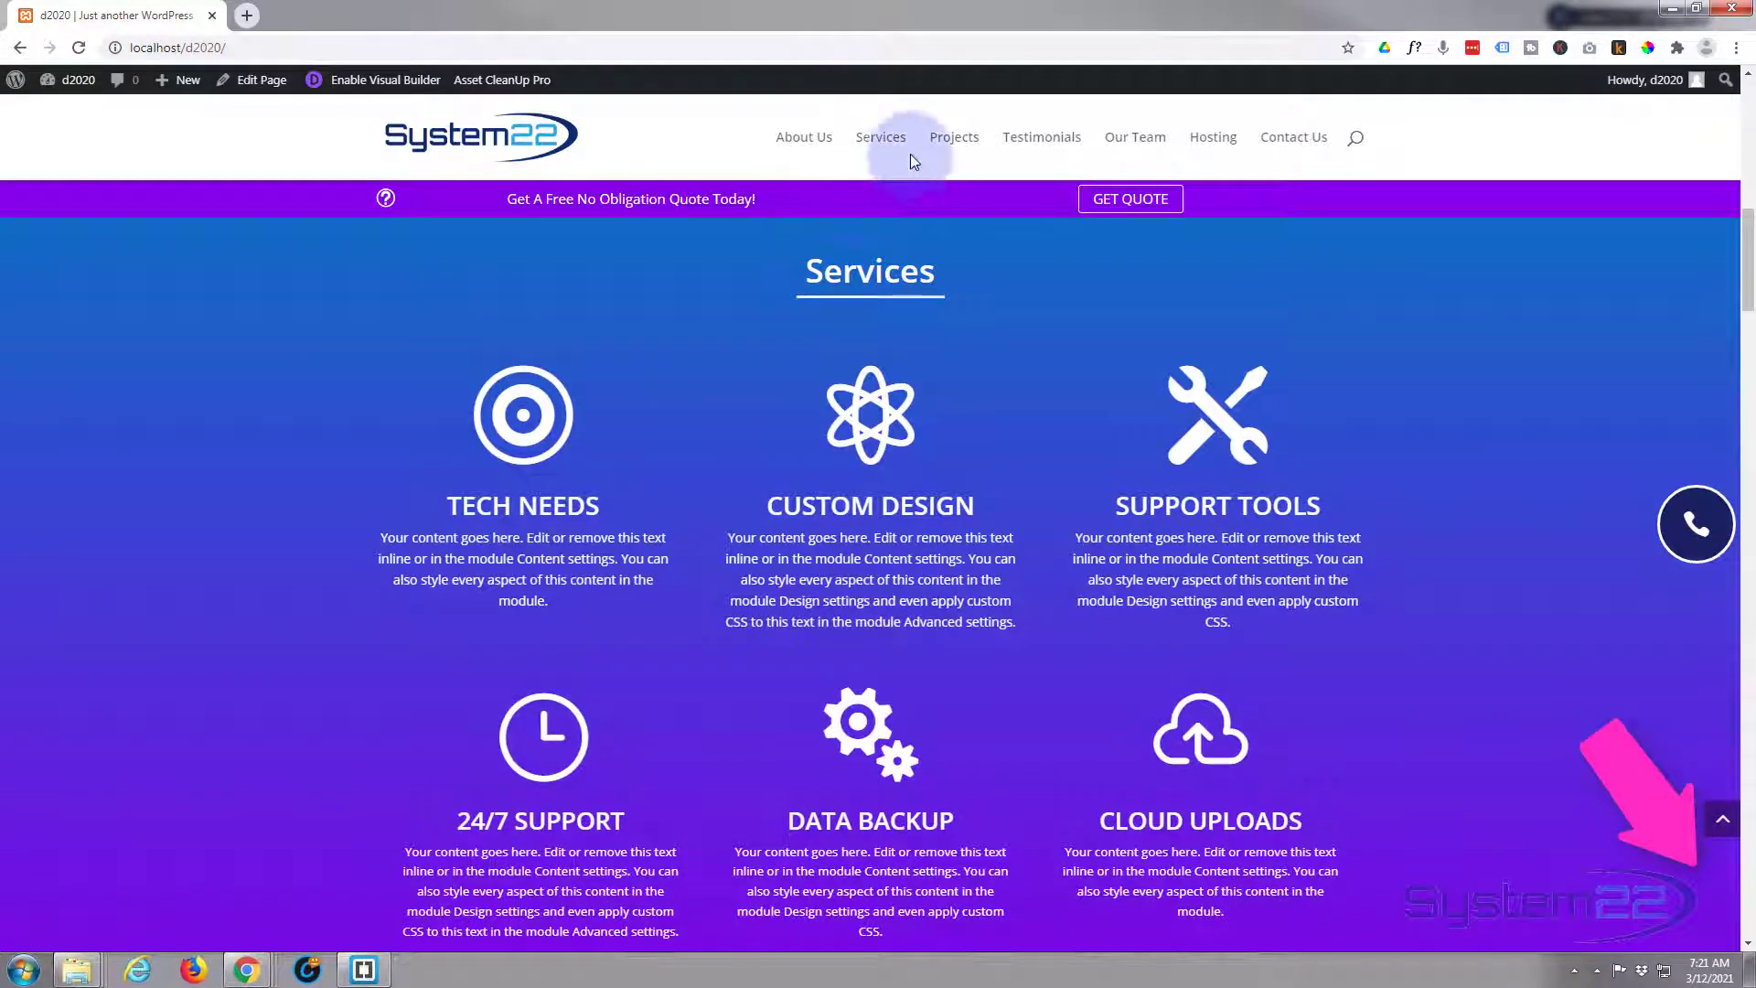
scroll(down, 3)
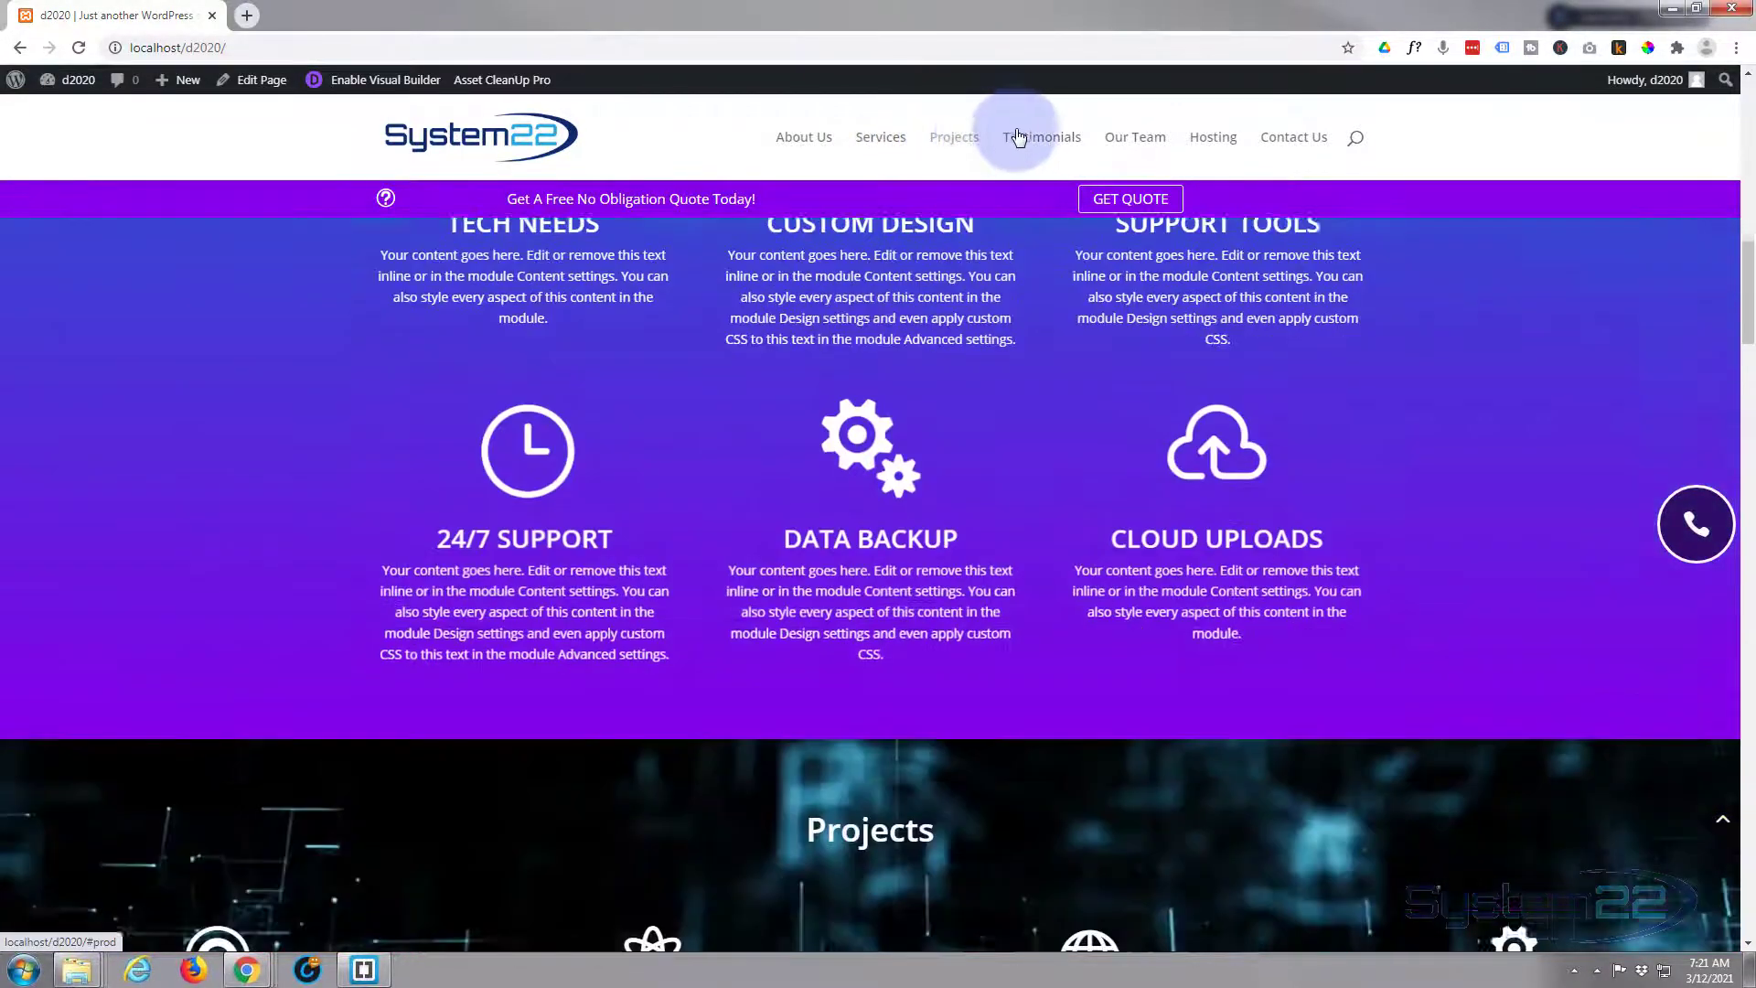
click(1134, 137)
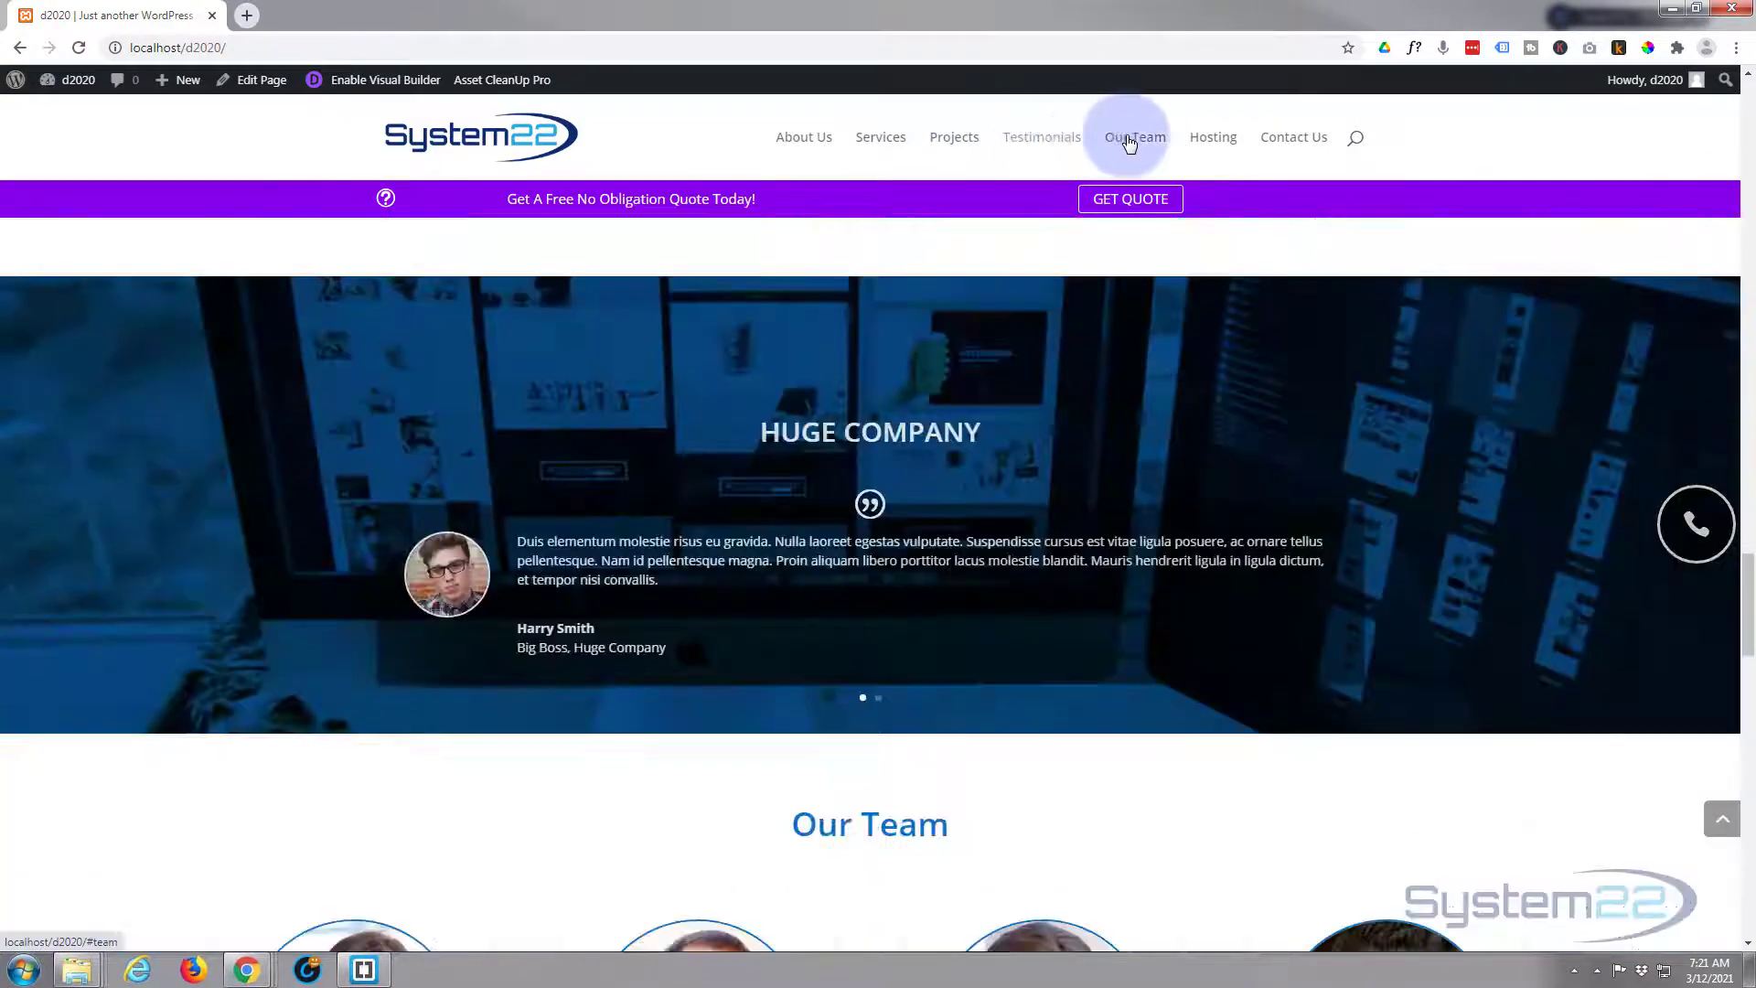
click(1134, 137)
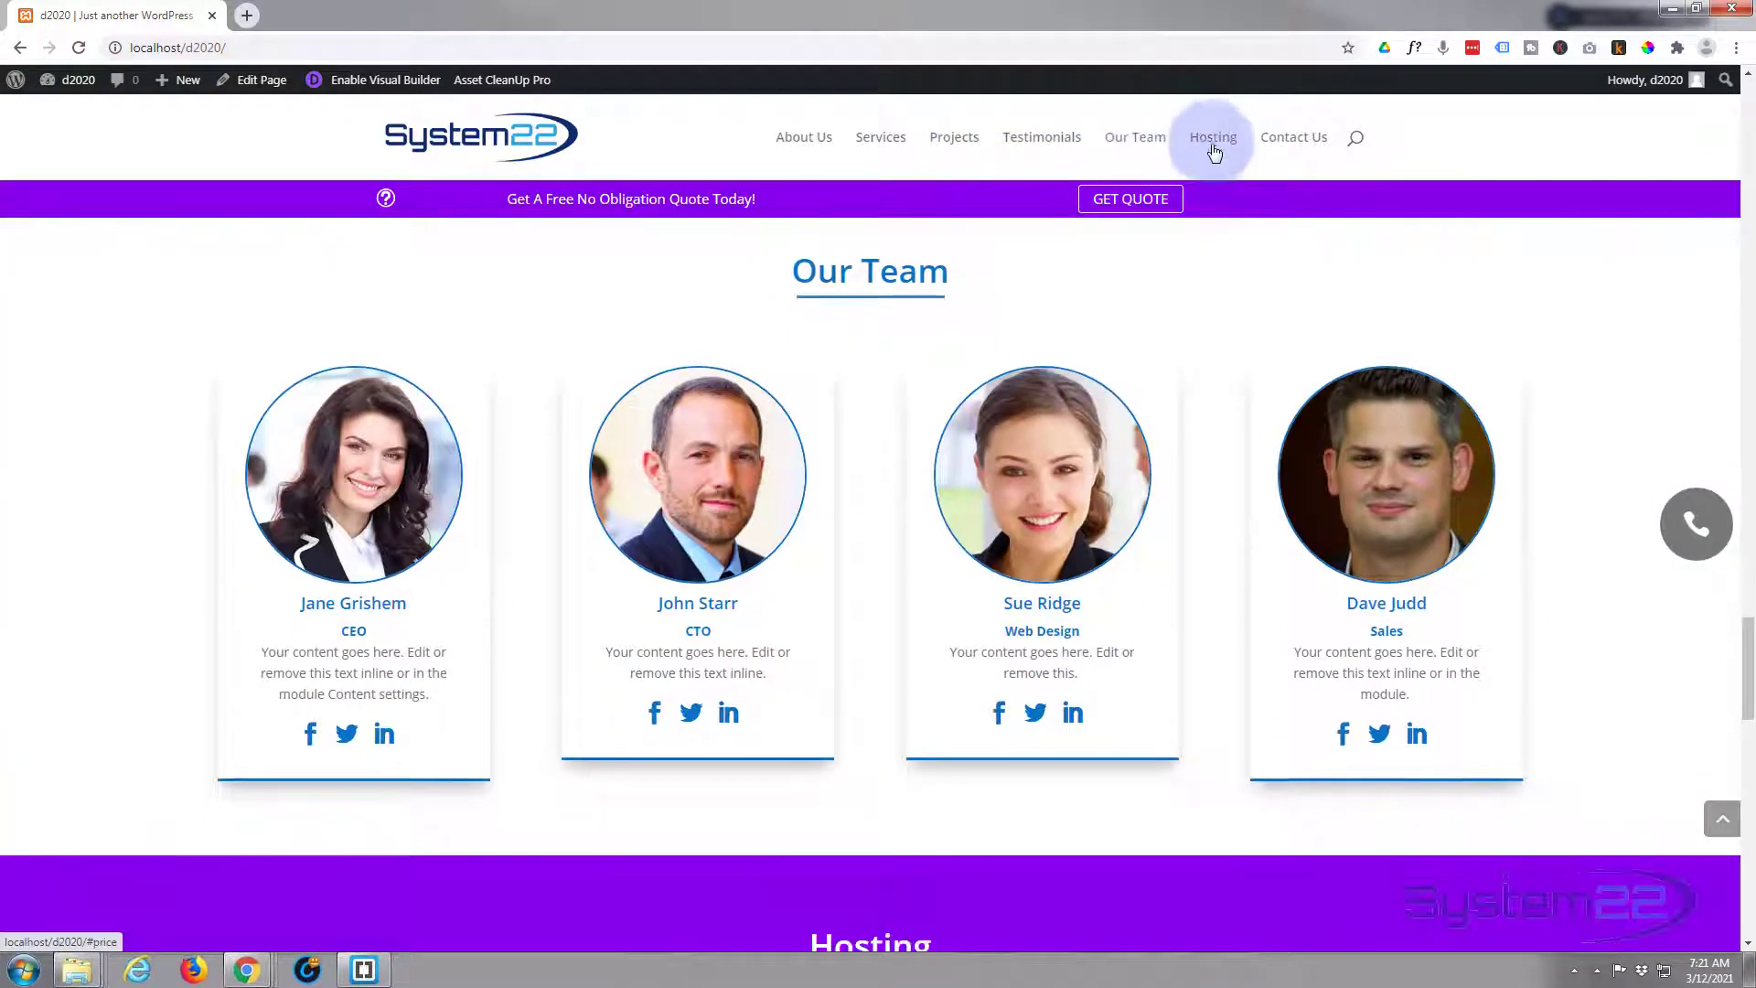
click(1213, 137)
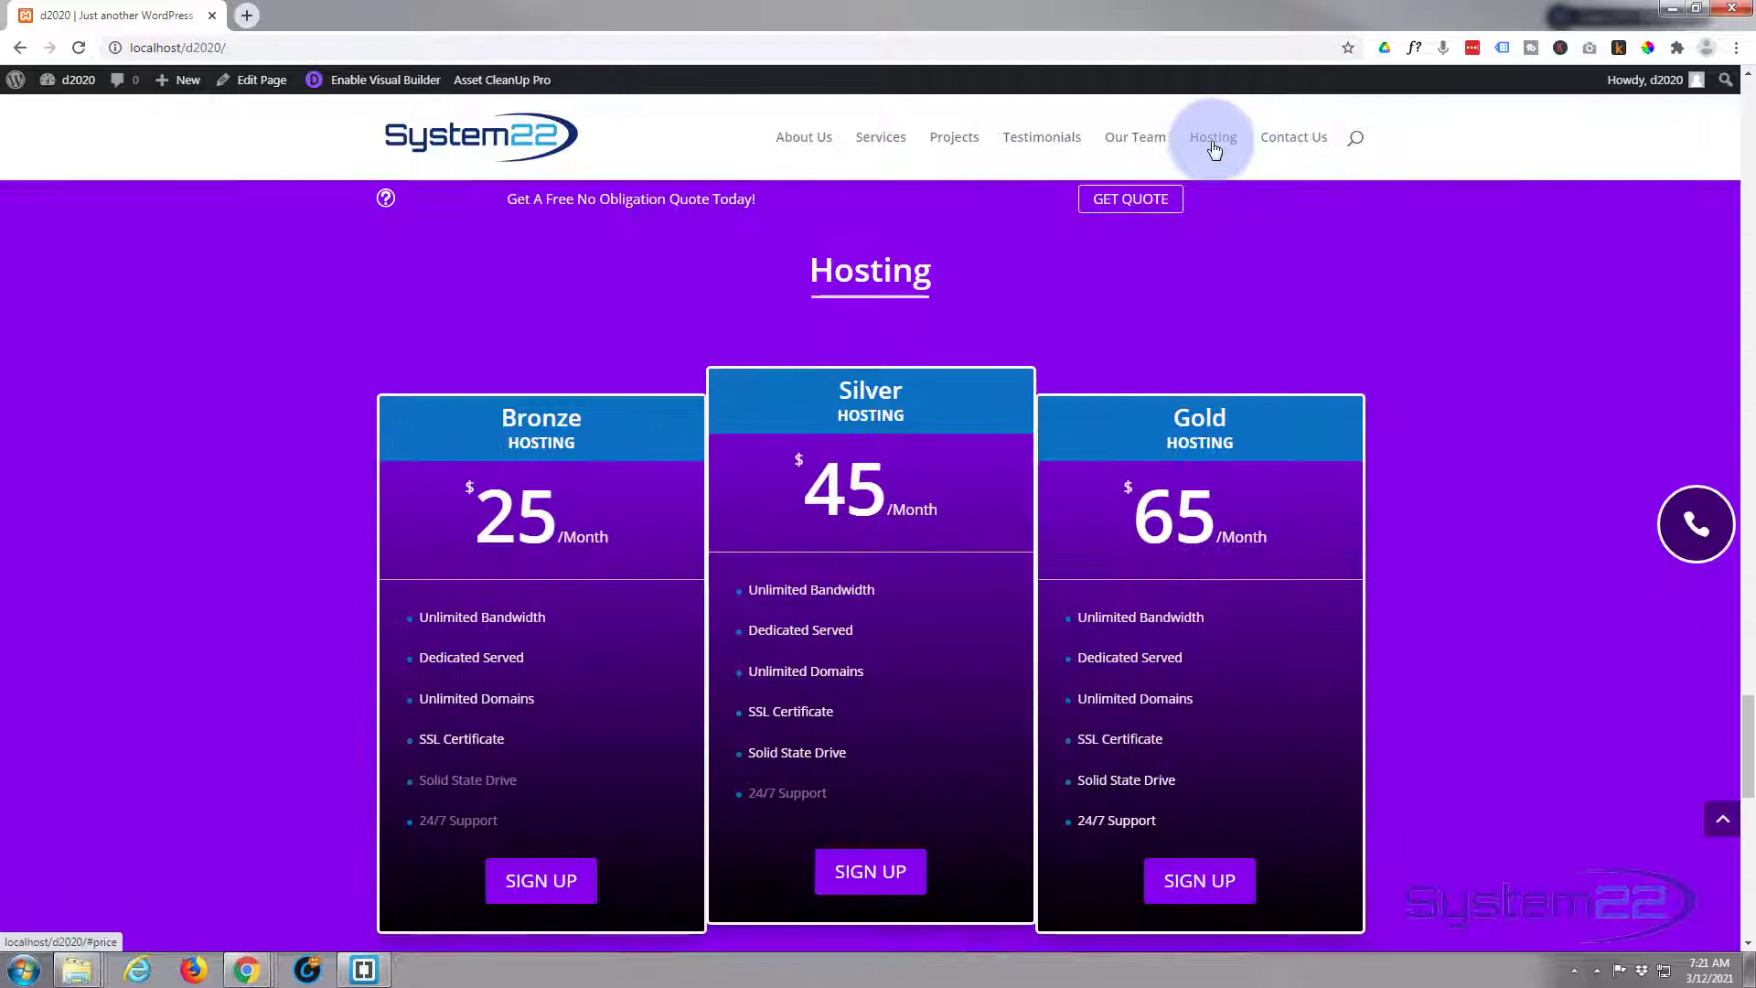
click(1293, 137)
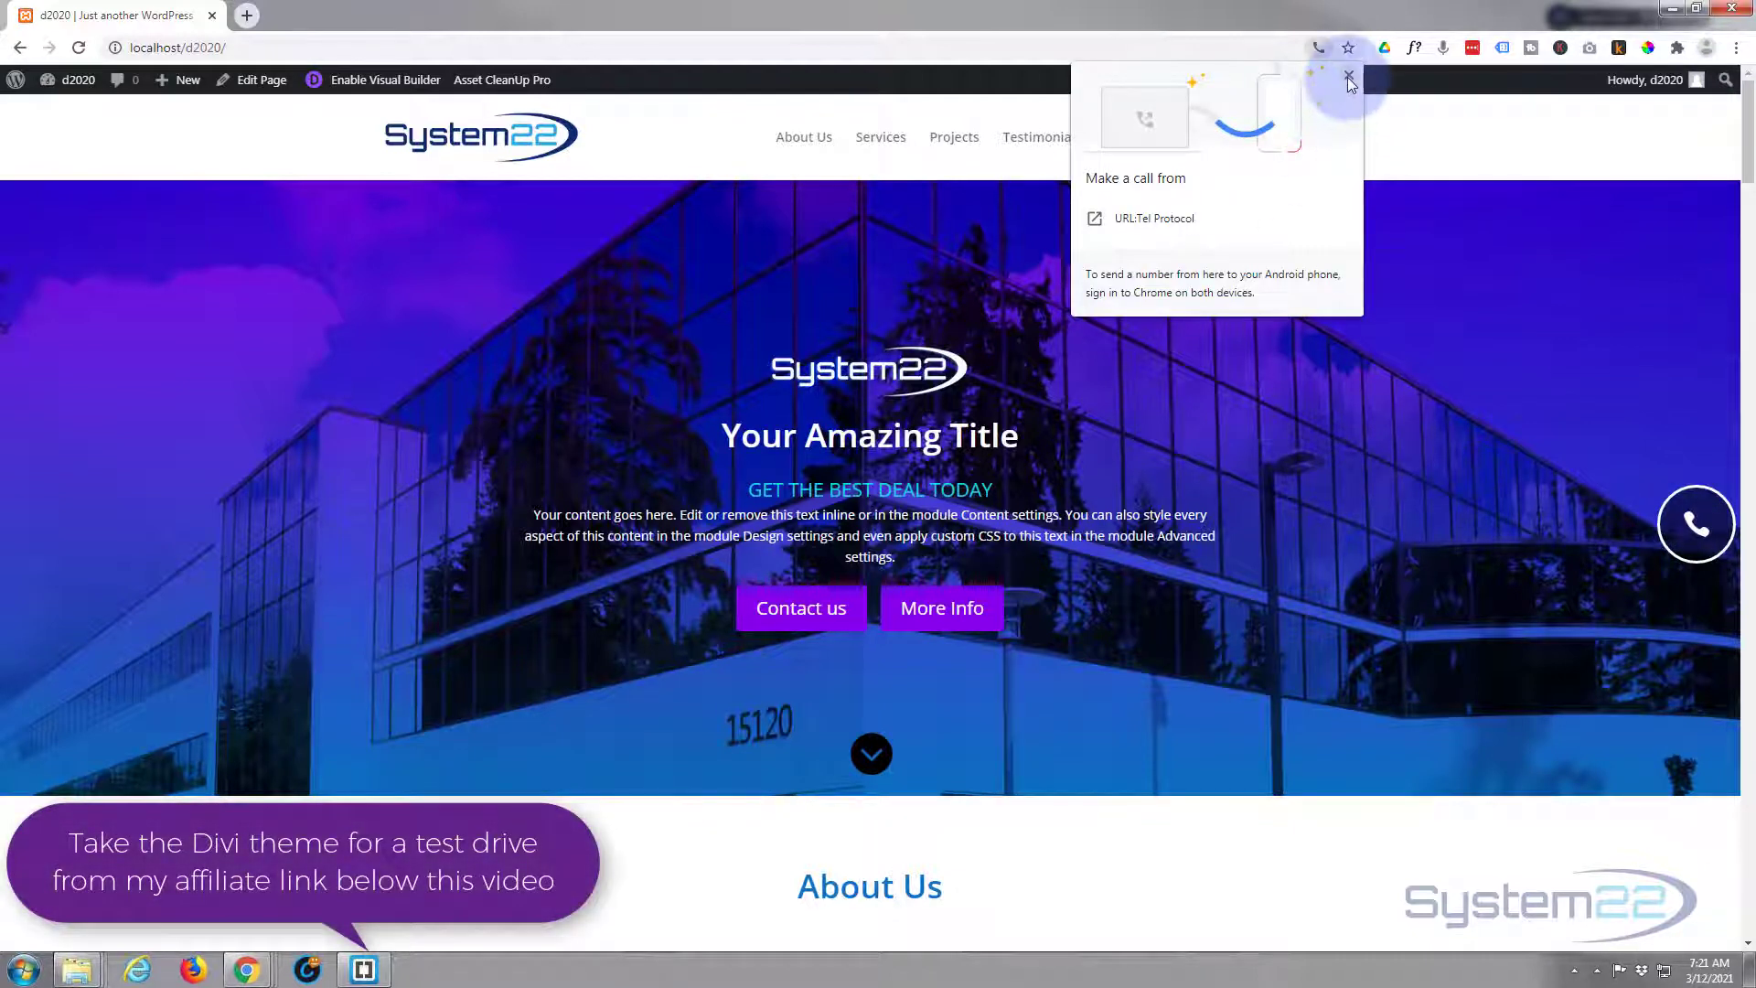
click(1348, 76)
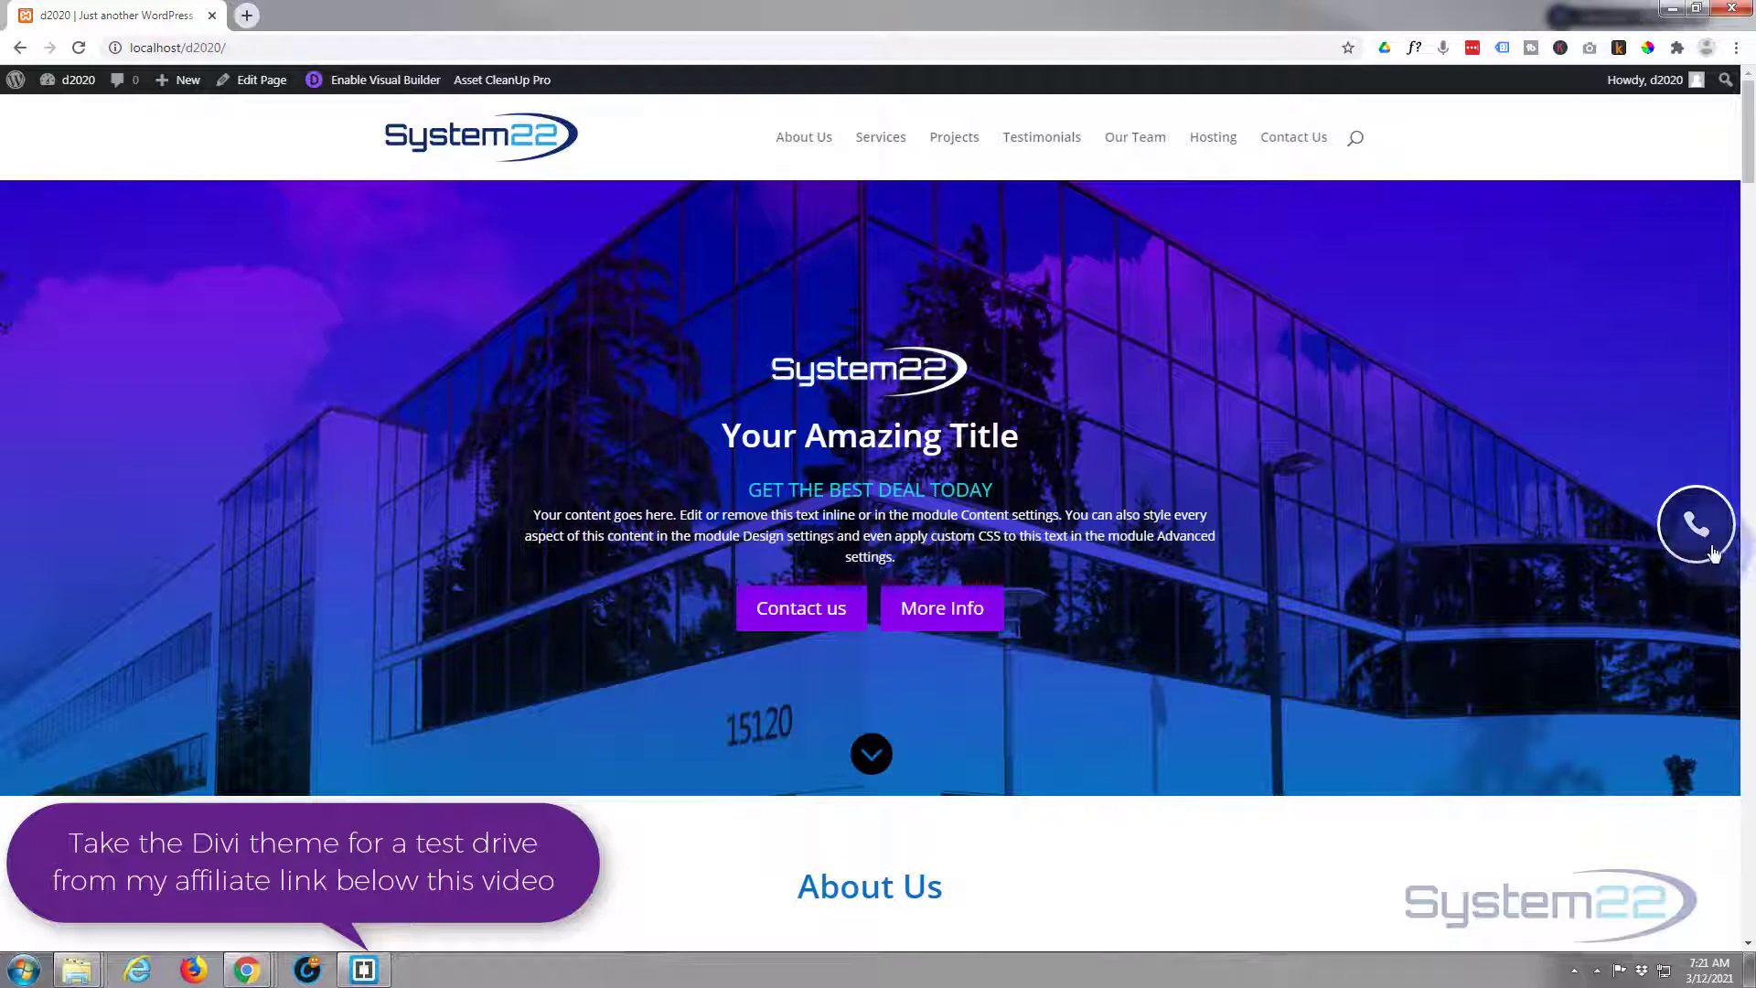
mouse_move(1698, 525)
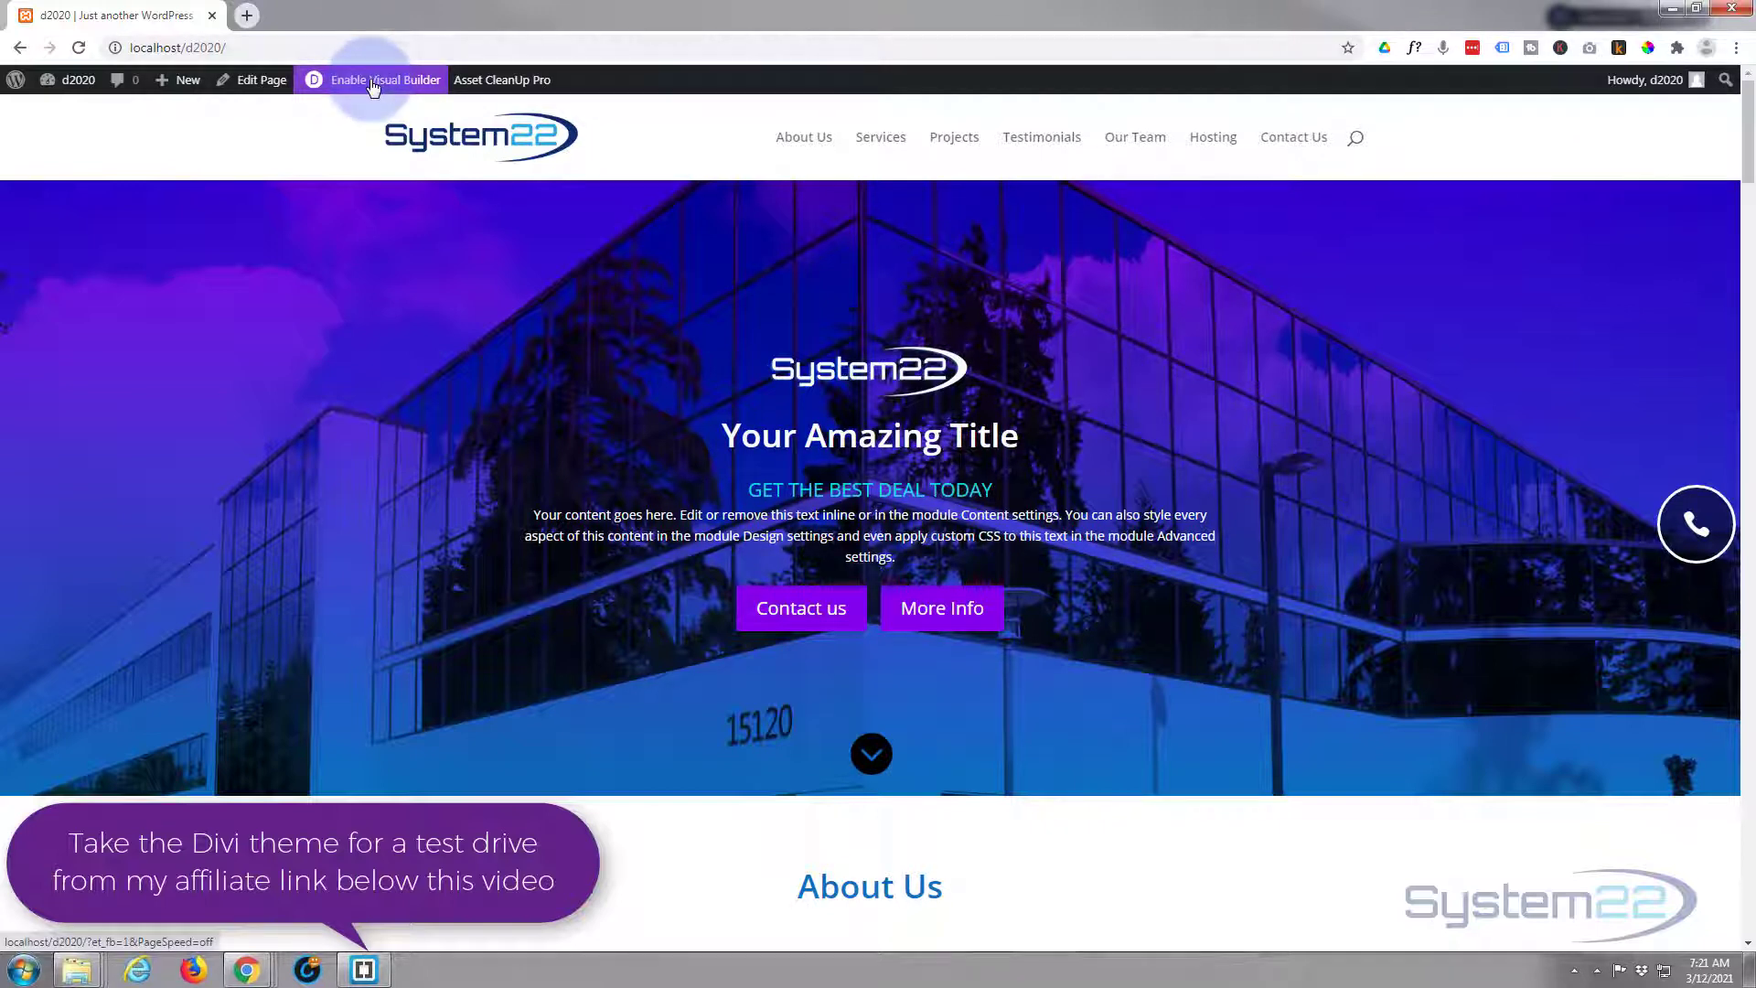
Enable the Visual Builder on the homepage and scroll to the About Us section
click(381, 79)
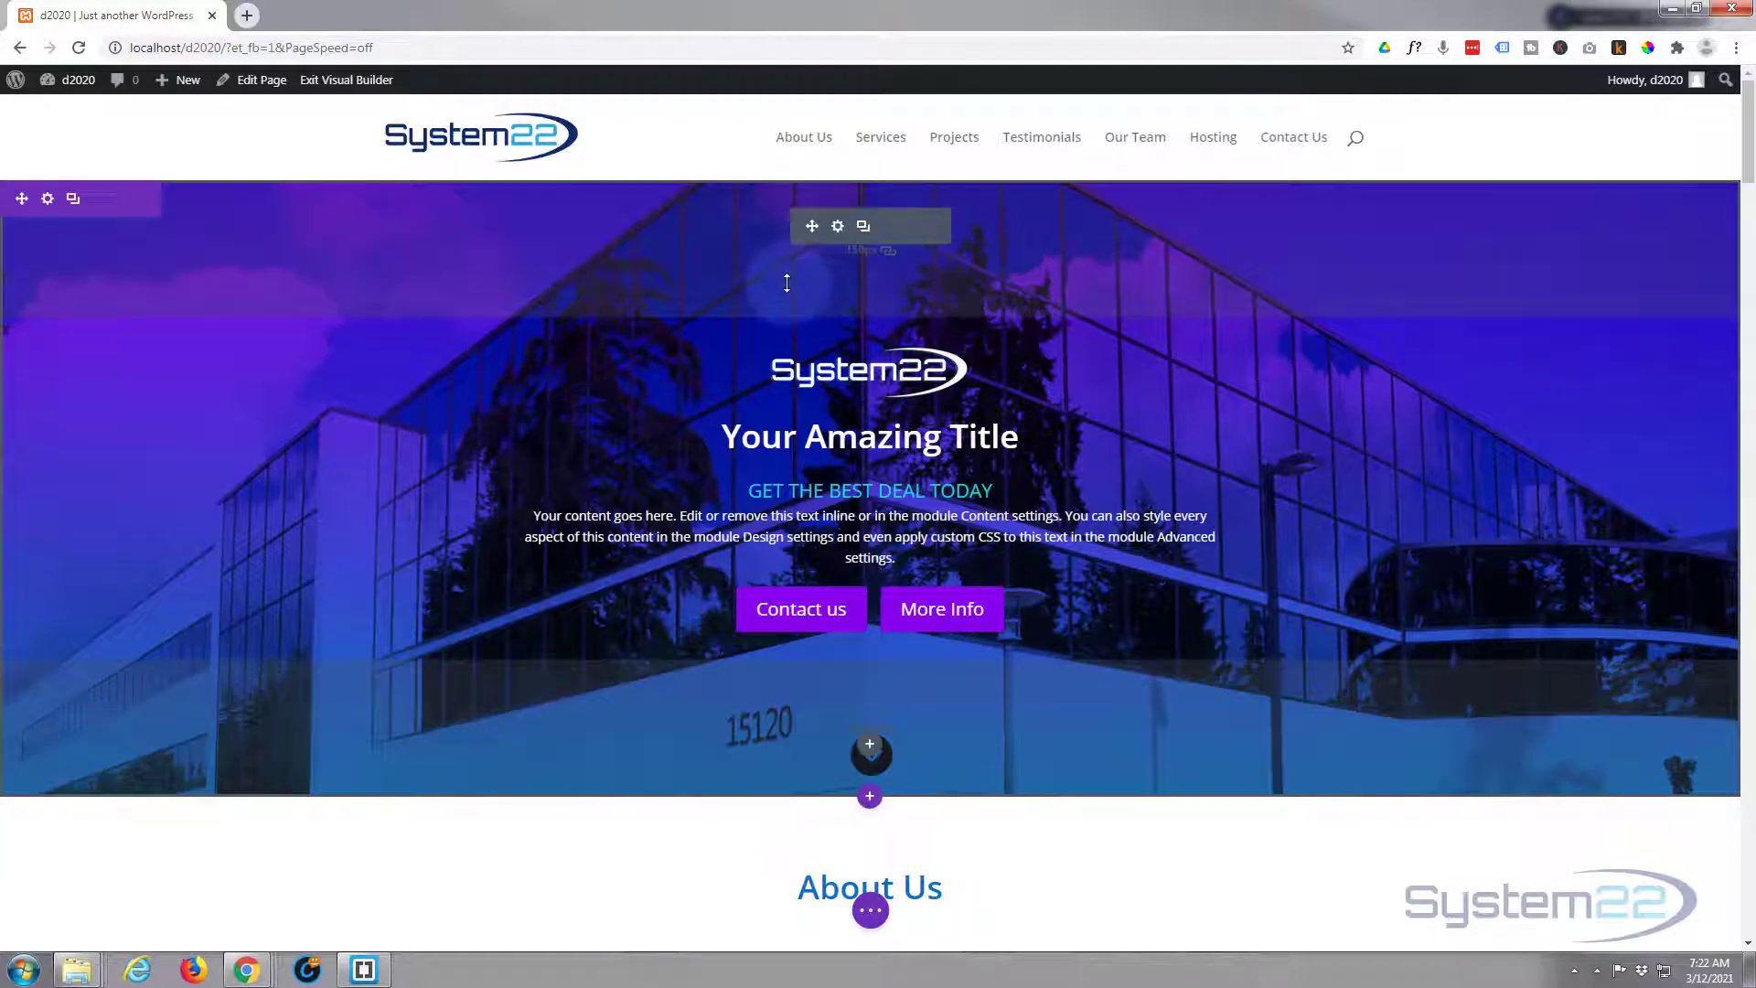
scroll(down, 3)
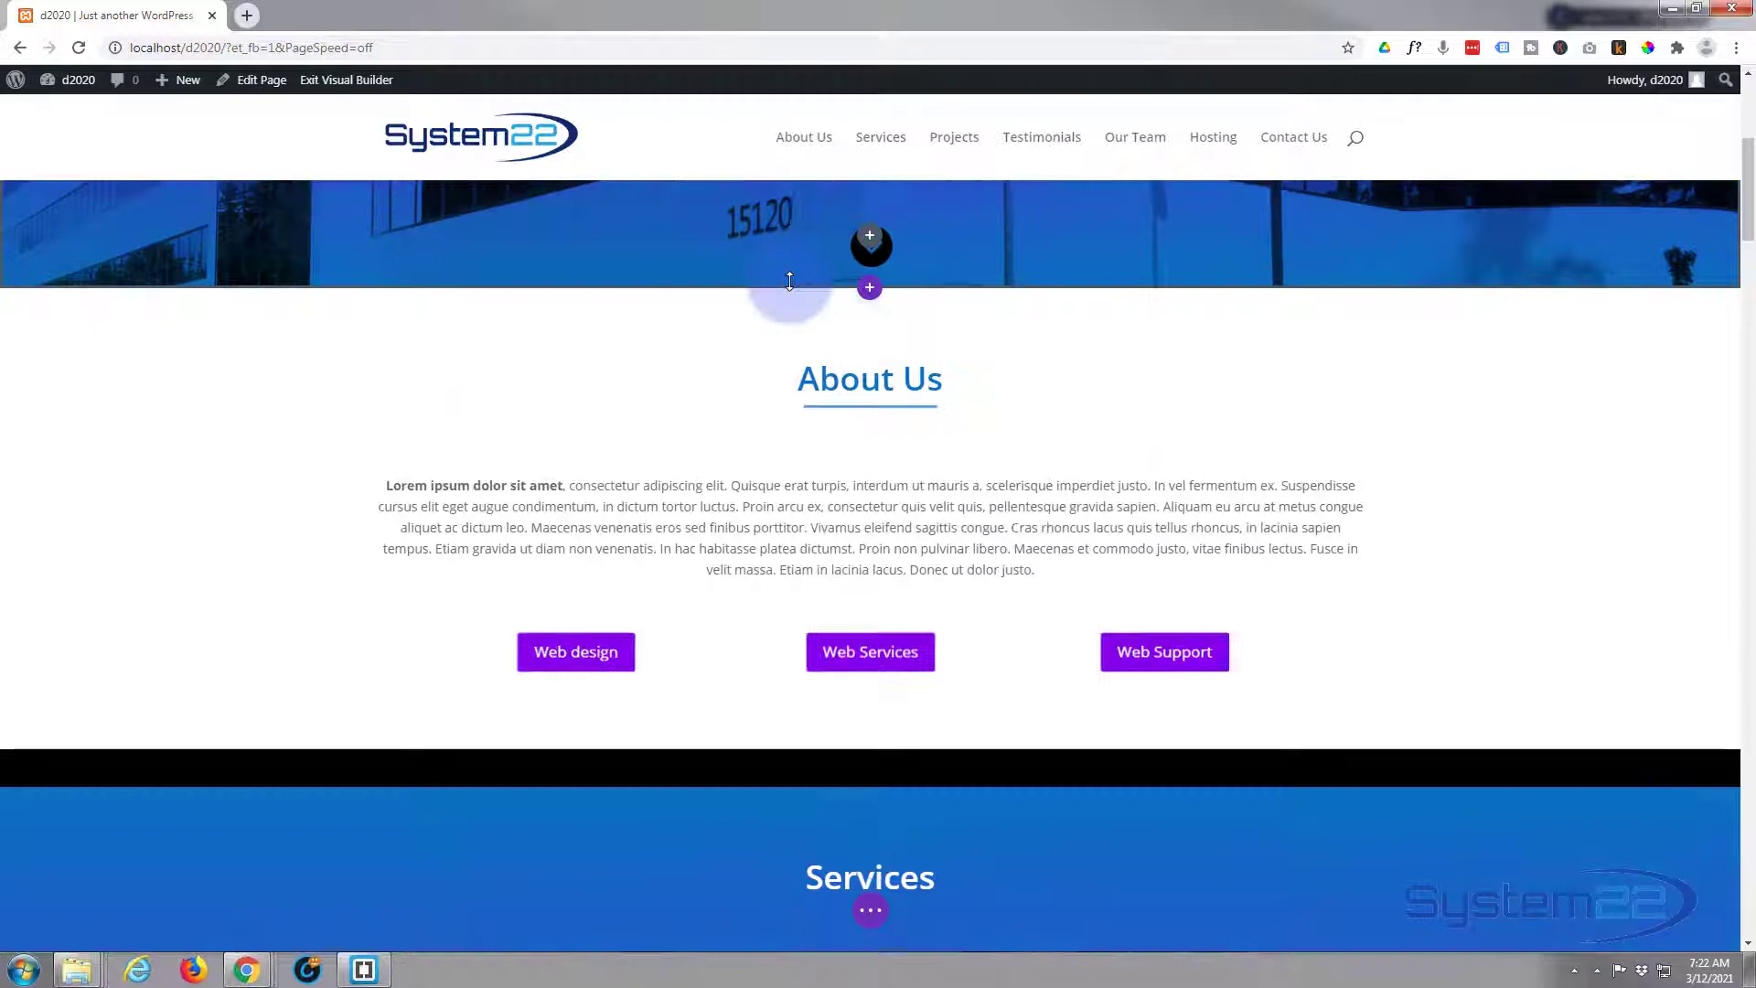
scroll(down, 3)
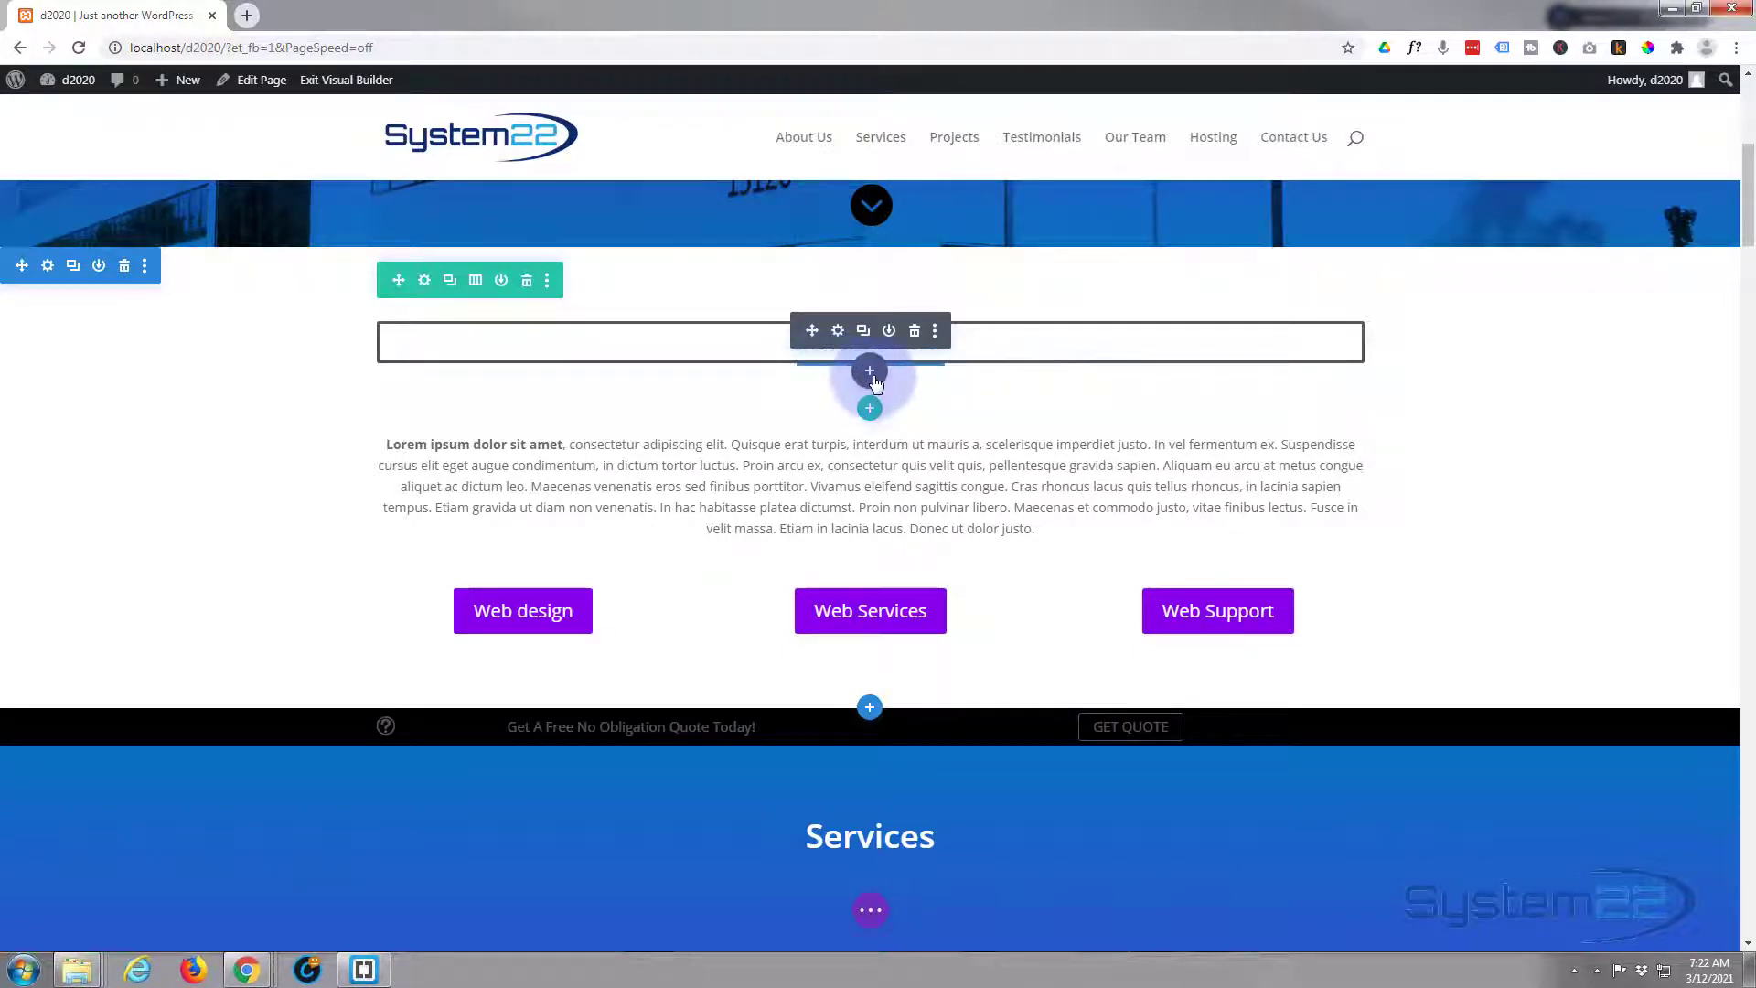
Insert a Blurb module into the About Us row and delete its placeholder title
click(868, 371)
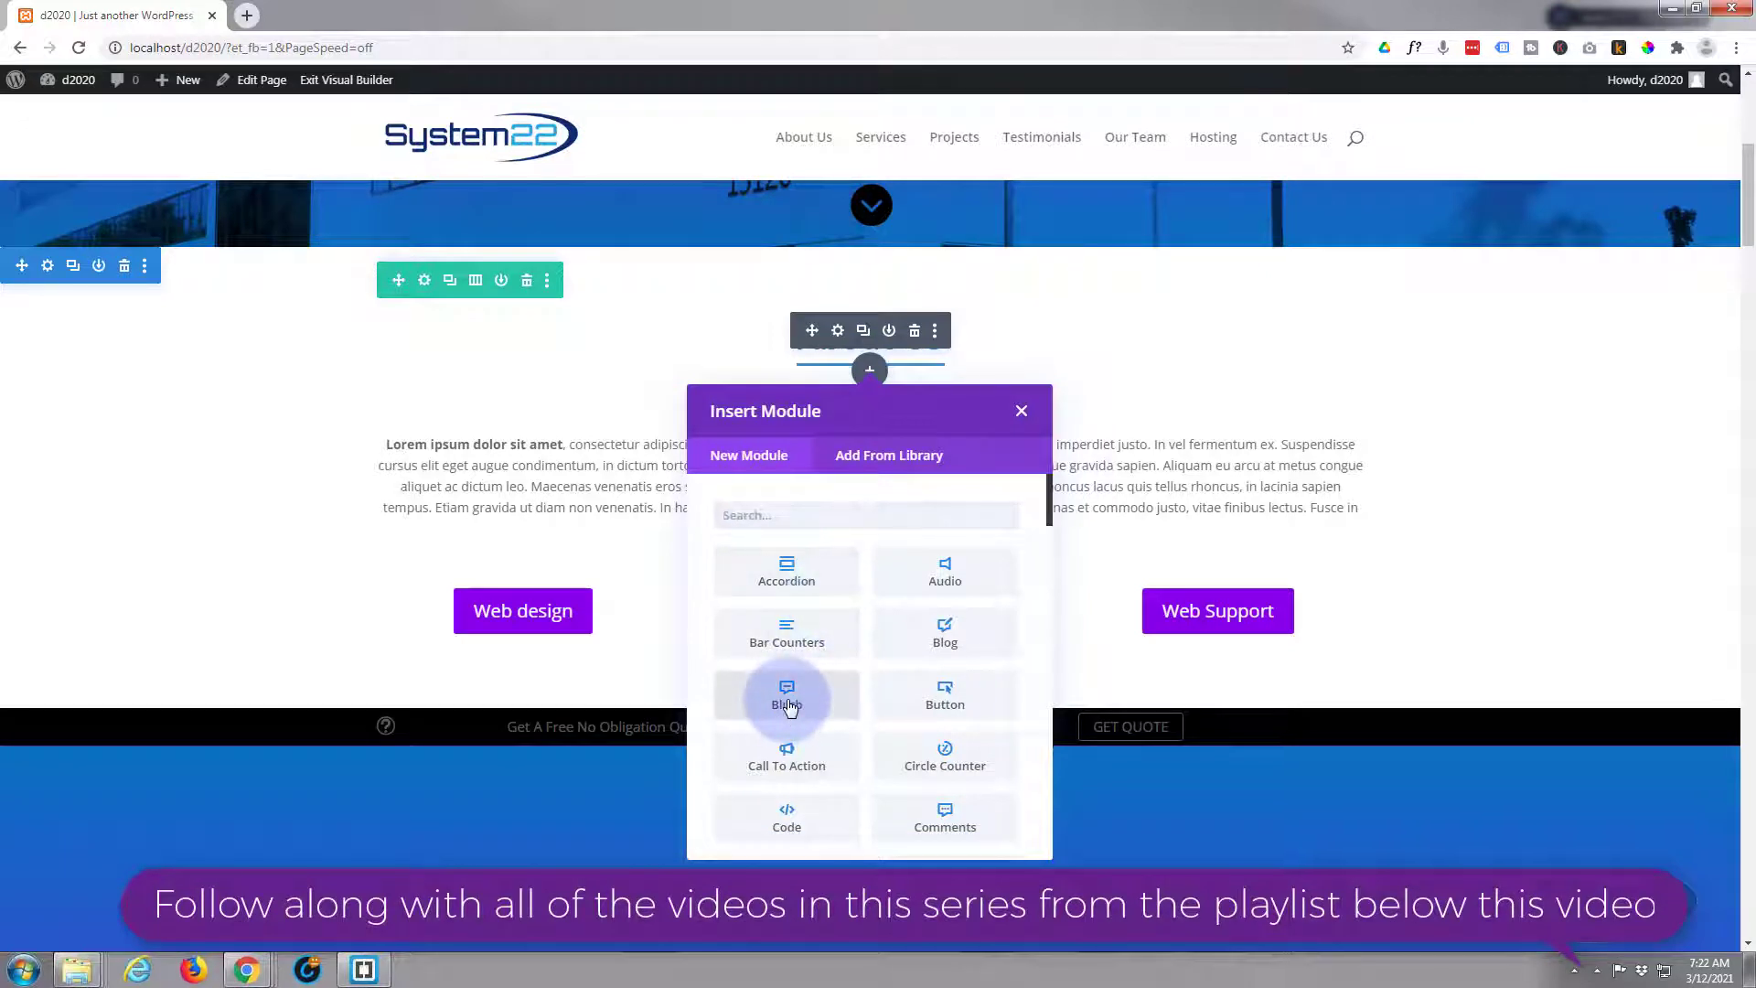
click(786, 695)
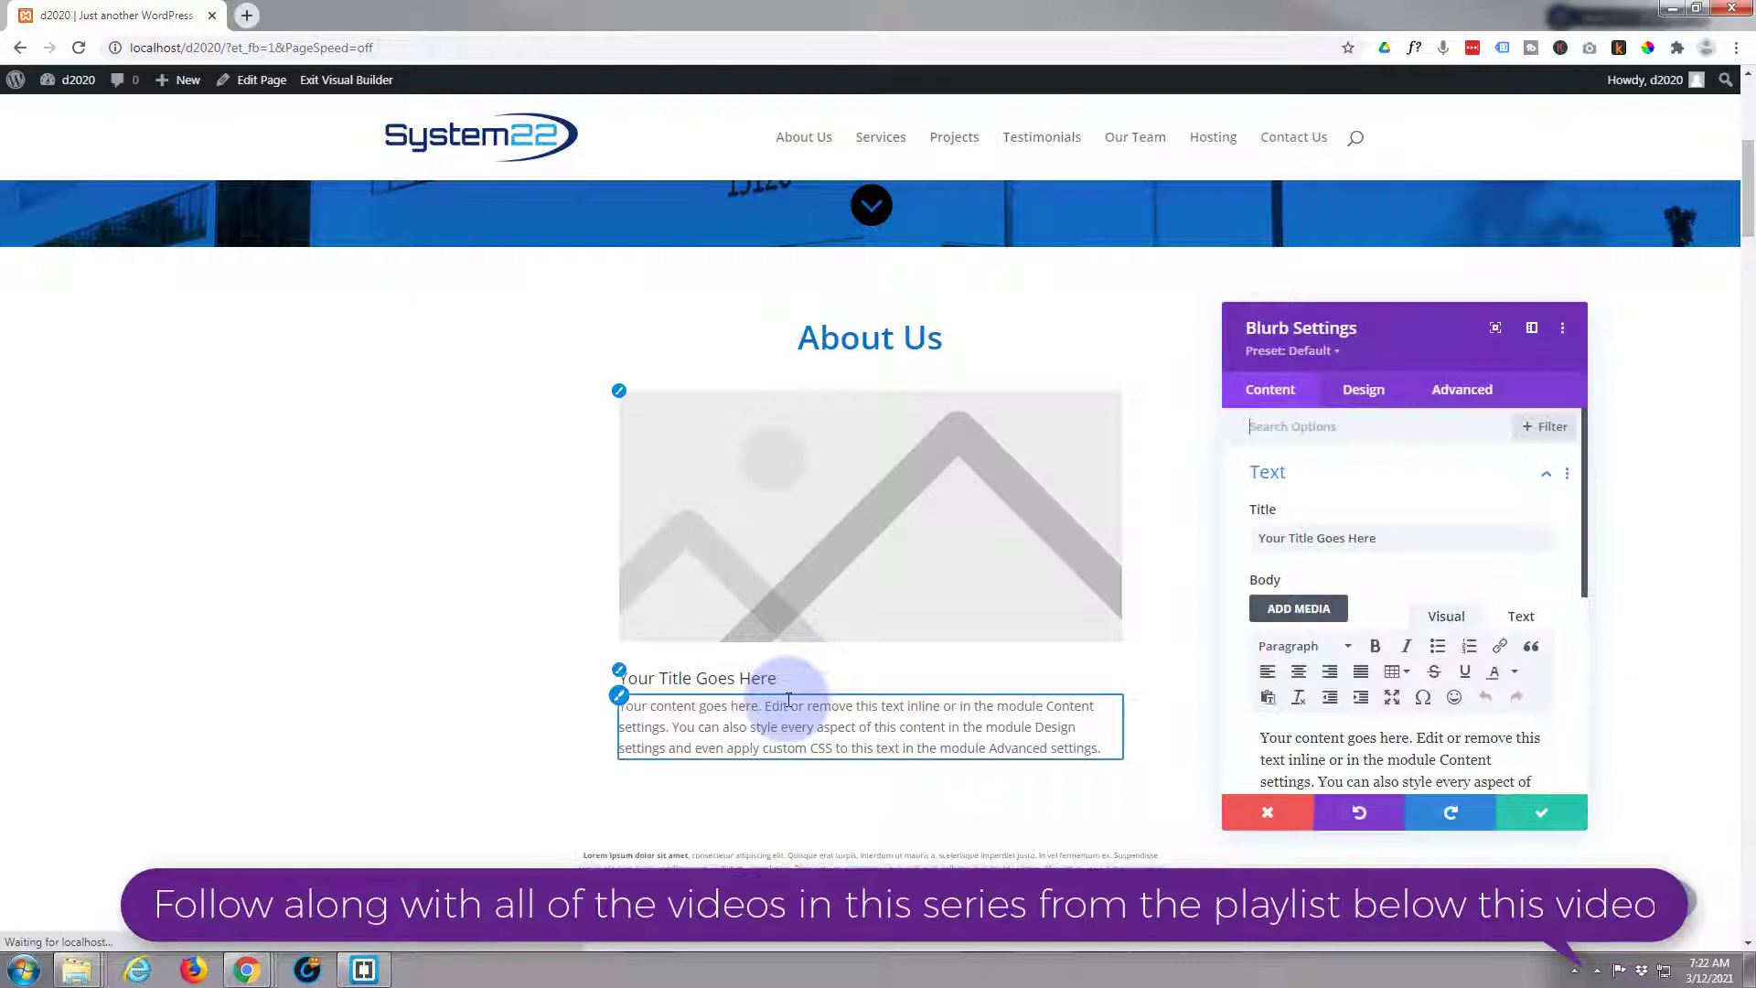
click(1344, 537)
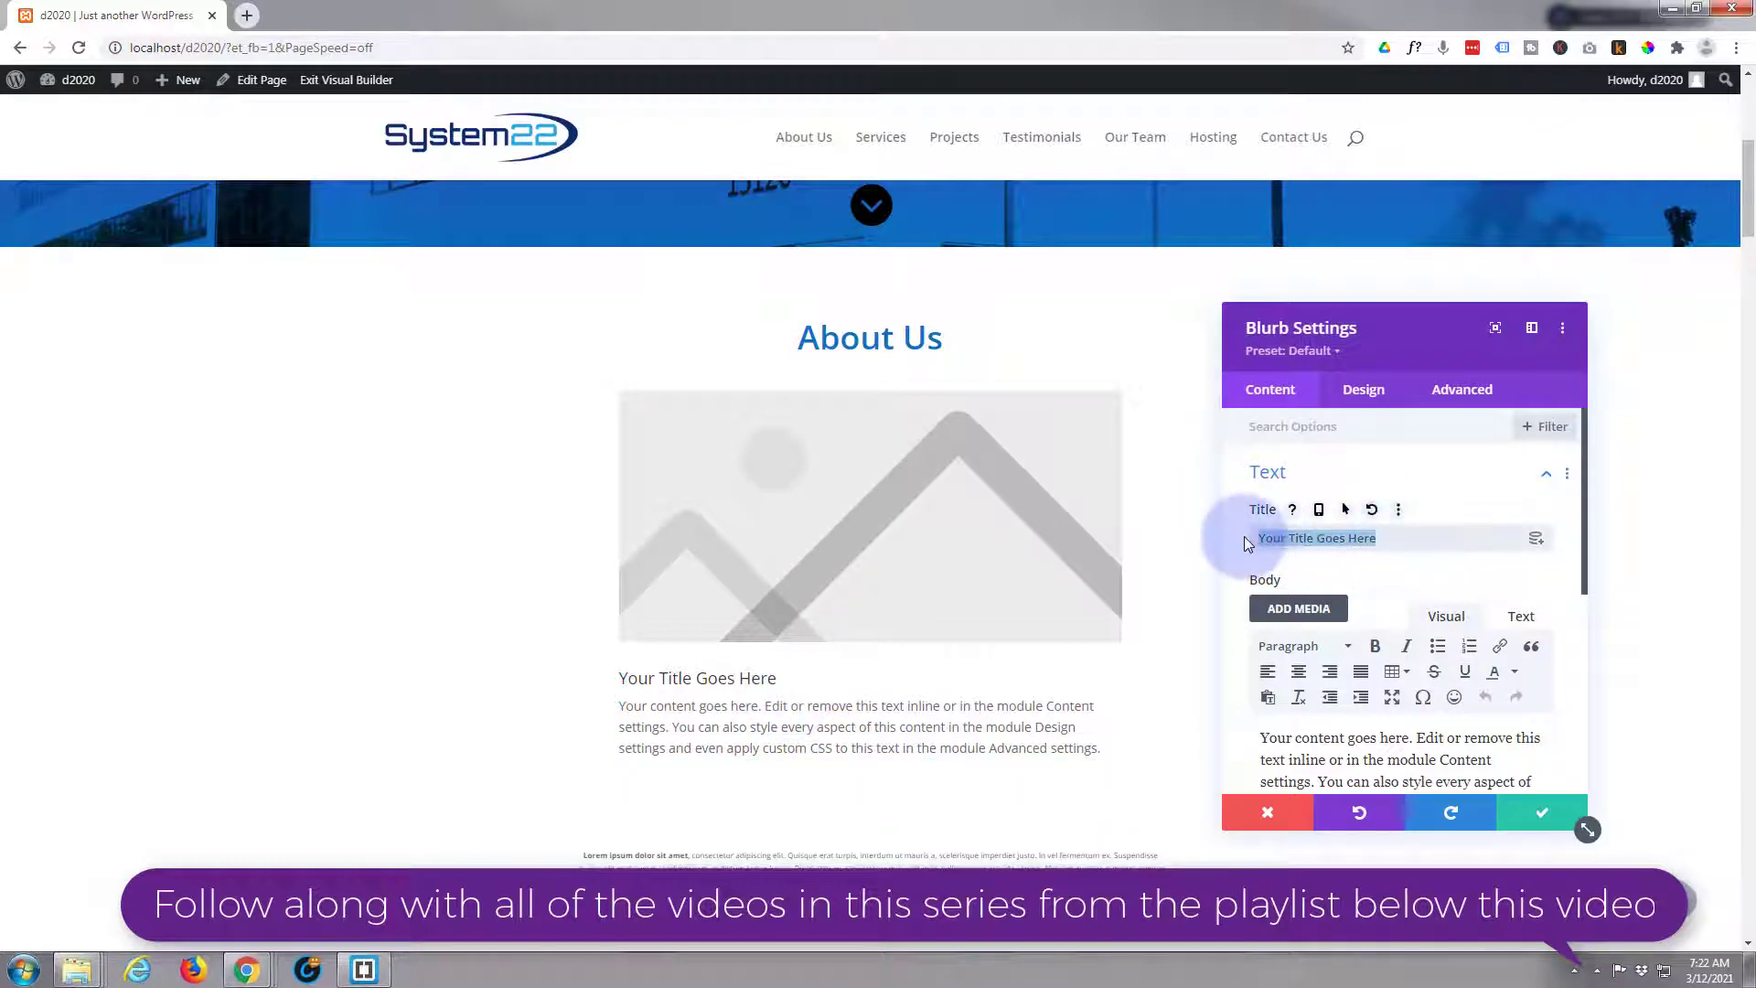
key(Delete)
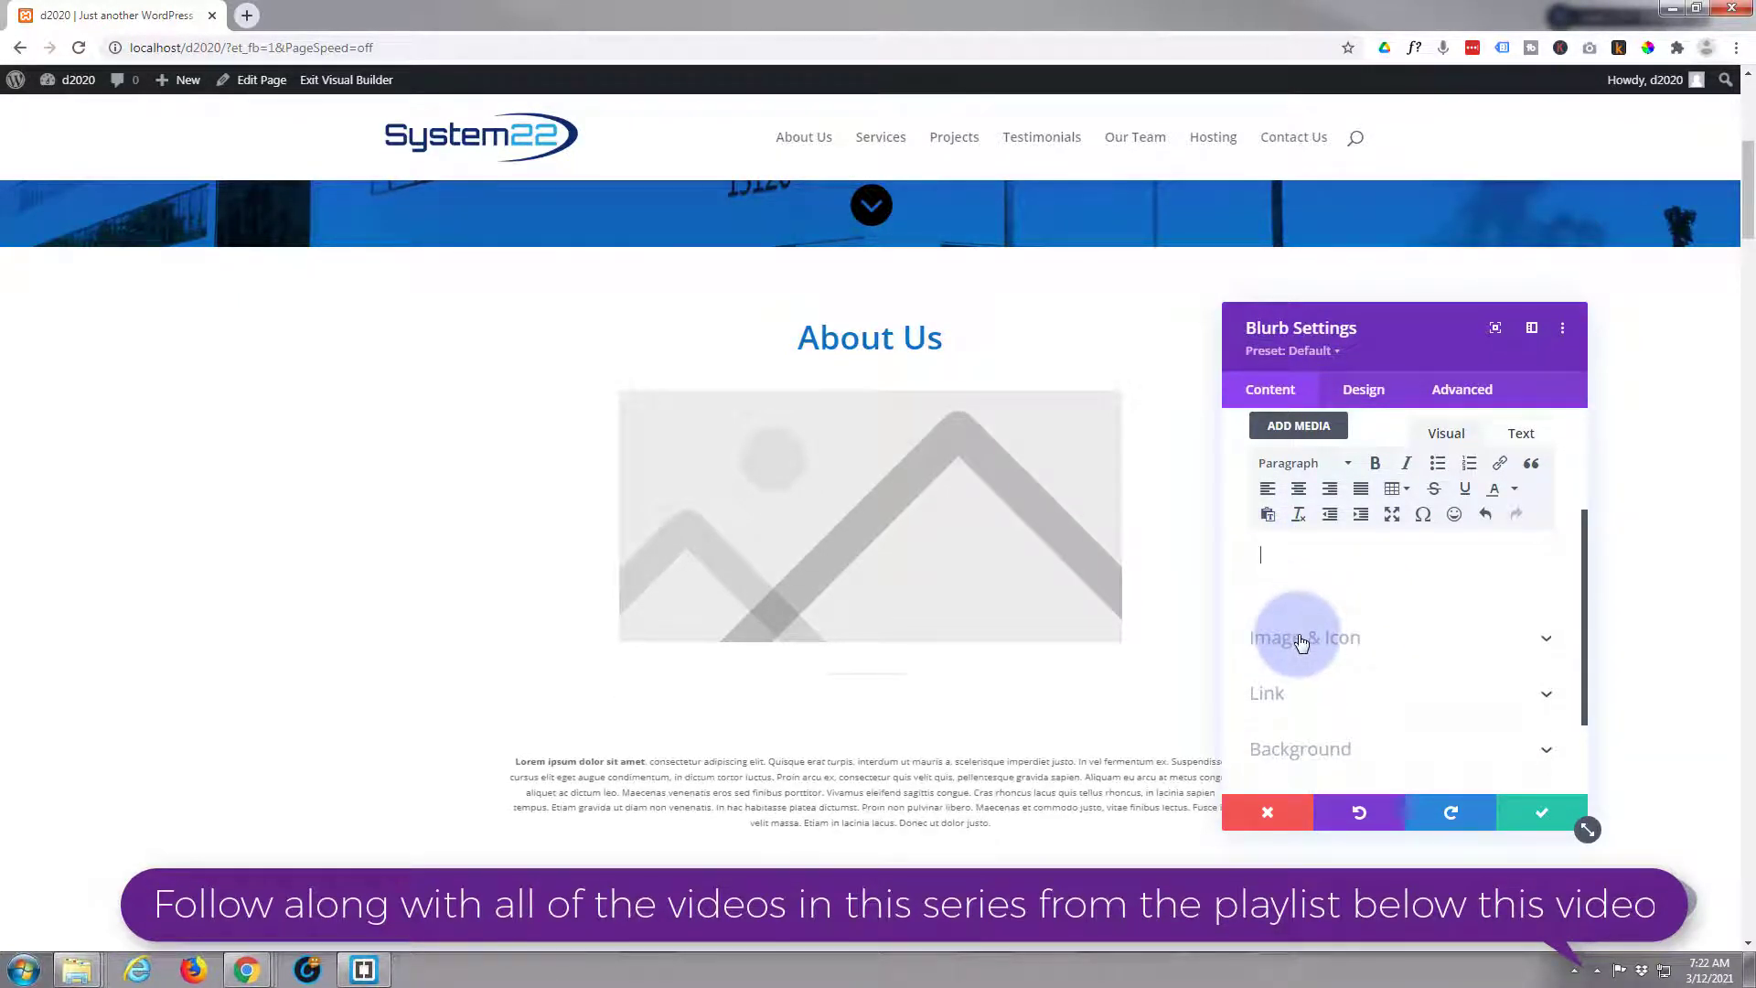
Switch the blurb to Use Icon and choose the phone handset from the icon grid
click(1304, 637)
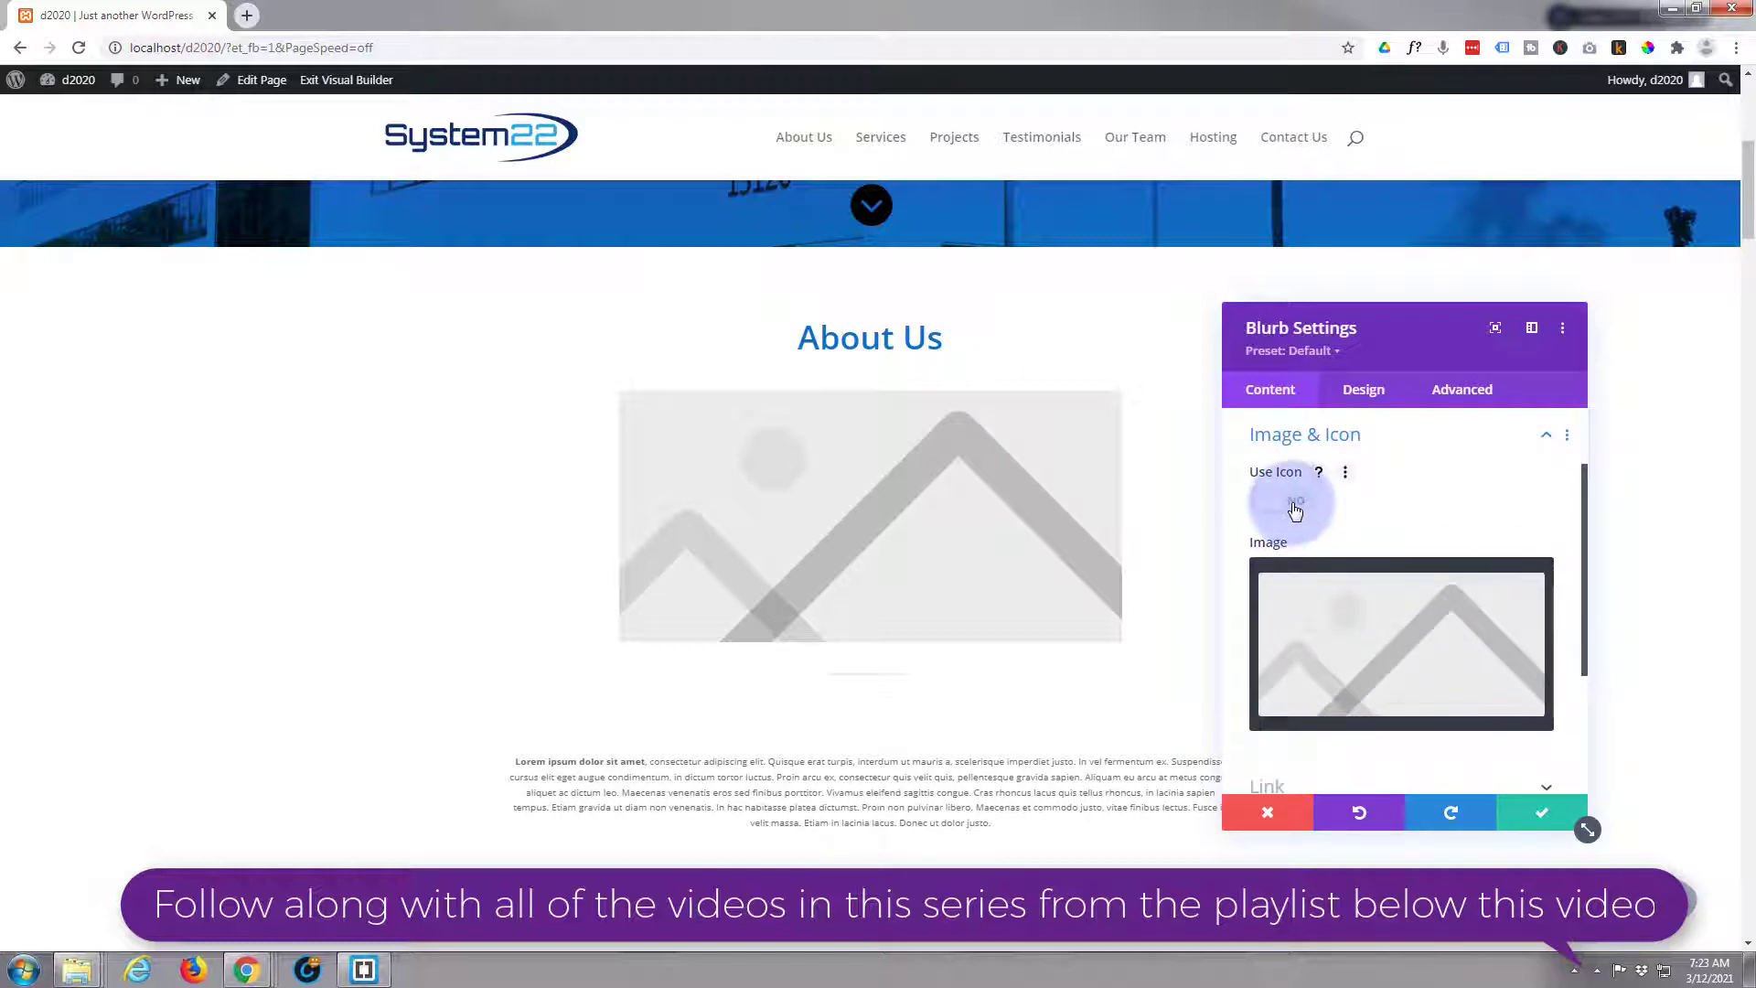
click(1266, 502)
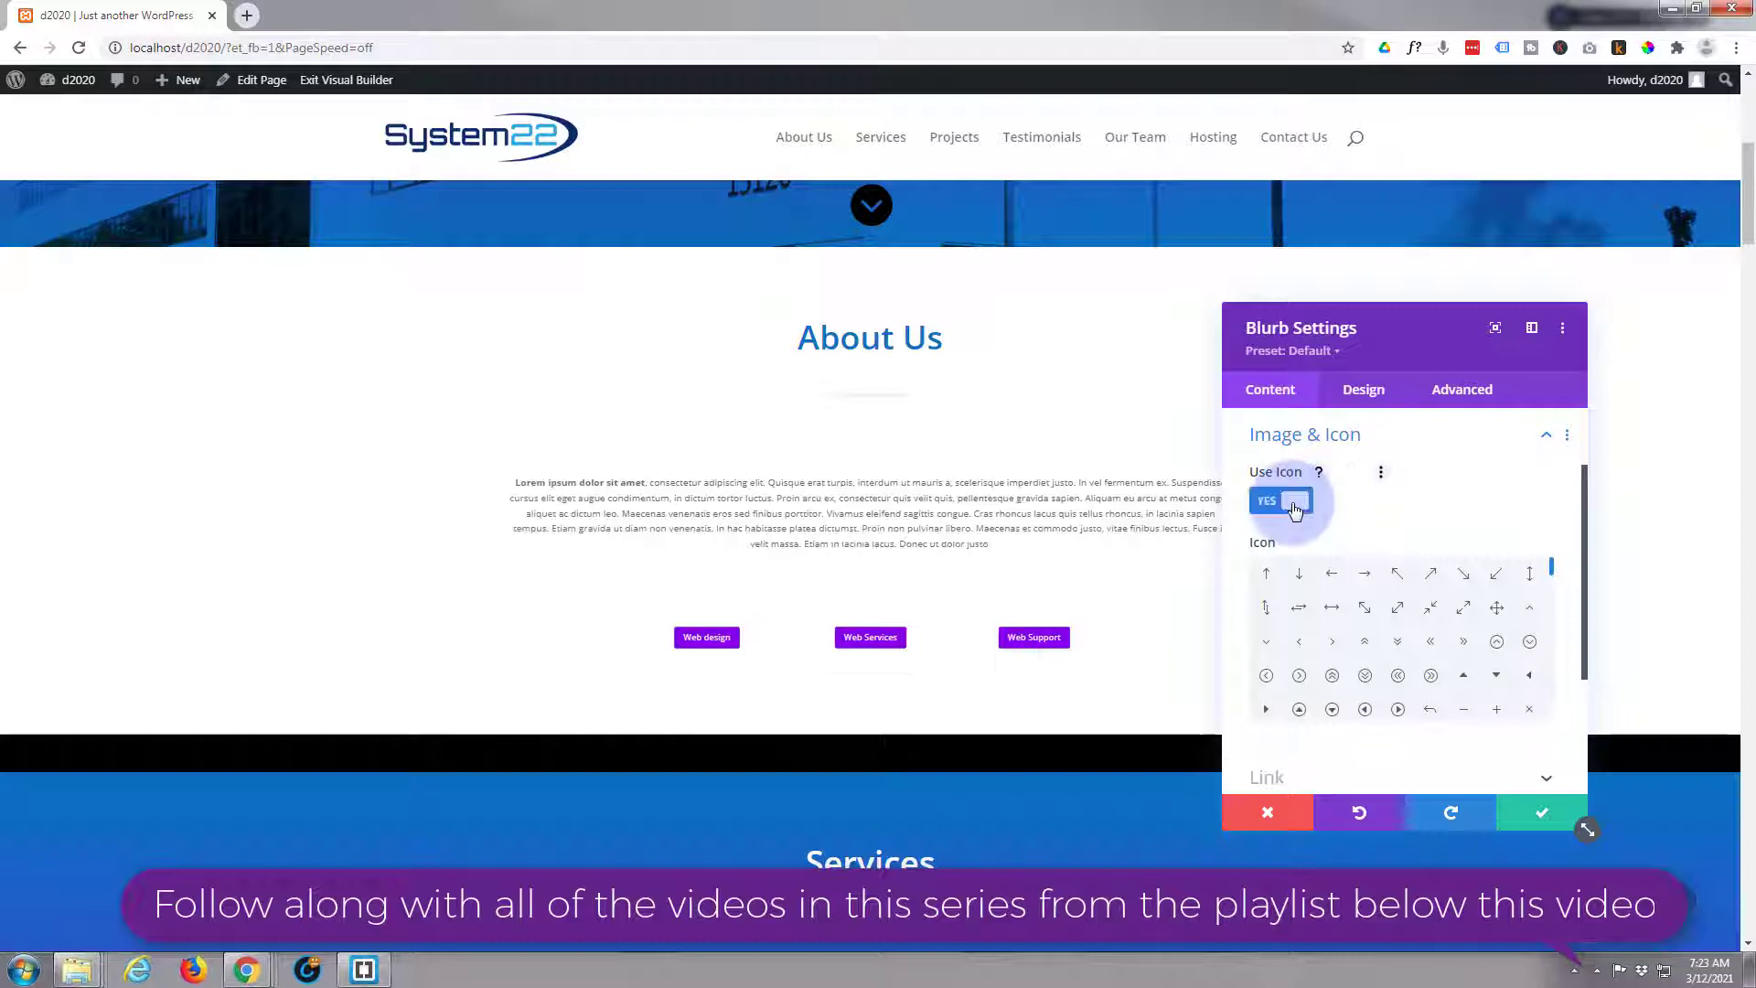
click(1279, 501)
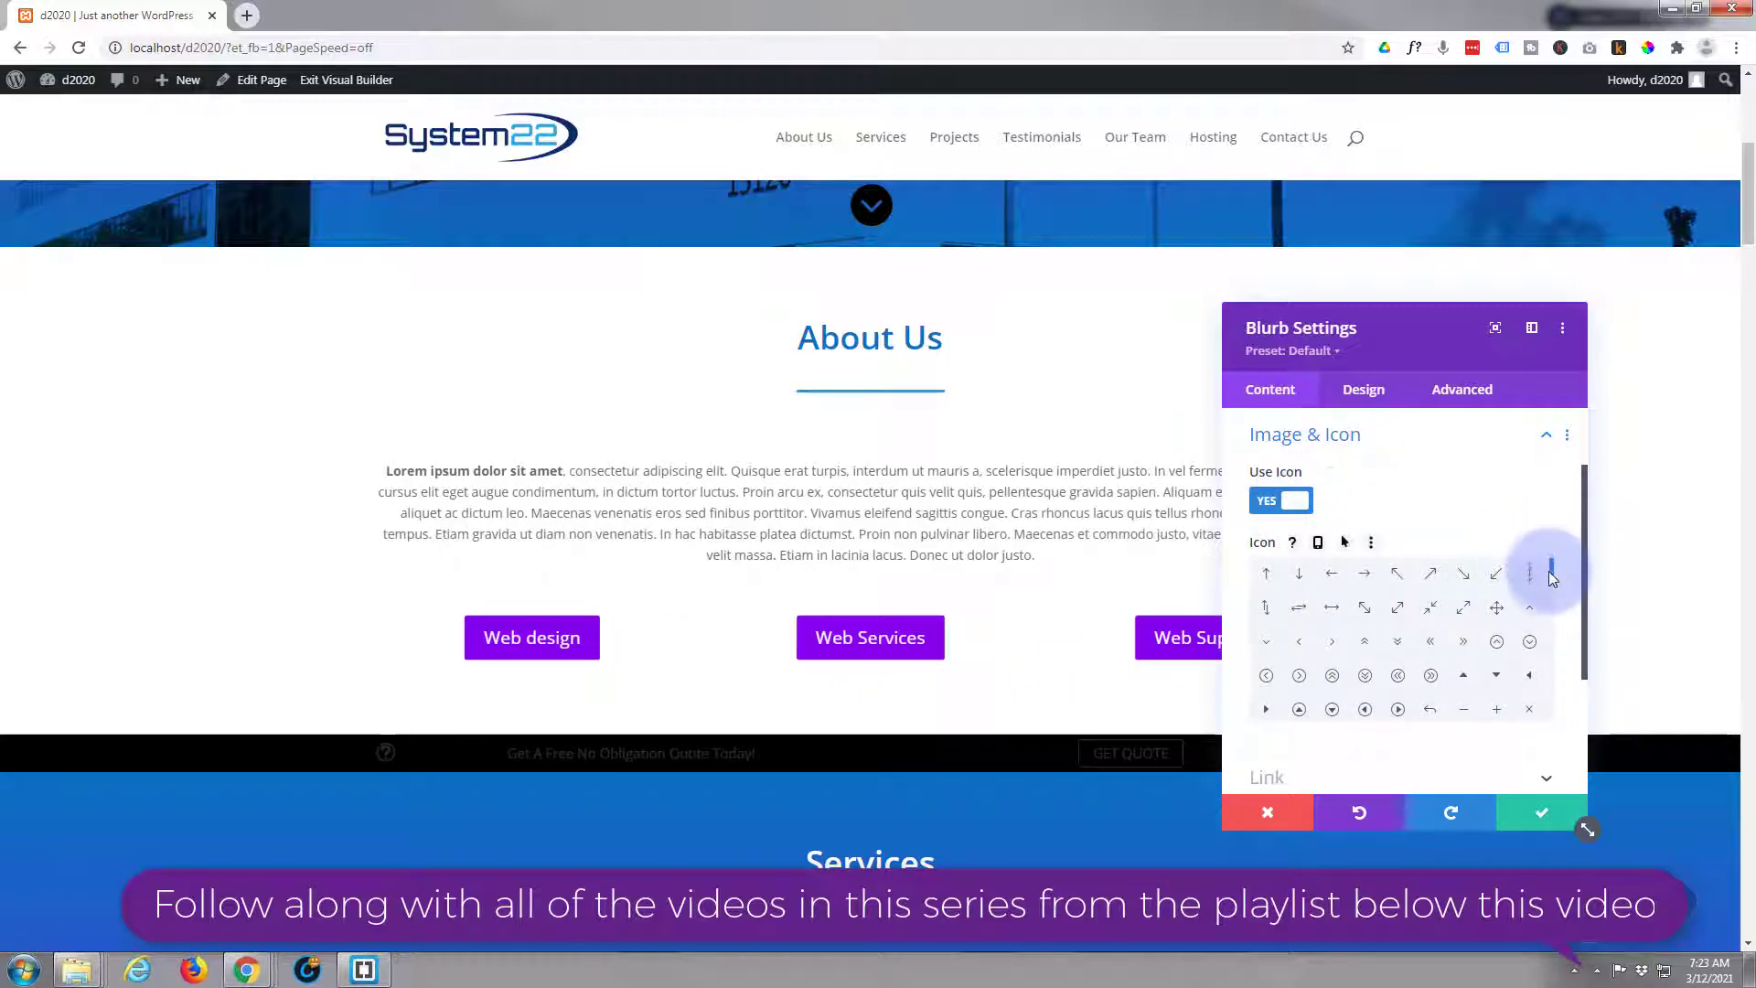
scroll(down, 3)
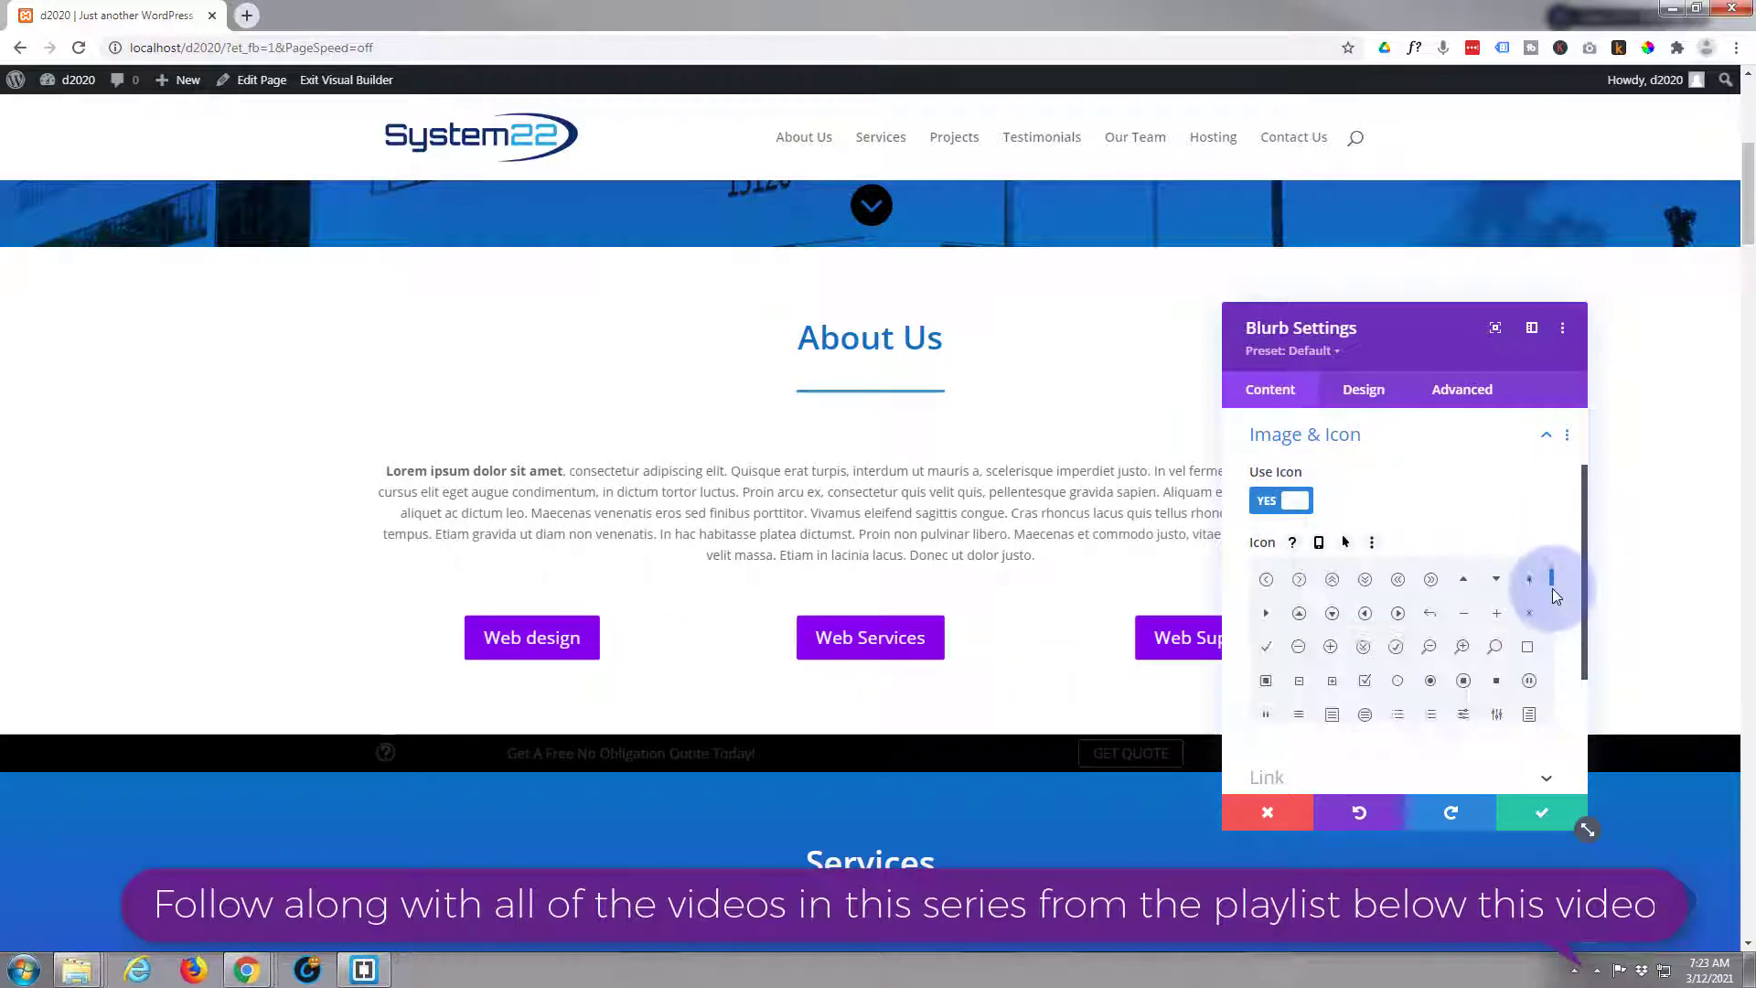
scroll(down, 3)
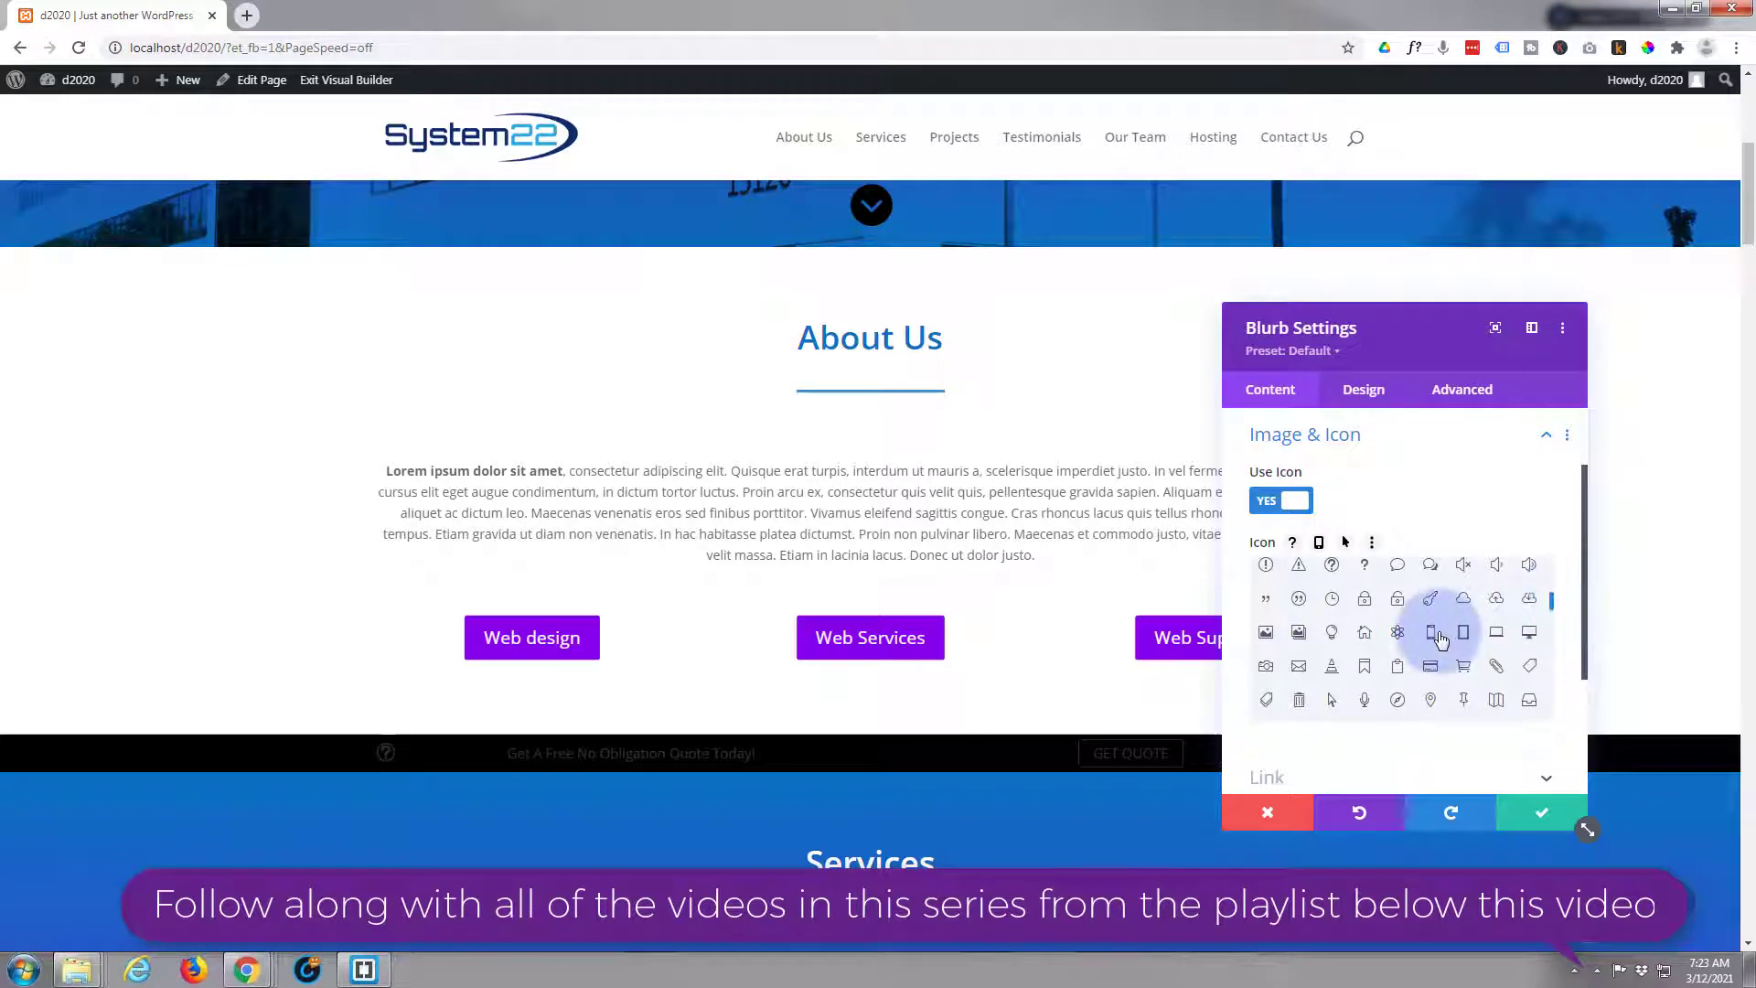
scroll(down, 3)
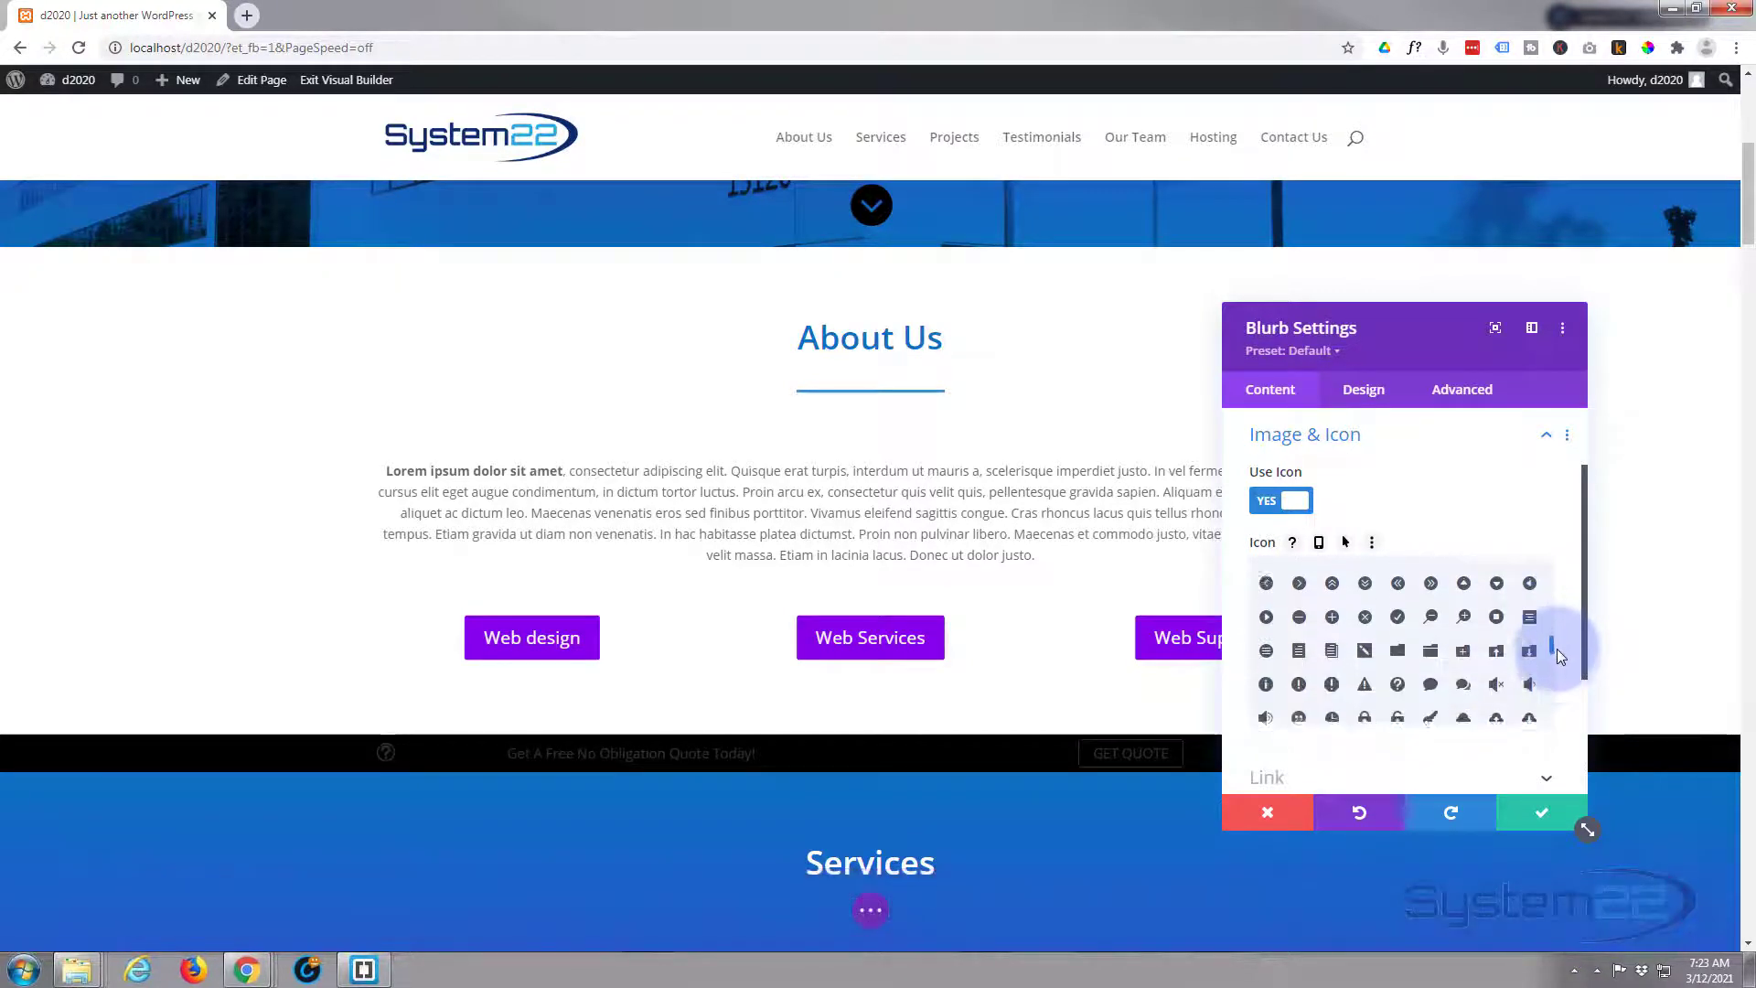
scroll(down, 3)
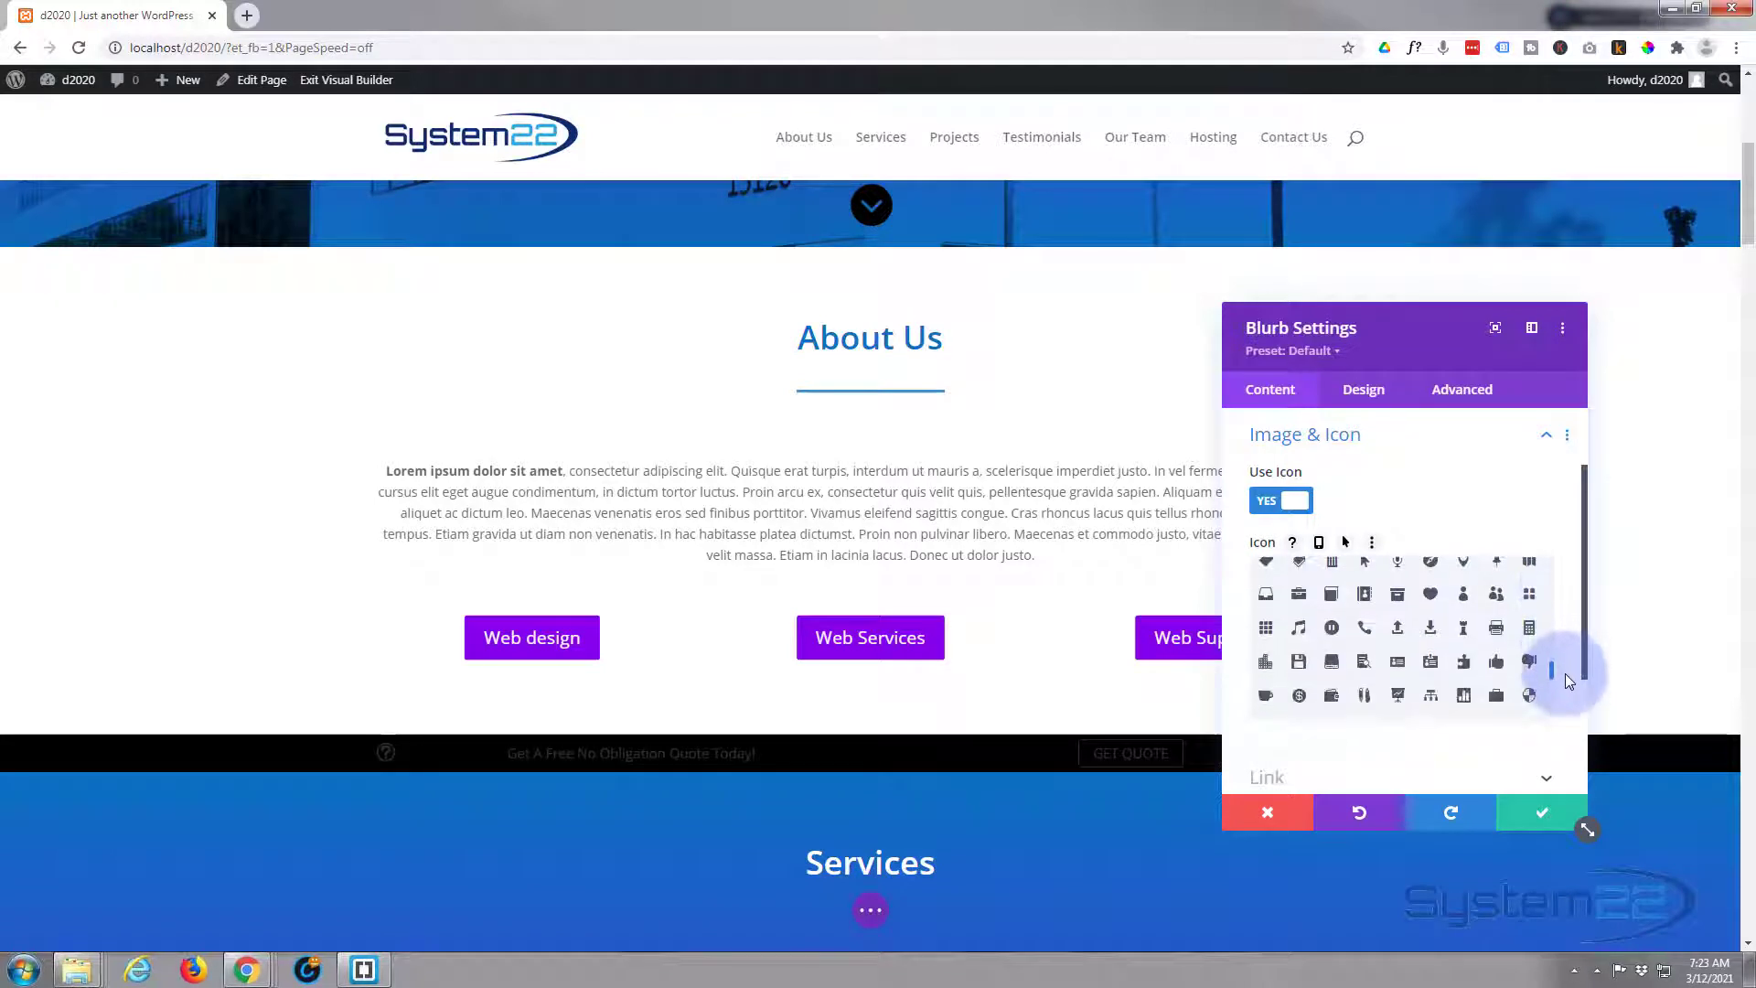
click(1364, 627)
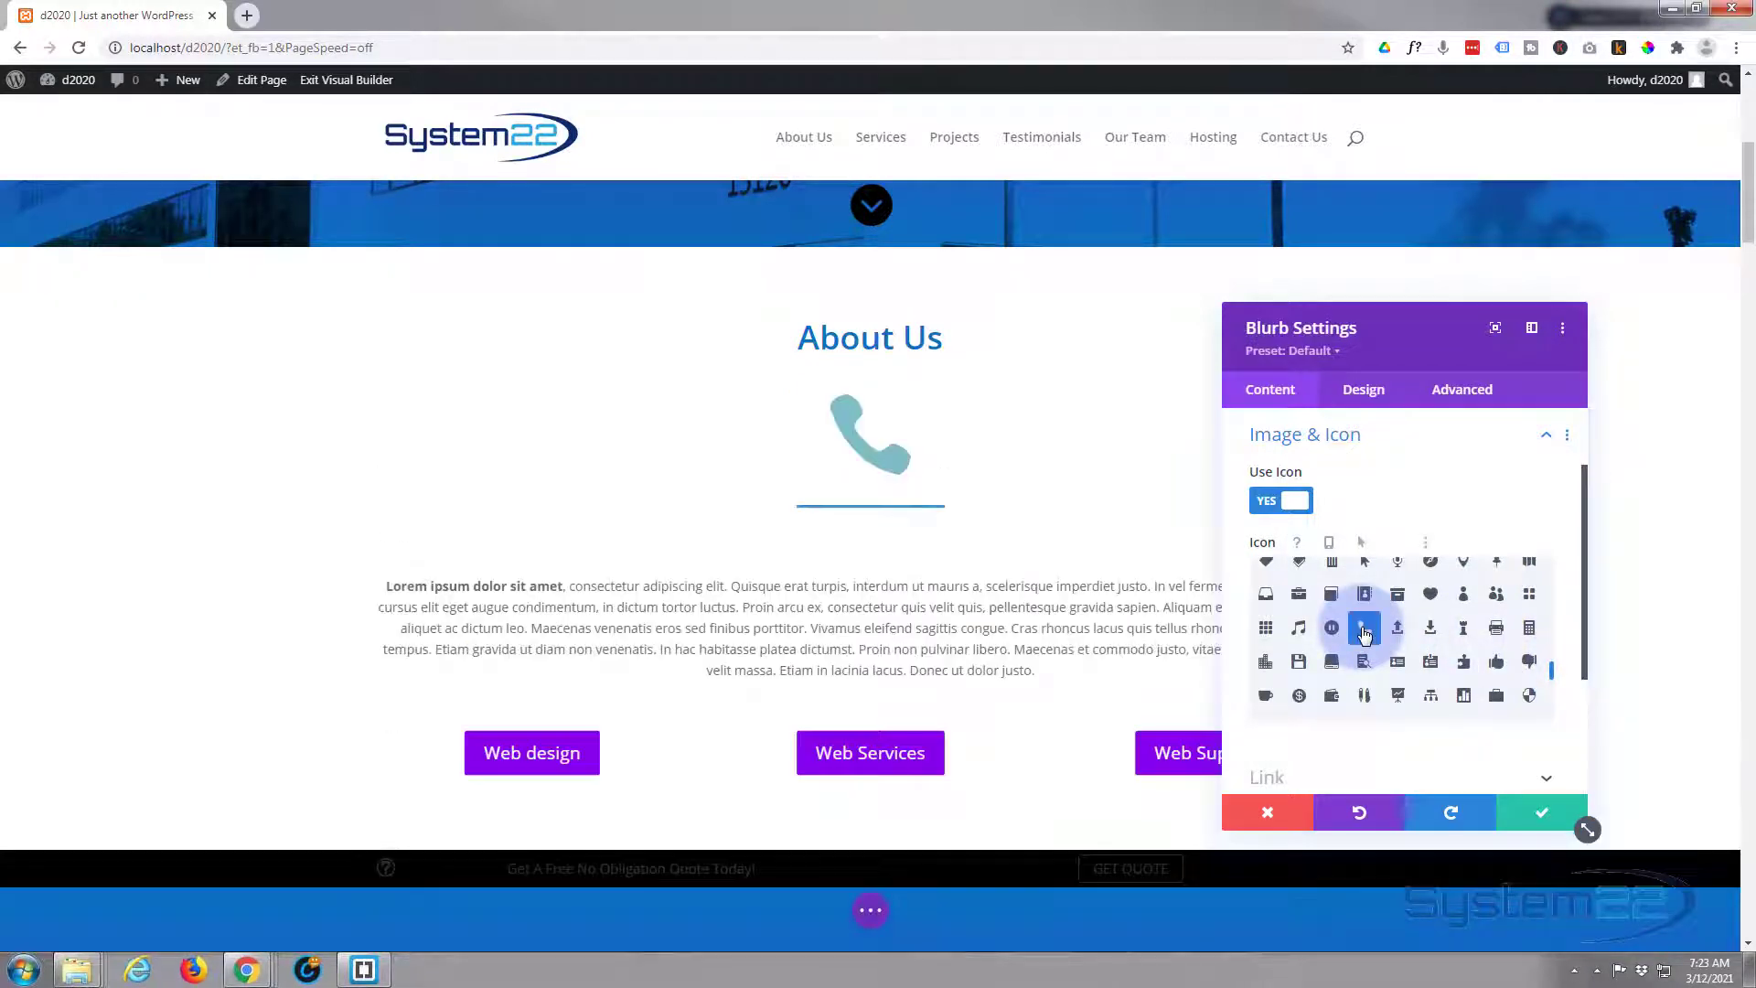
click(1364, 628)
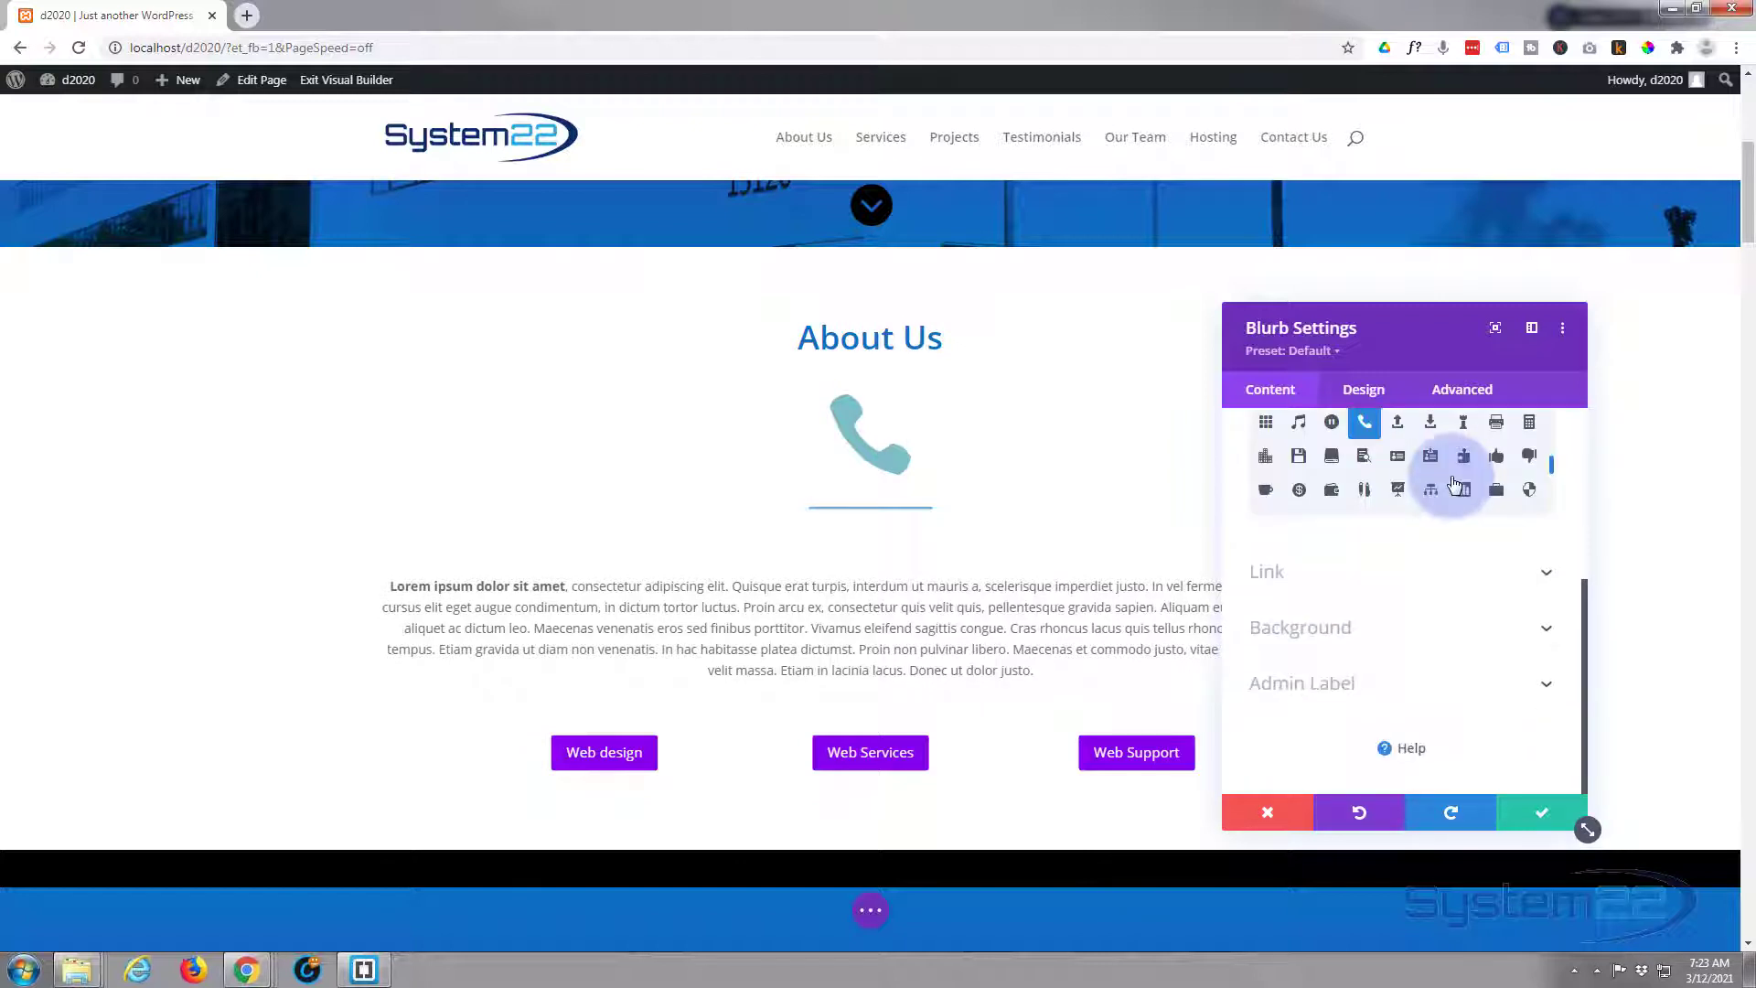
click(1265, 570)
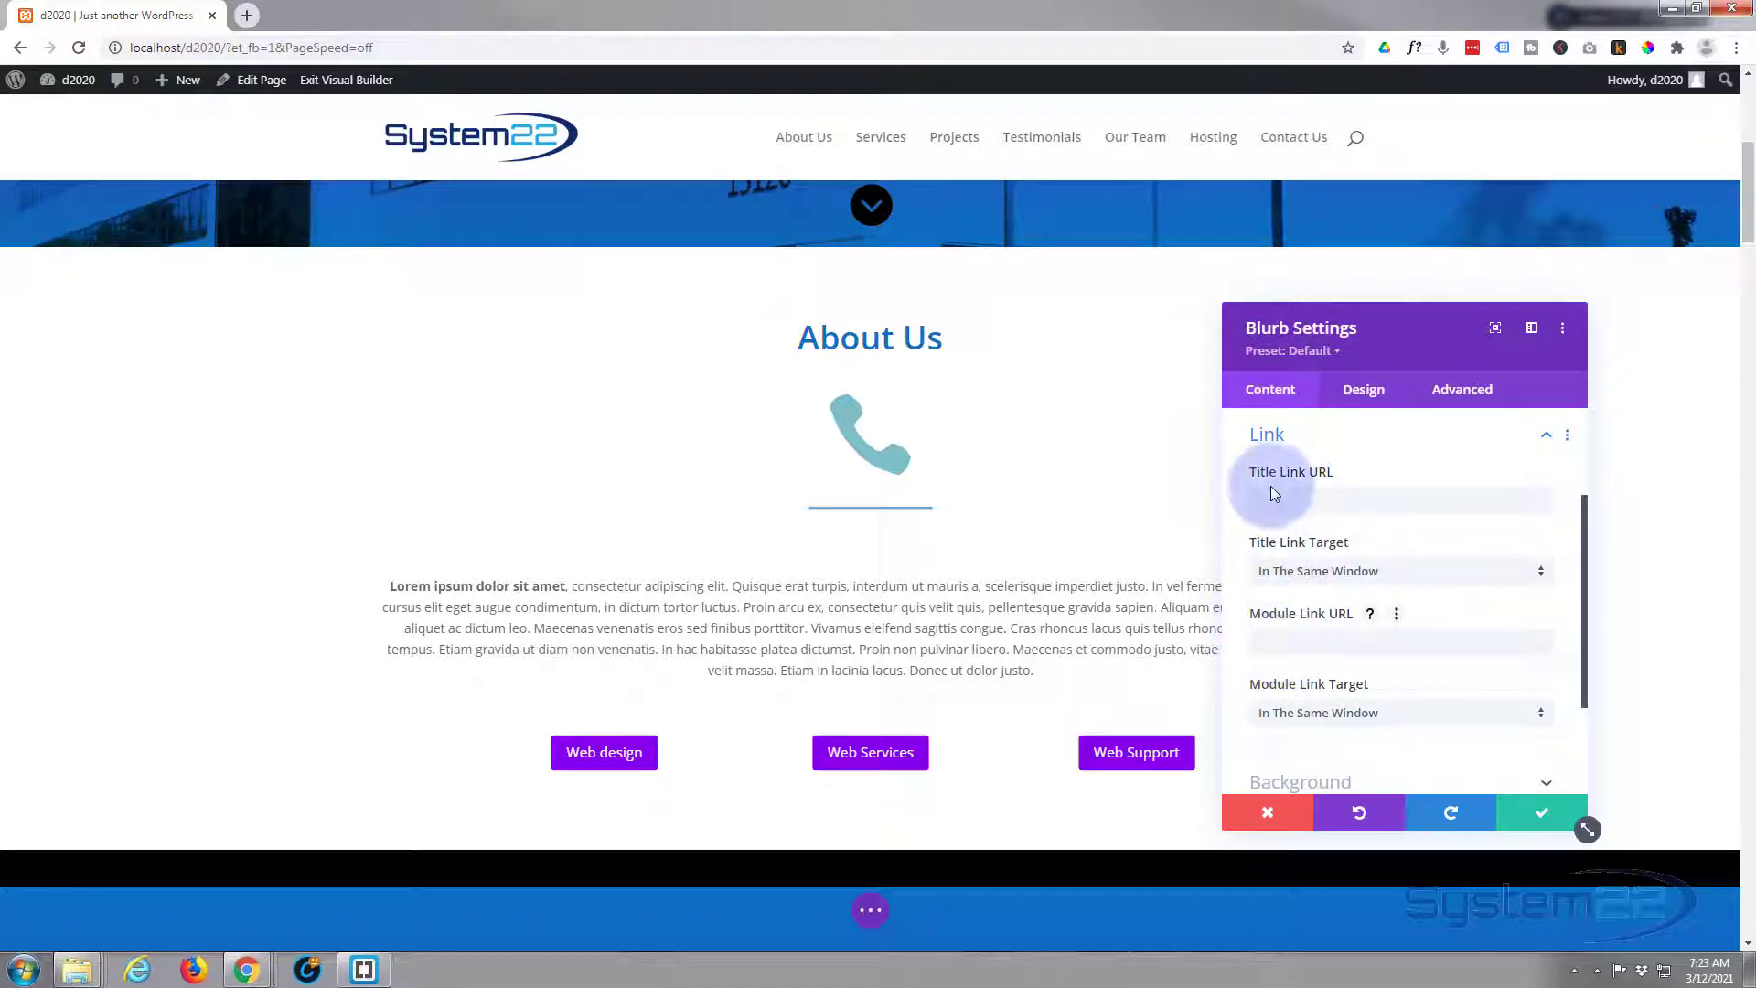
click(1399, 640)
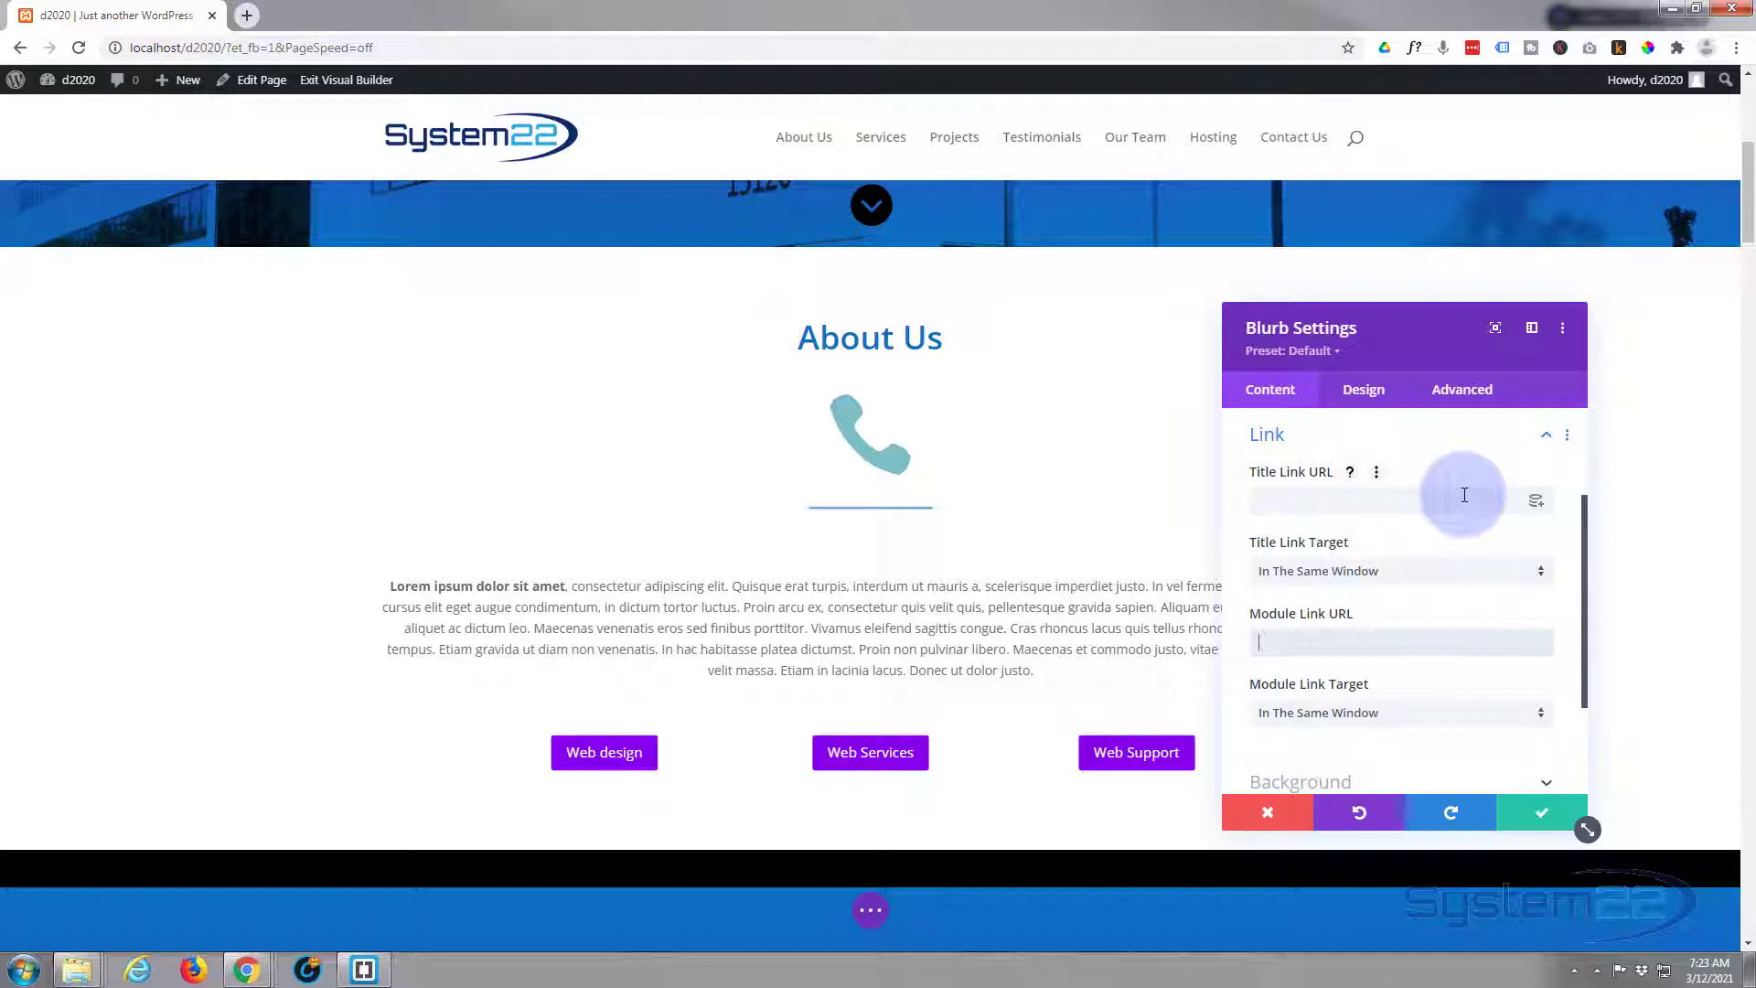
text(tel:)
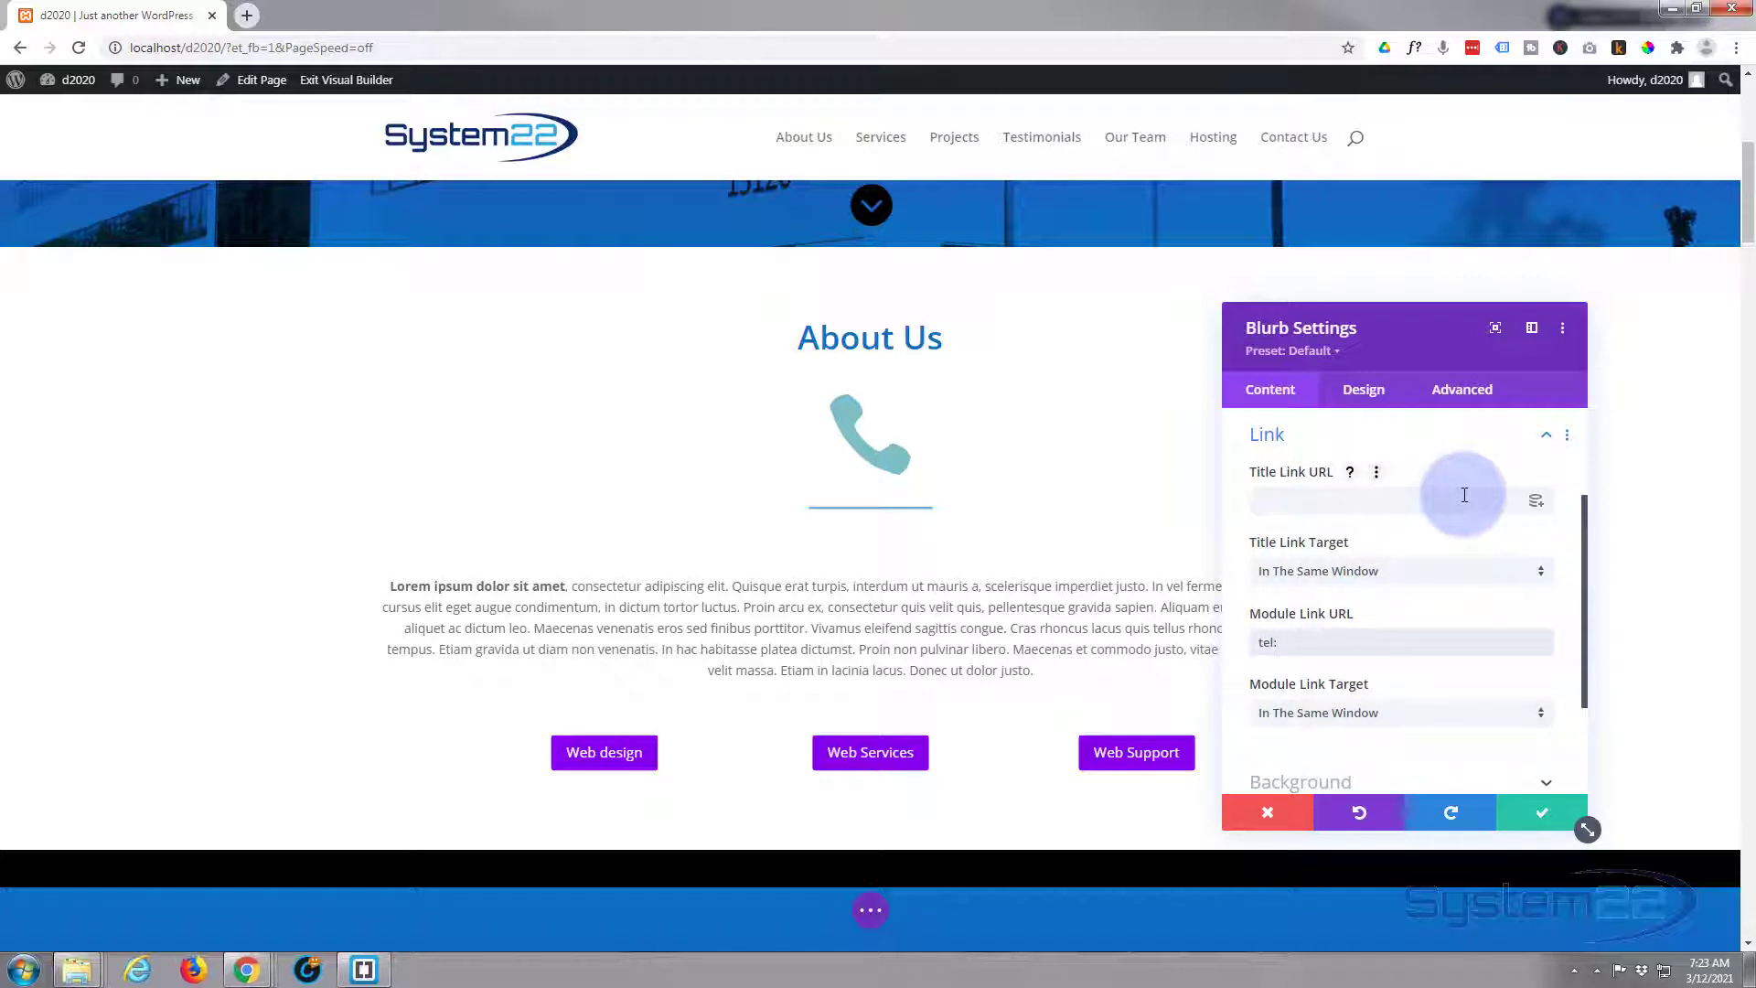
text(0011231233214)
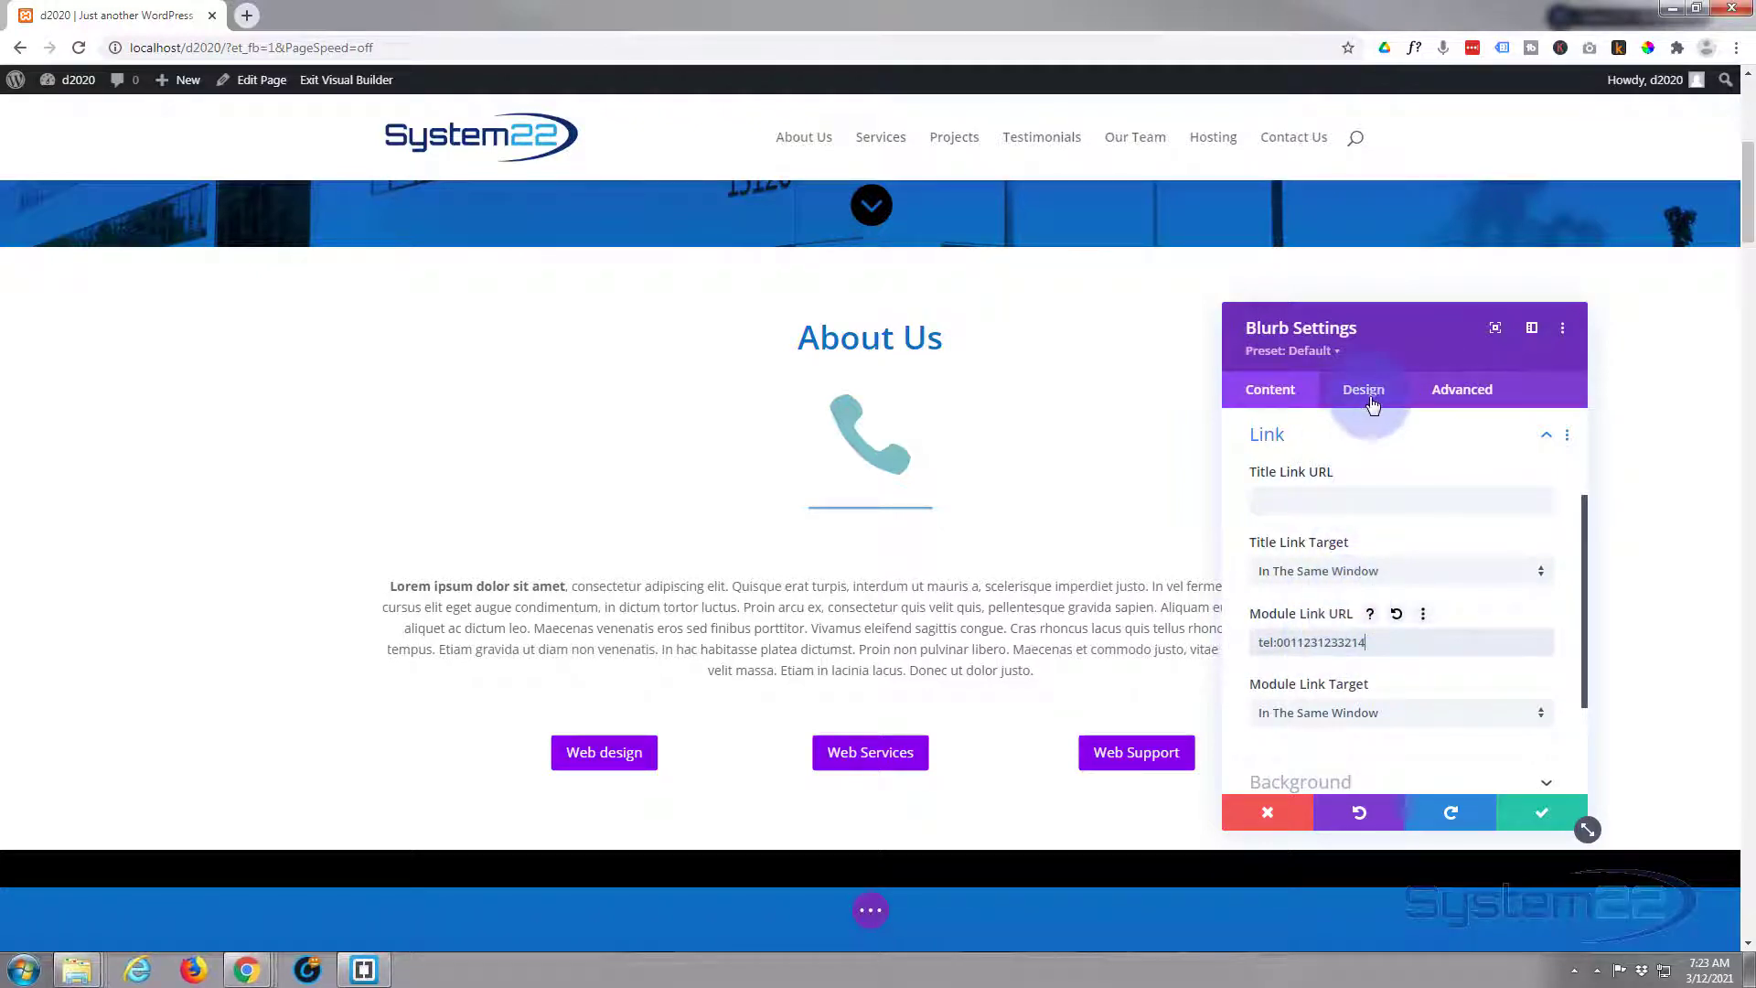
click(1363, 388)
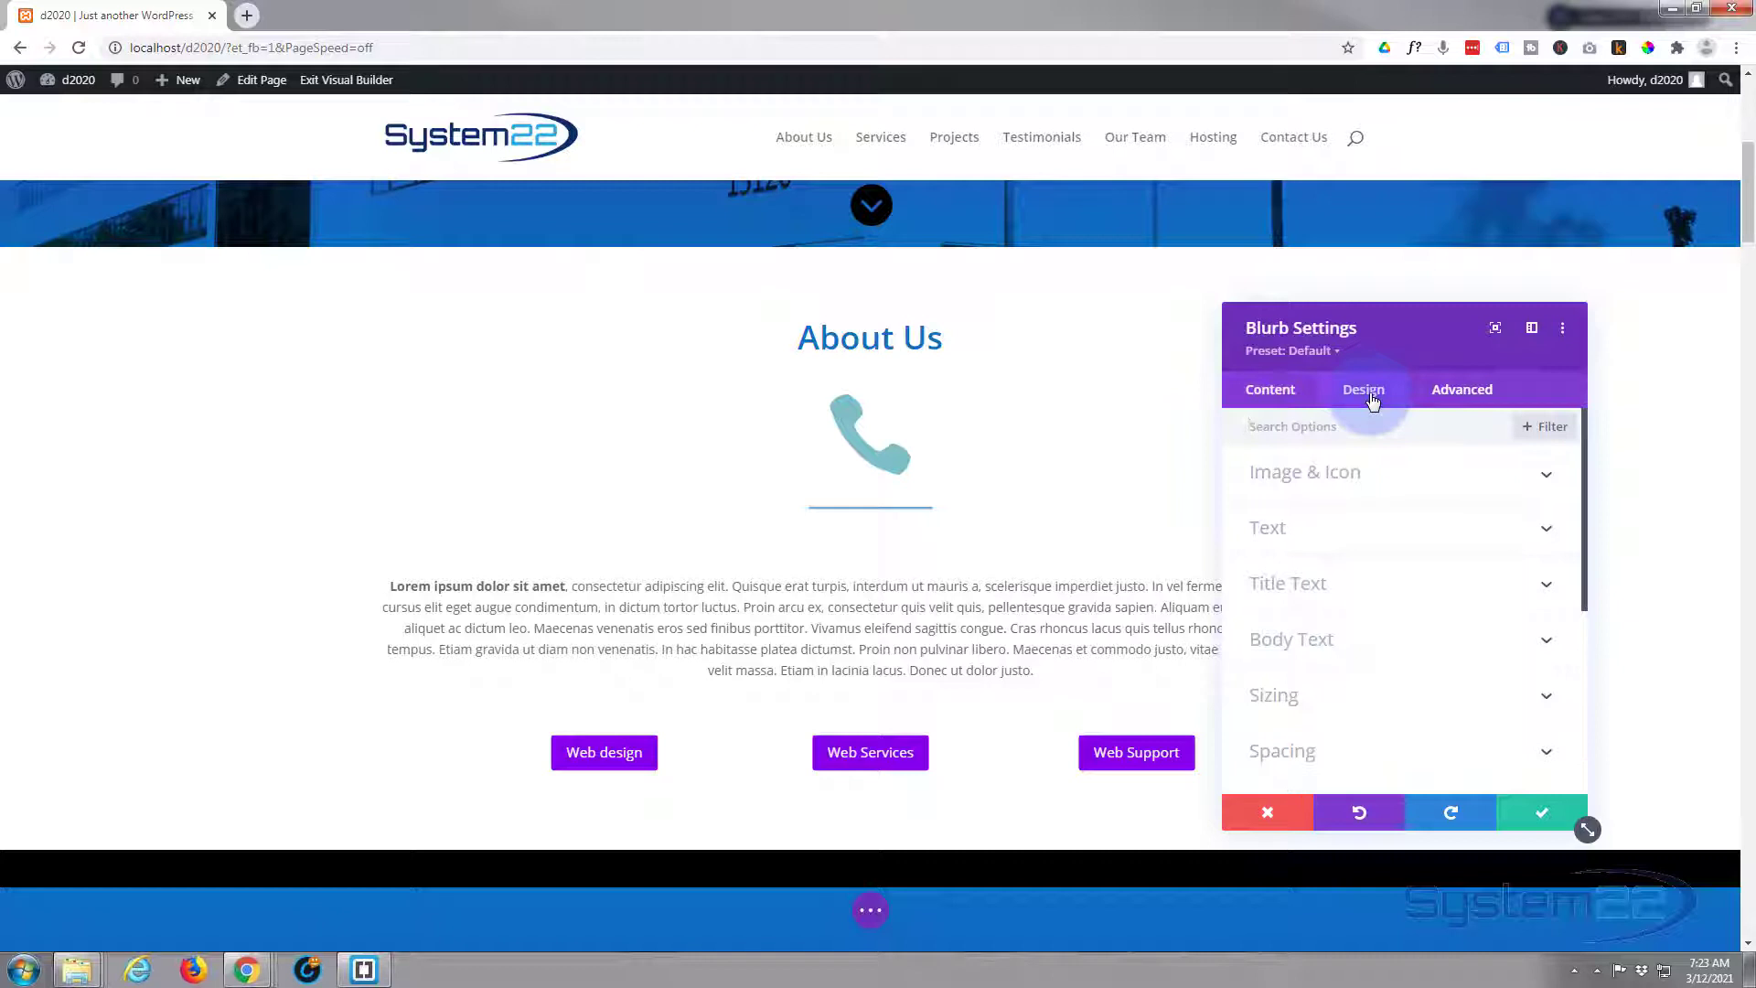
Make the icon white inside a black circle with opacity about 0.46
click(1363, 387)
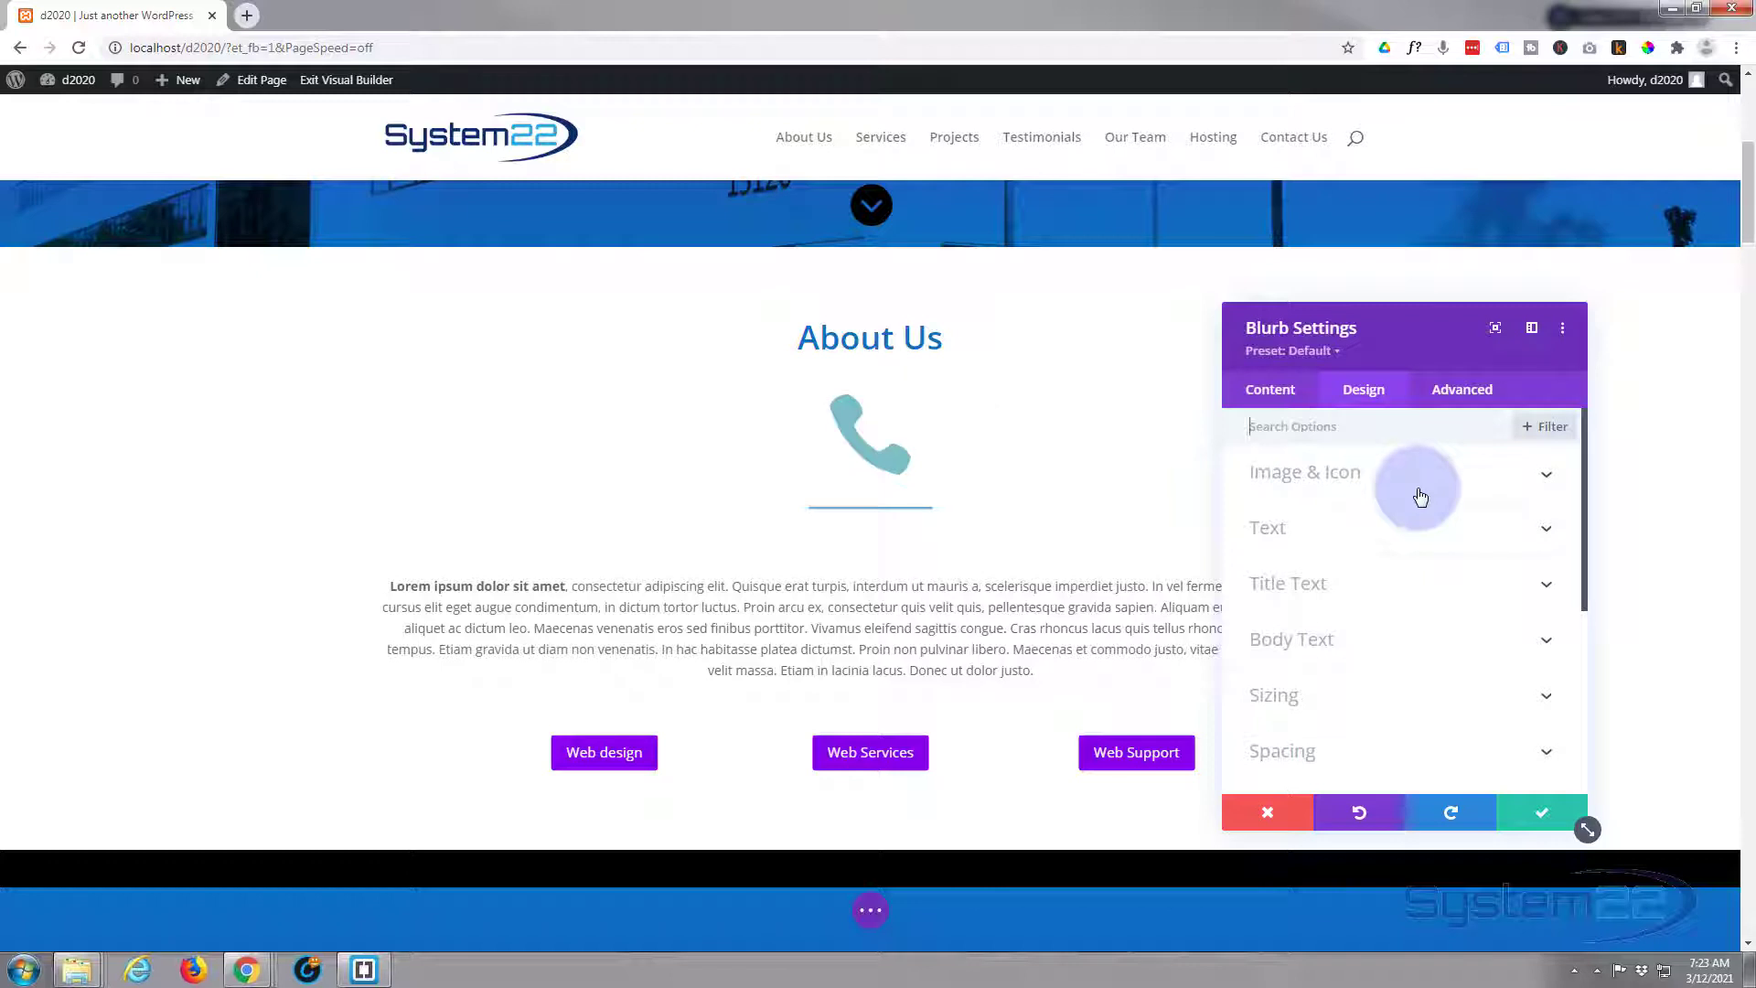
click(1304, 470)
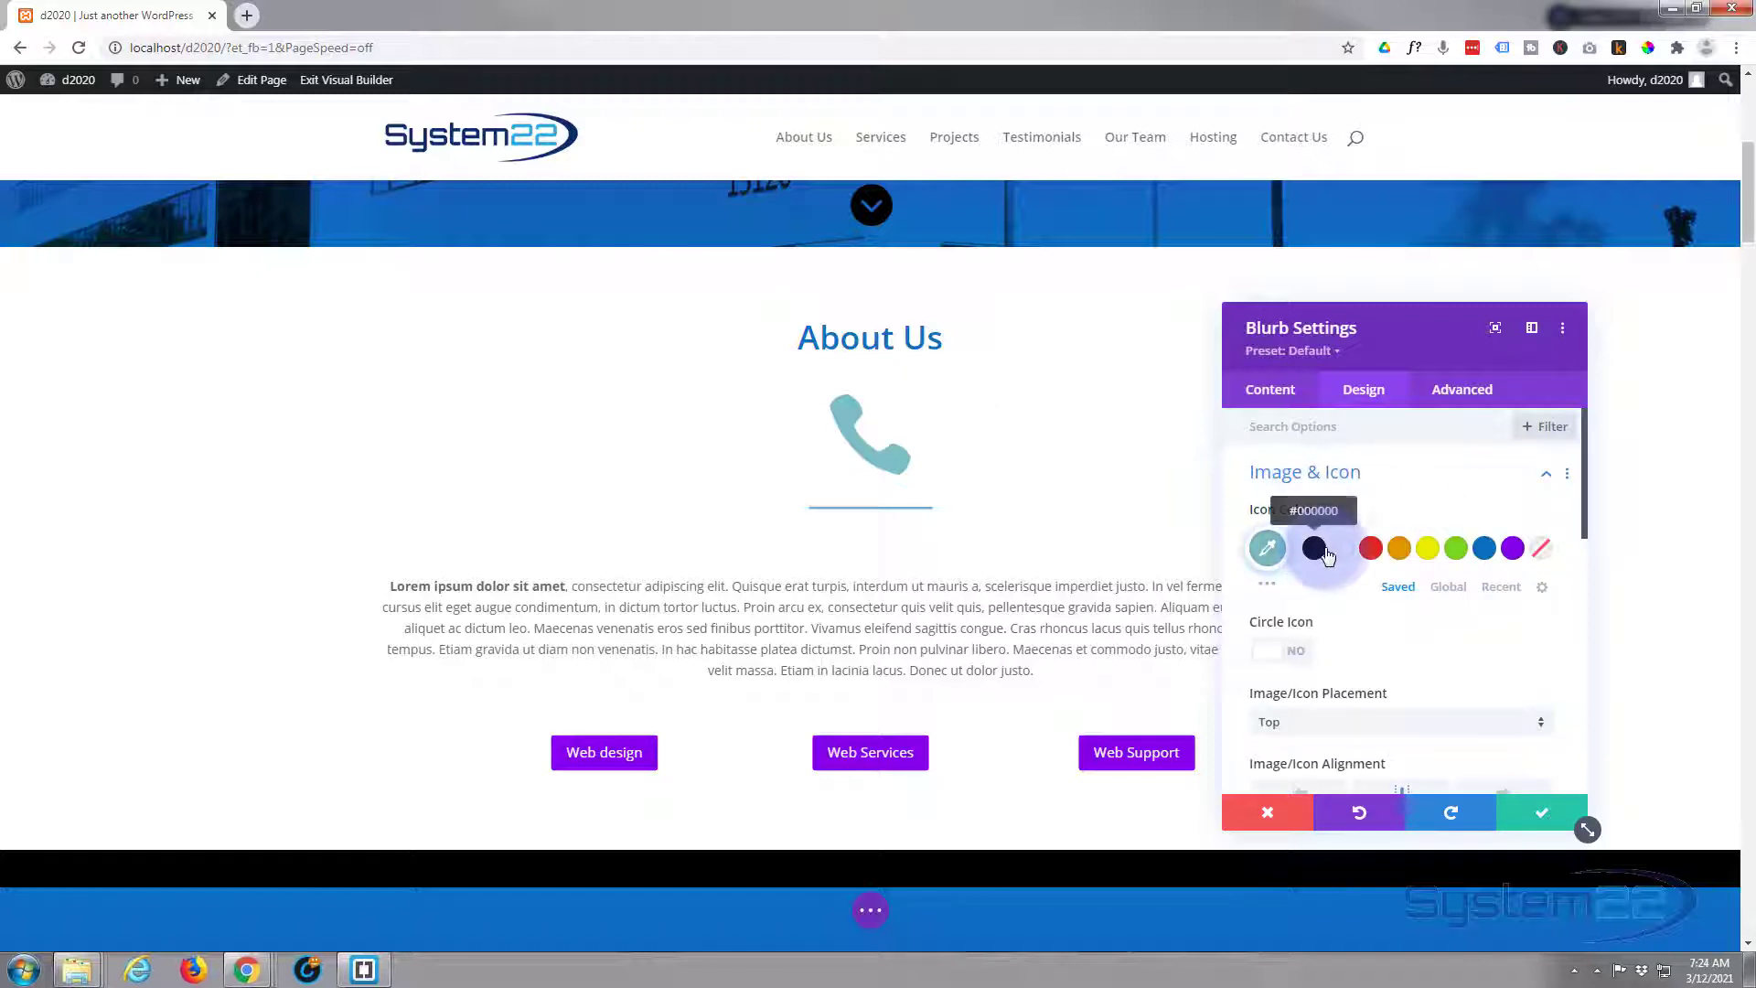
click(1345, 557)
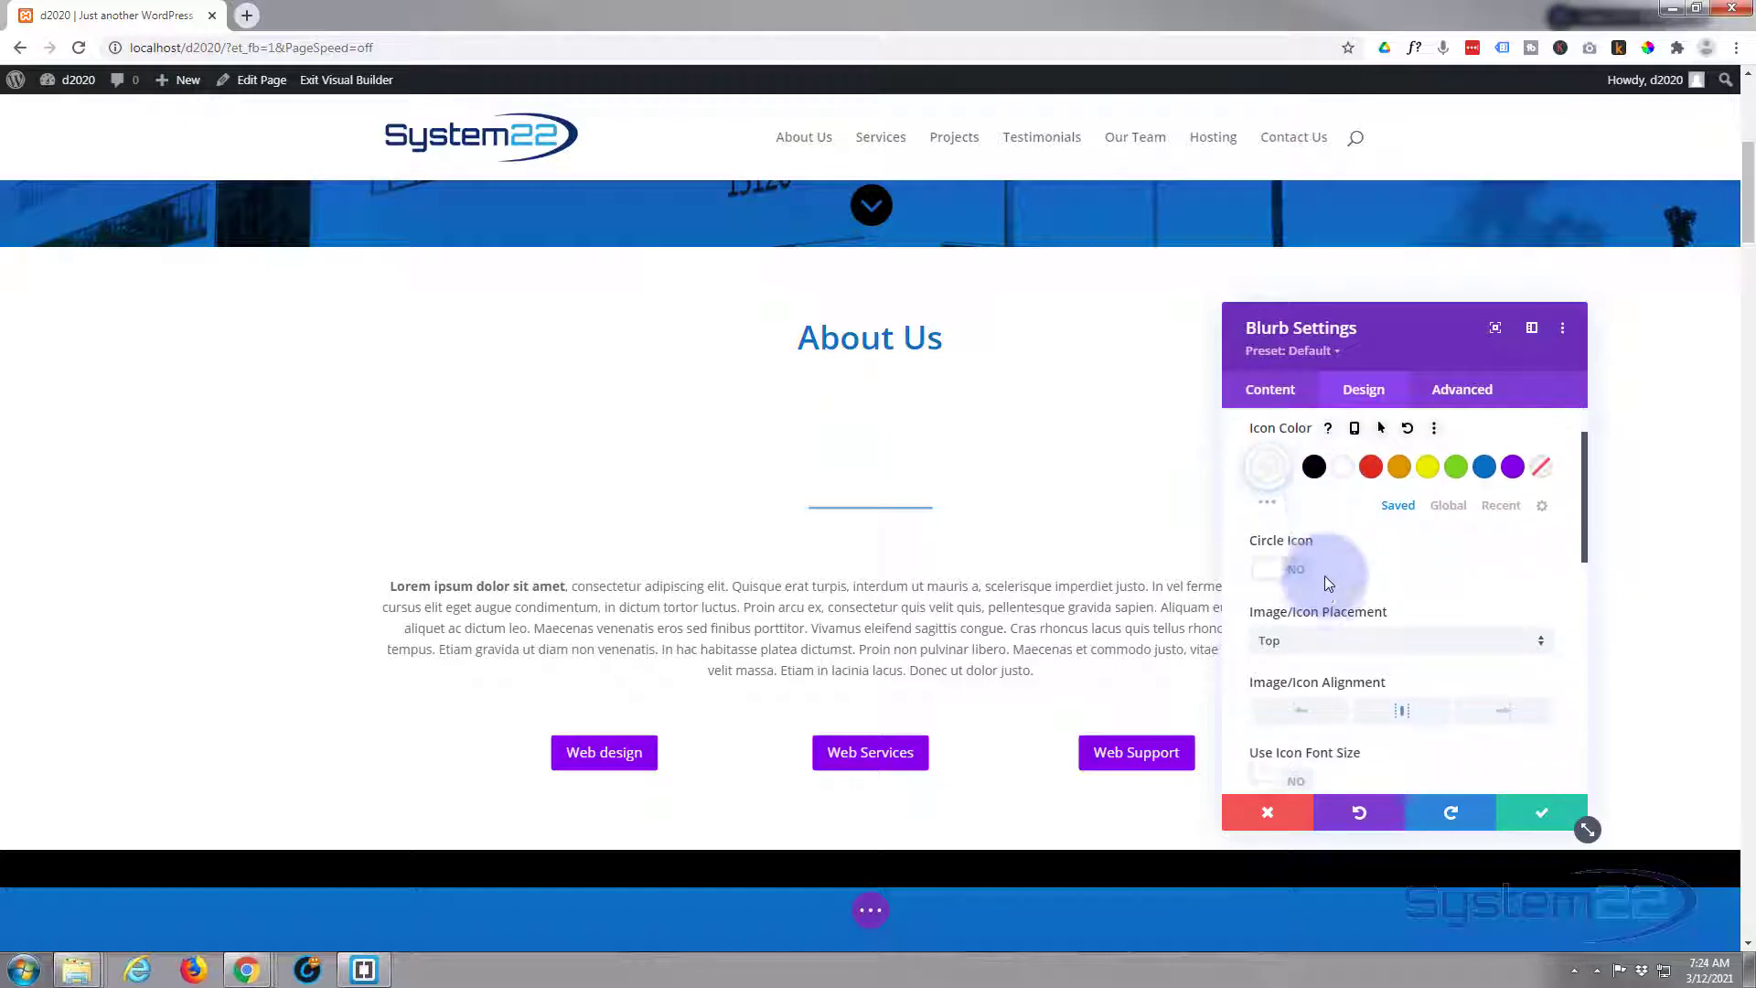
click(1280, 567)
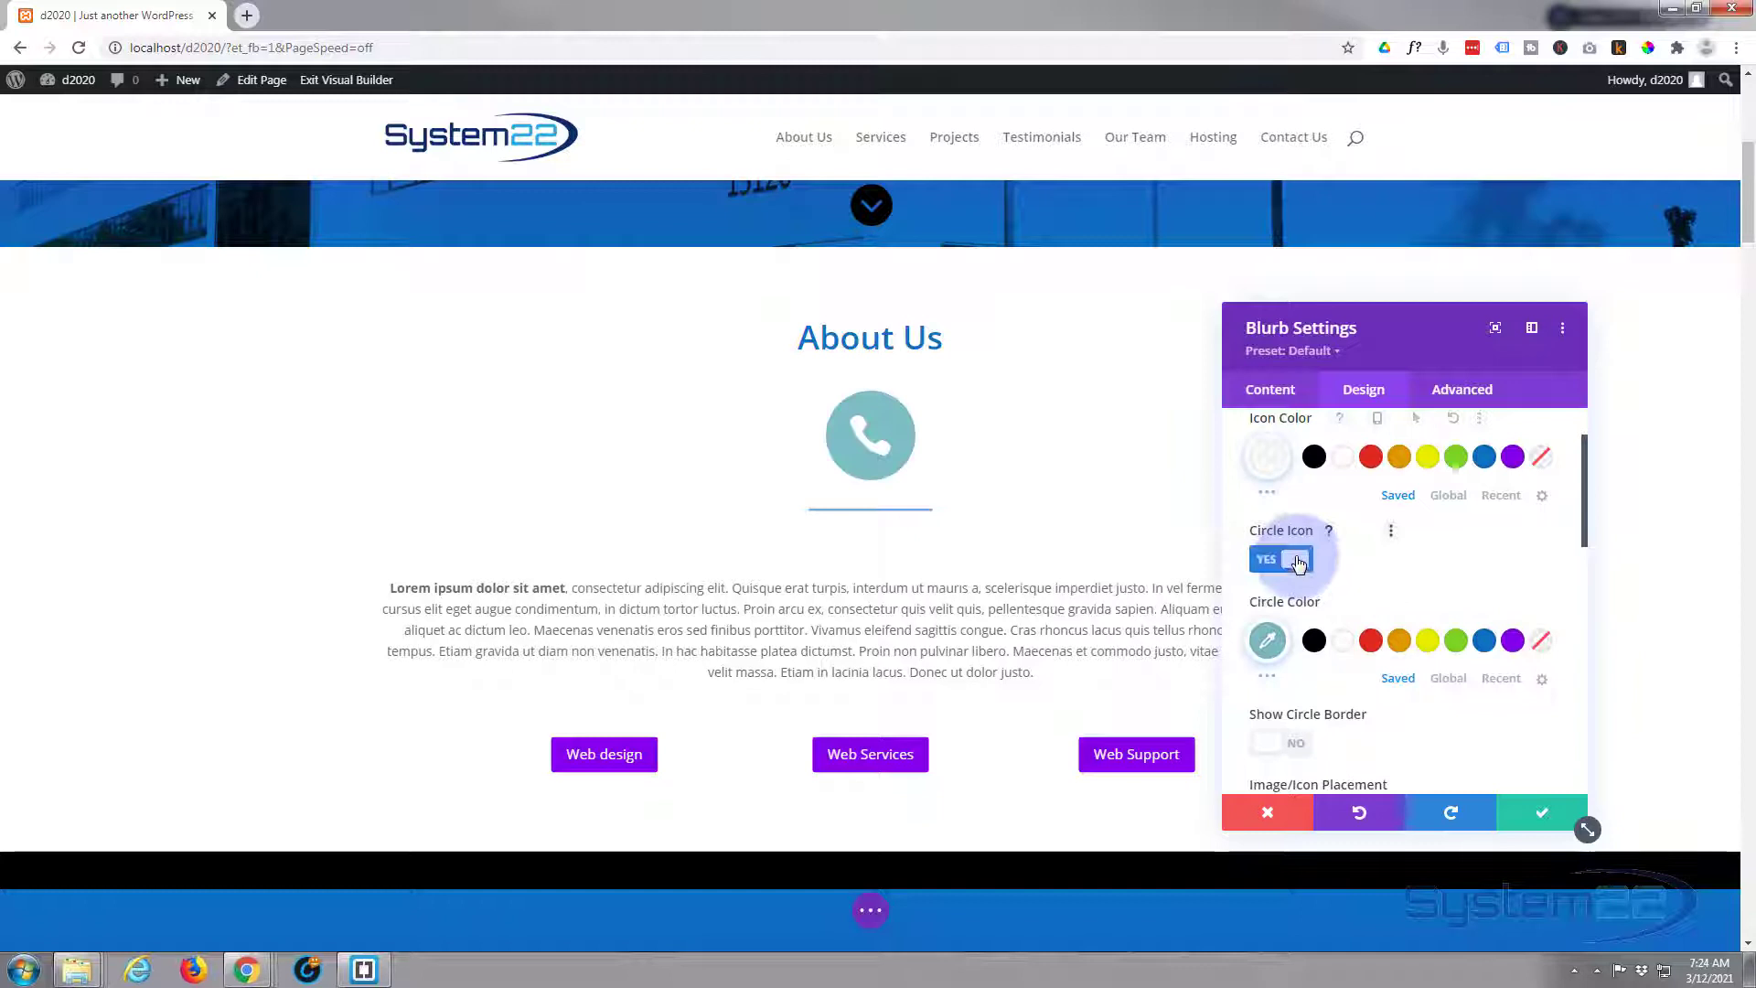
click(1313, 640)
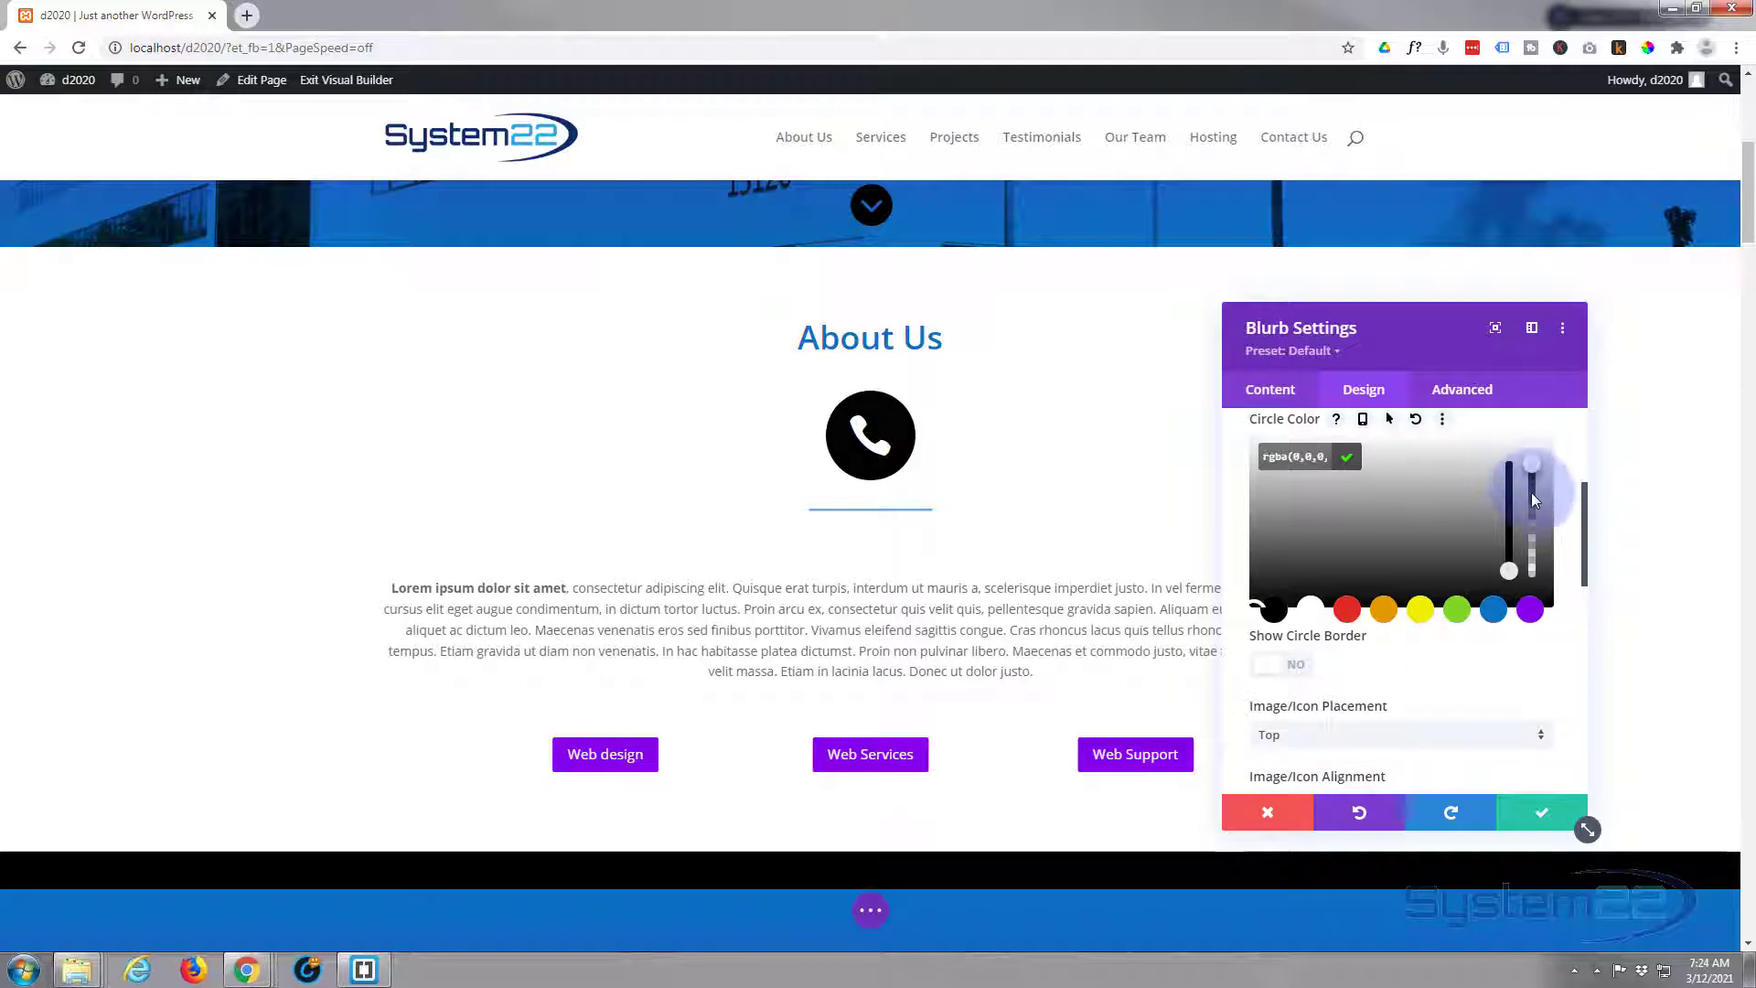
drag(1533, 498, 1533, 543)
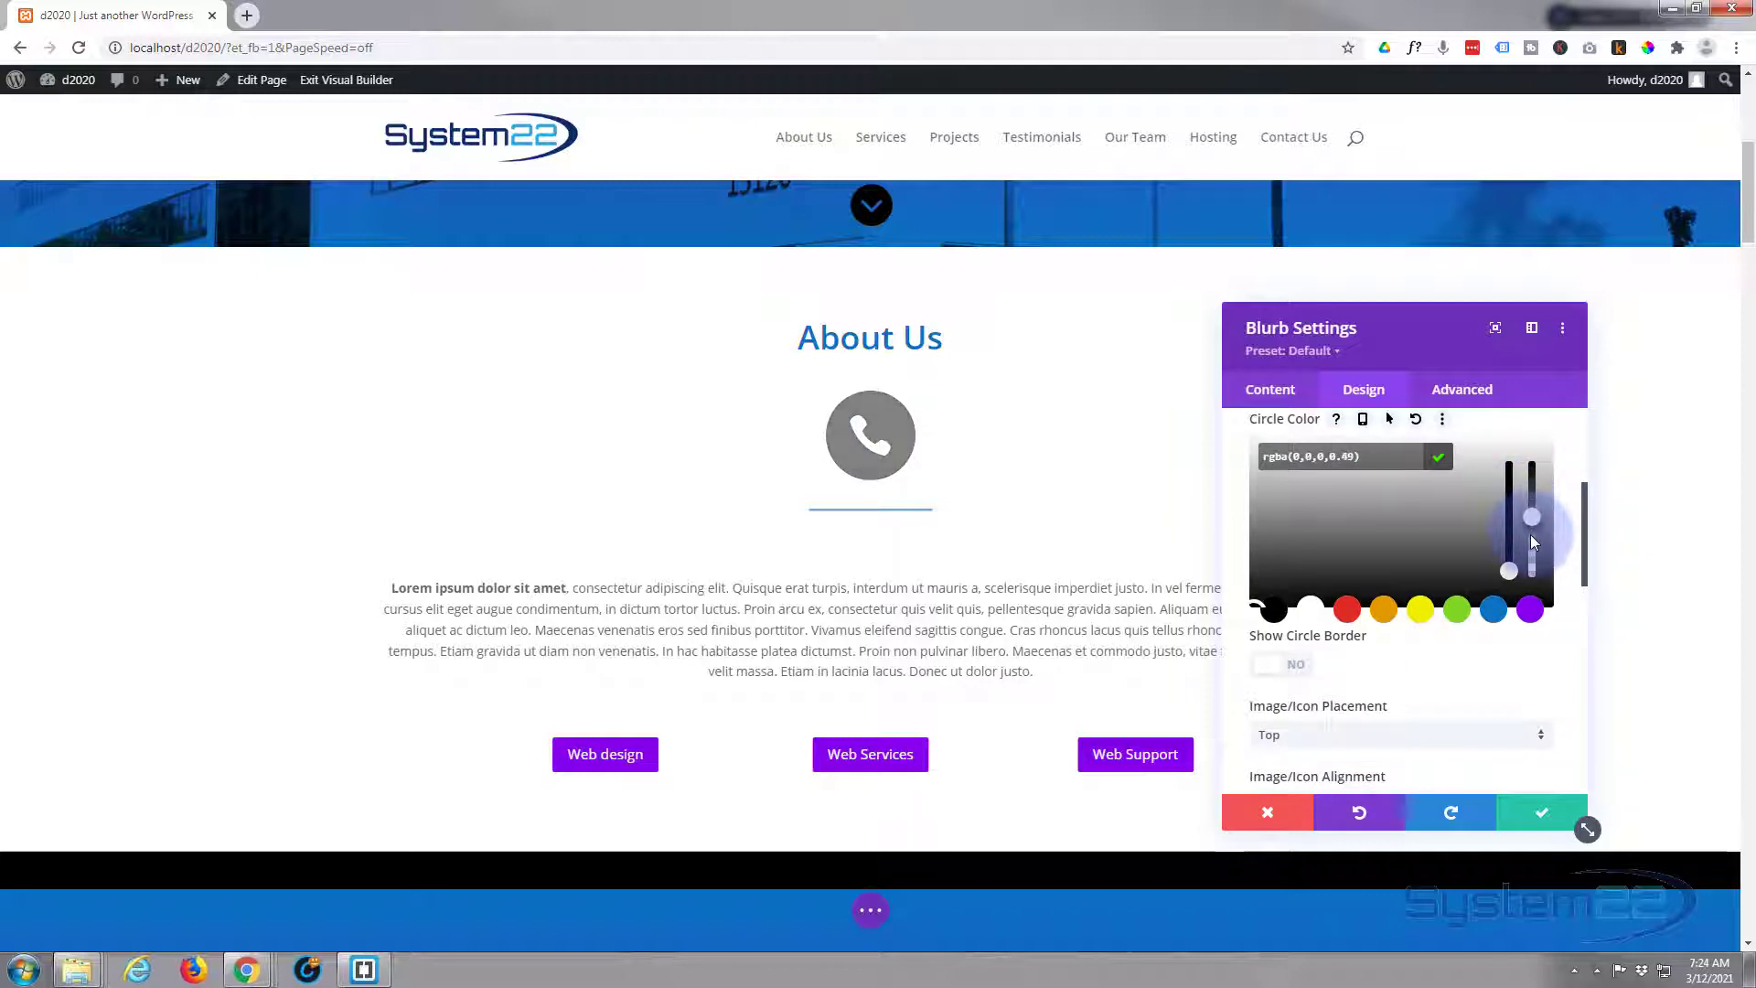
drag(1531, 516, 1531, 521)
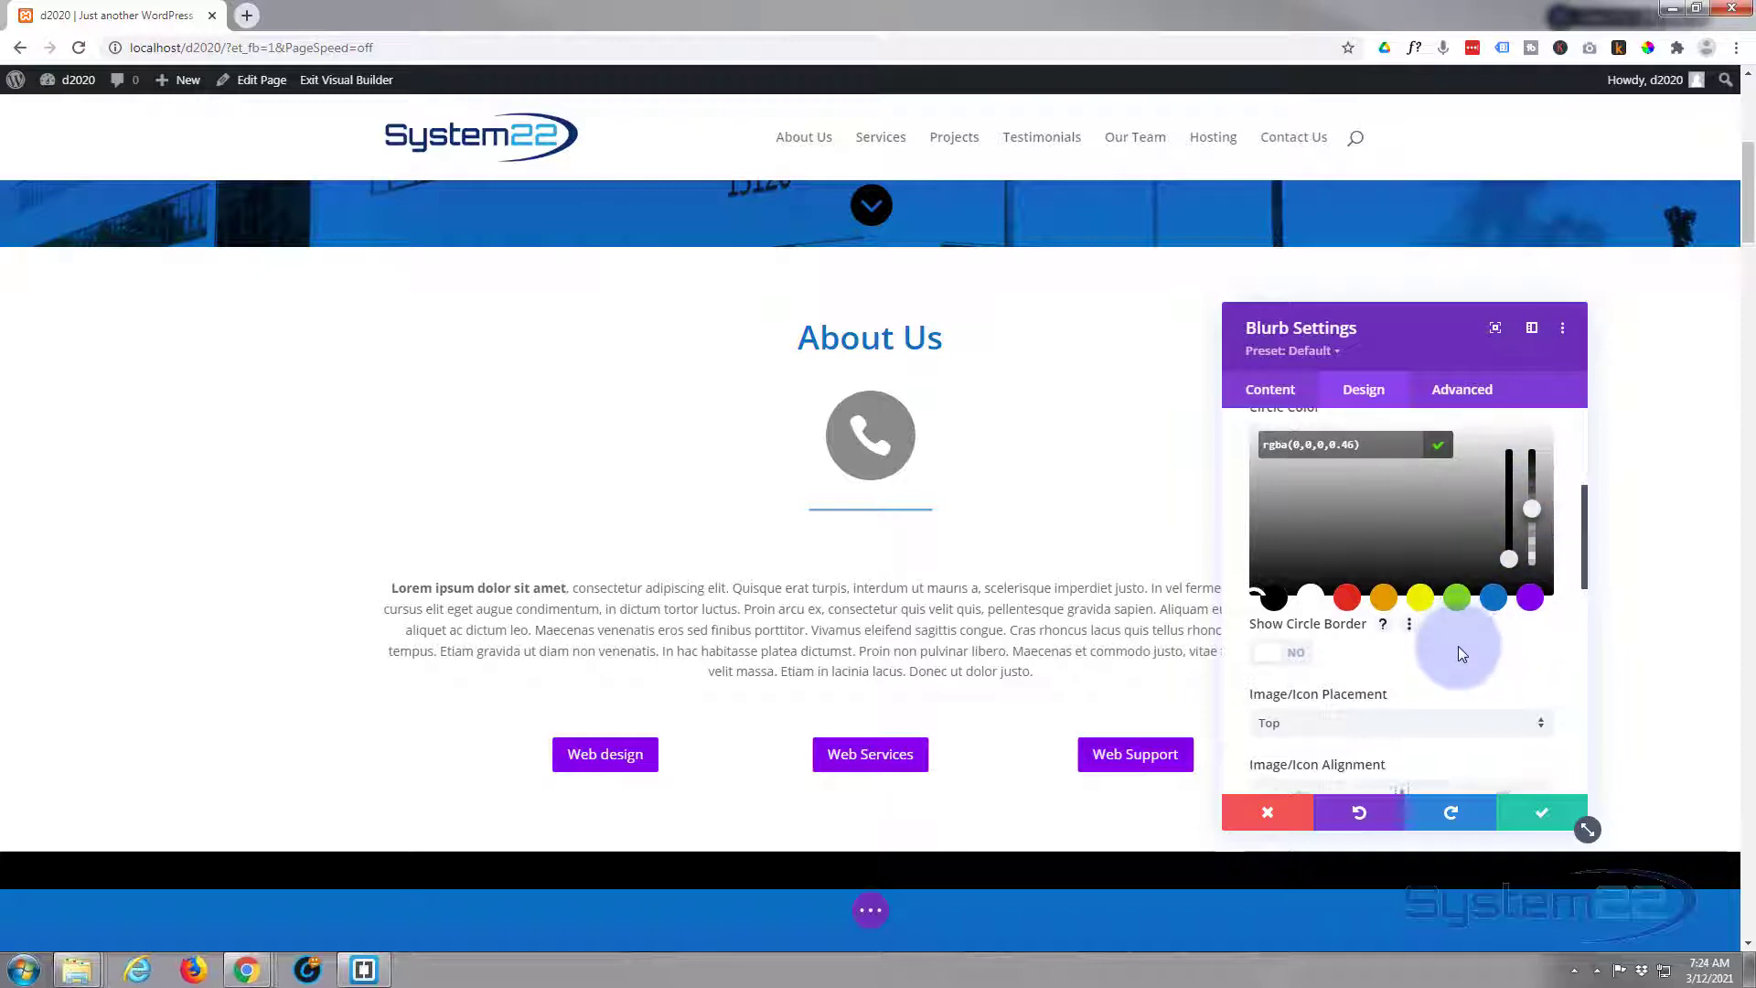
scroll(down, 3)
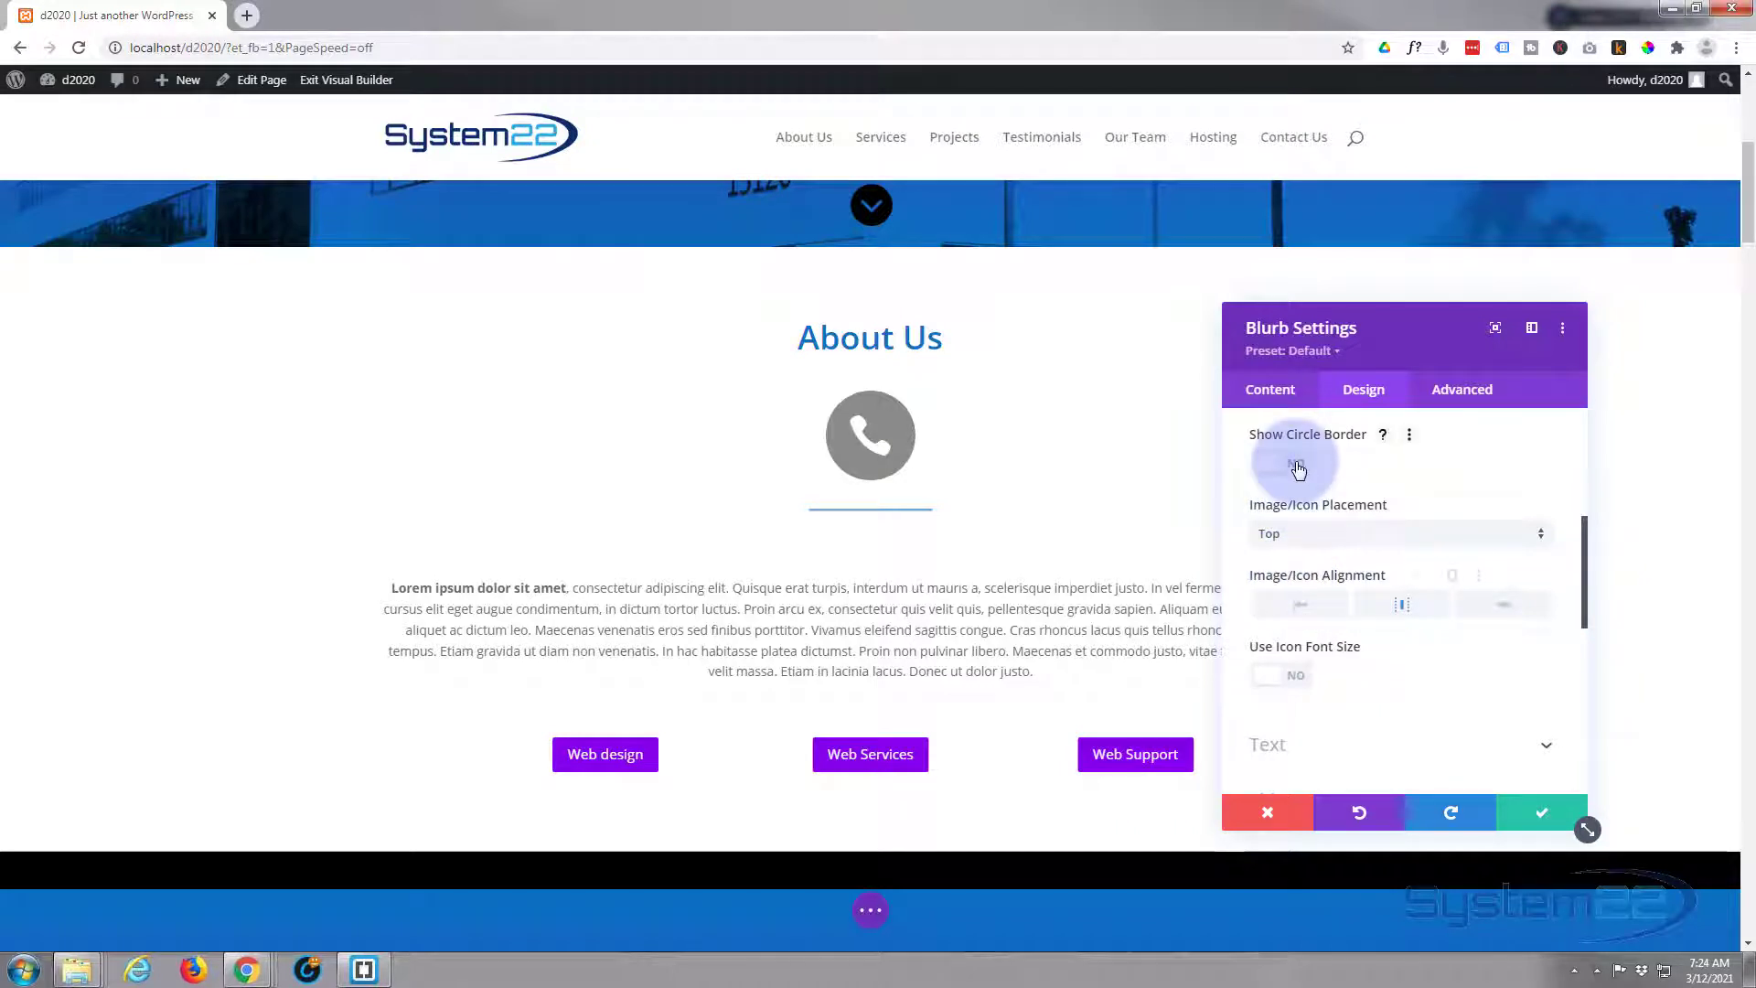
Turn on Show Circle Border with a white Circle Border Color
click(1278, 462)
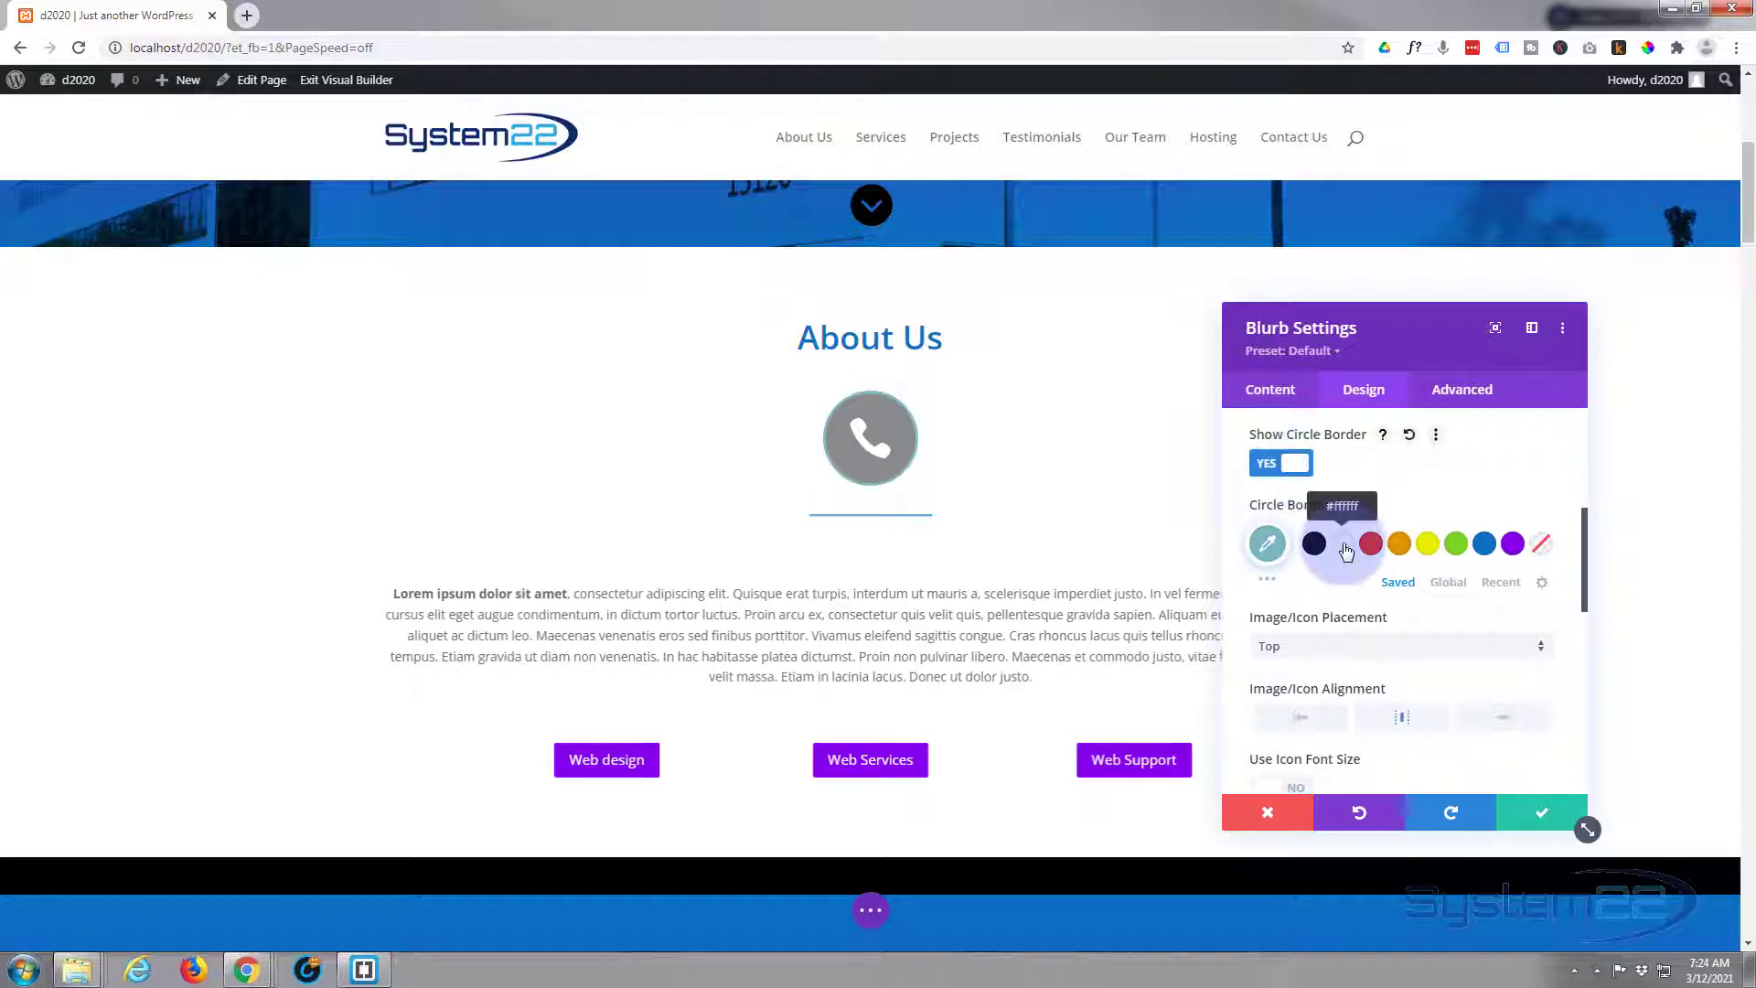
click(1342, 543)
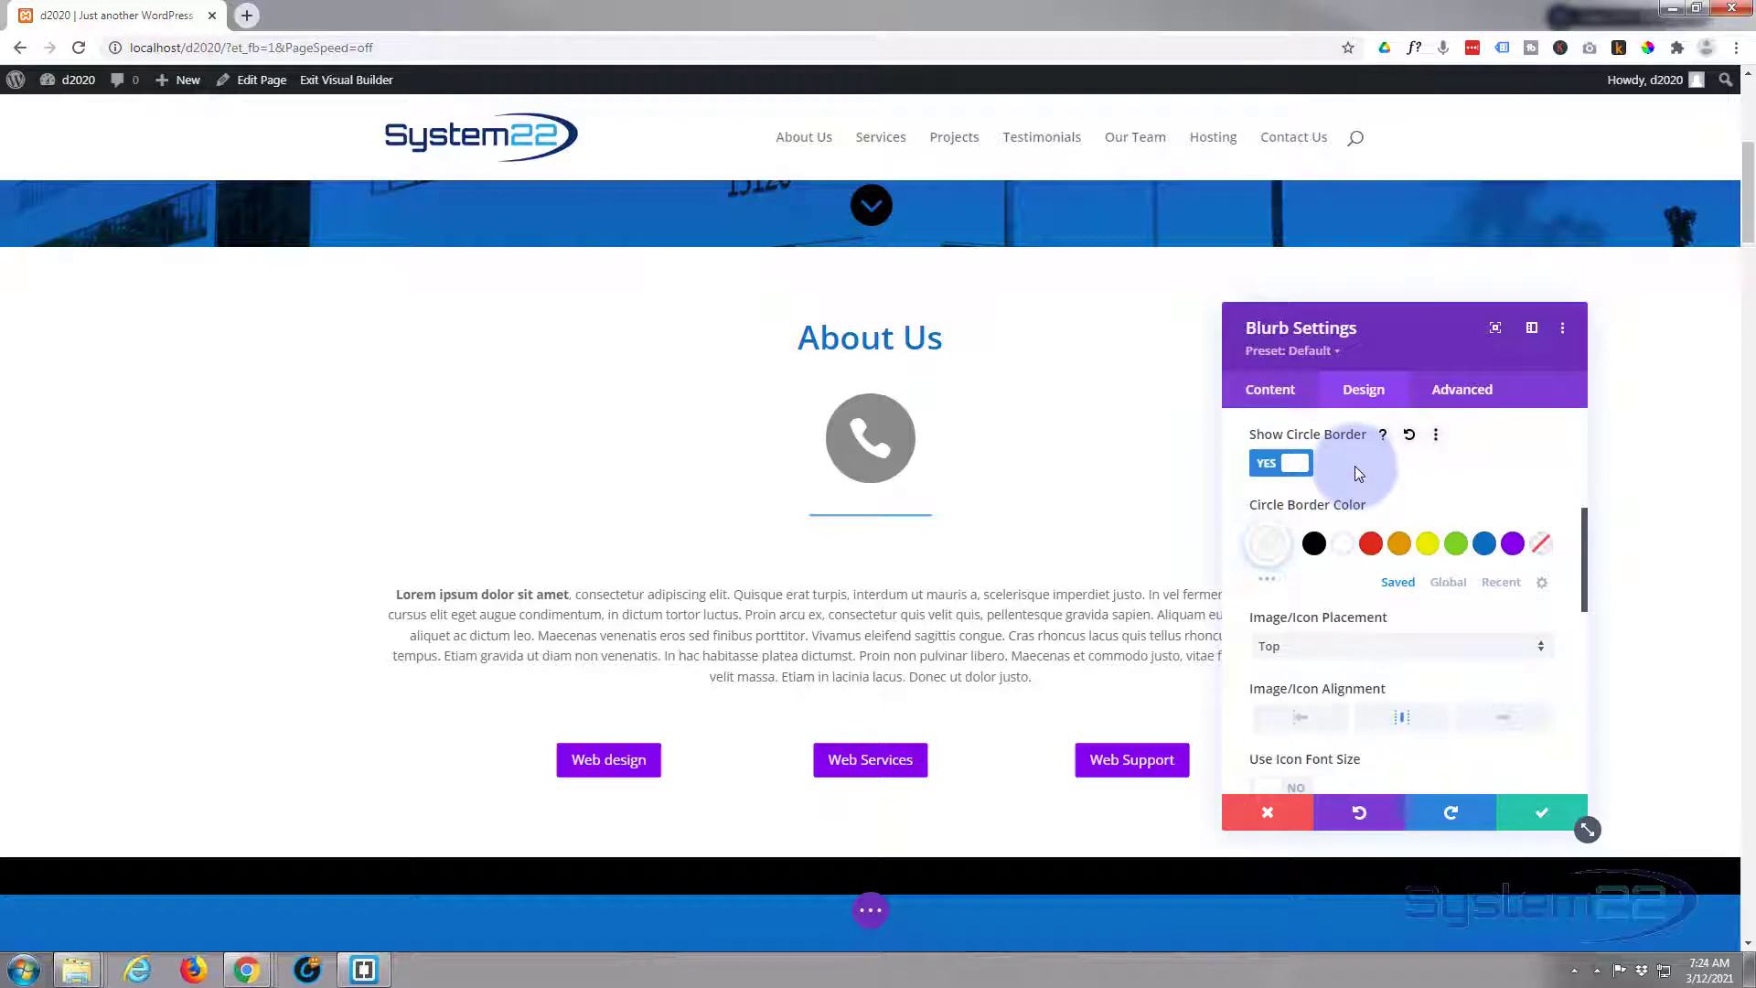
scroll(down, 3)
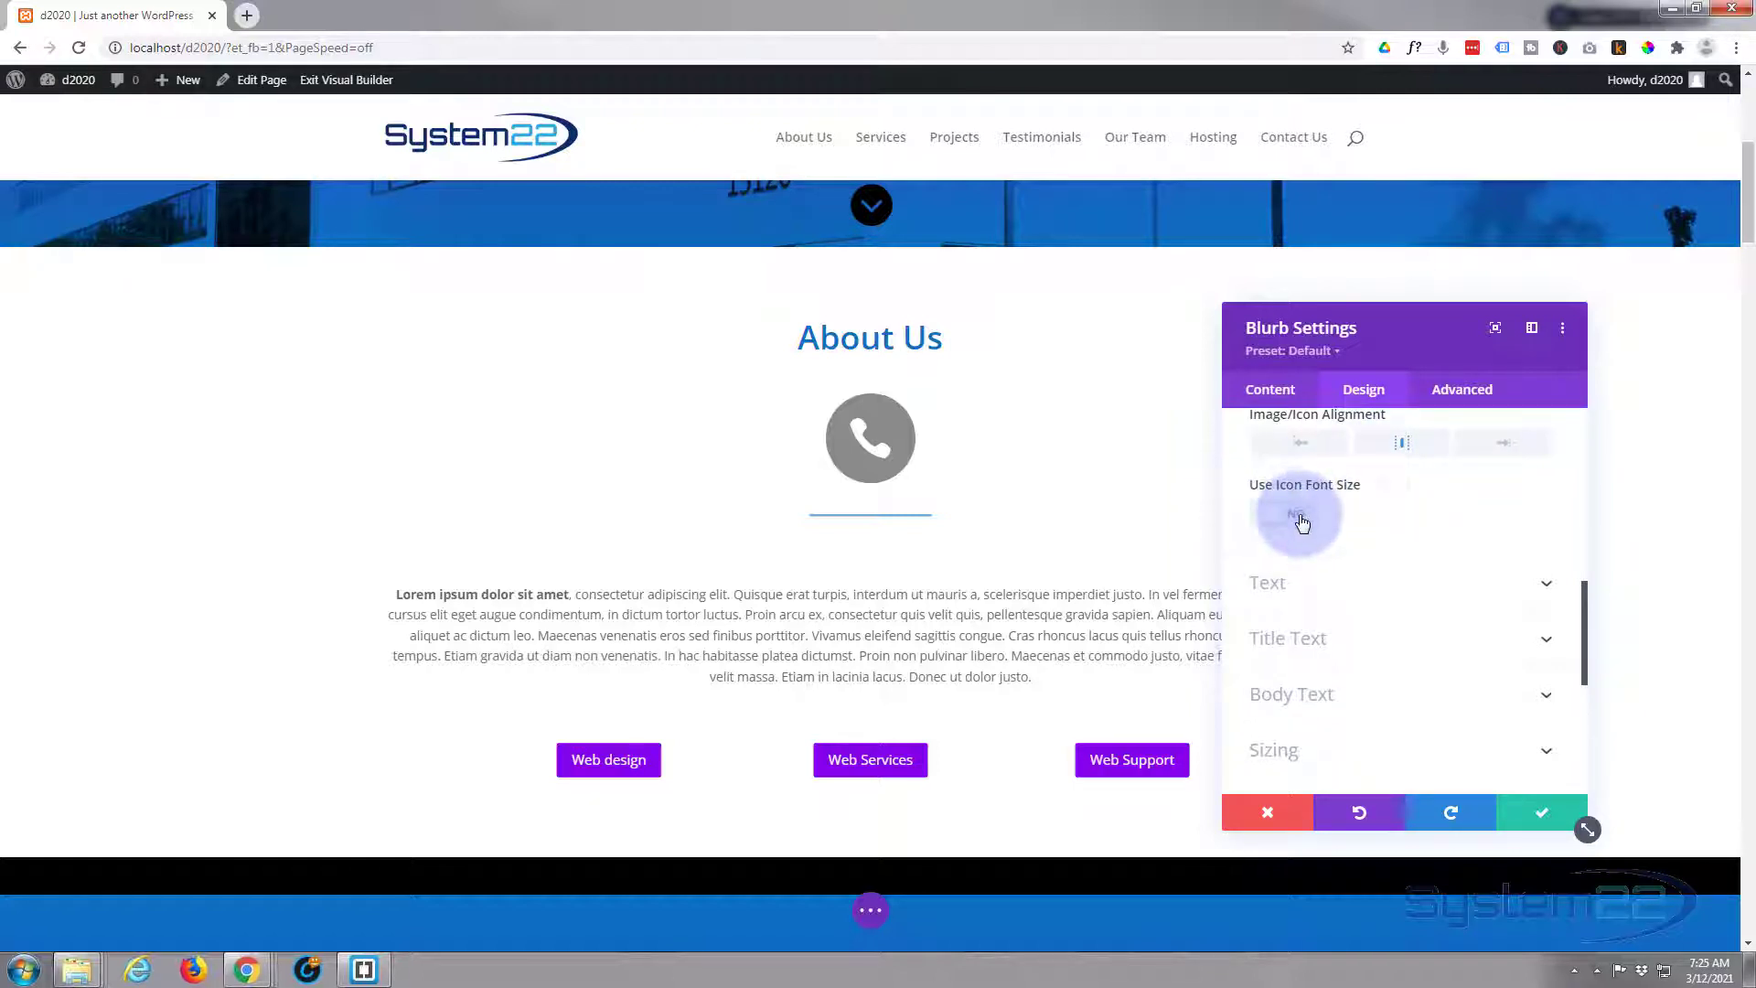
Enable Use Icon Font Size and drag the icon size down to 21px
click(1295, 512)
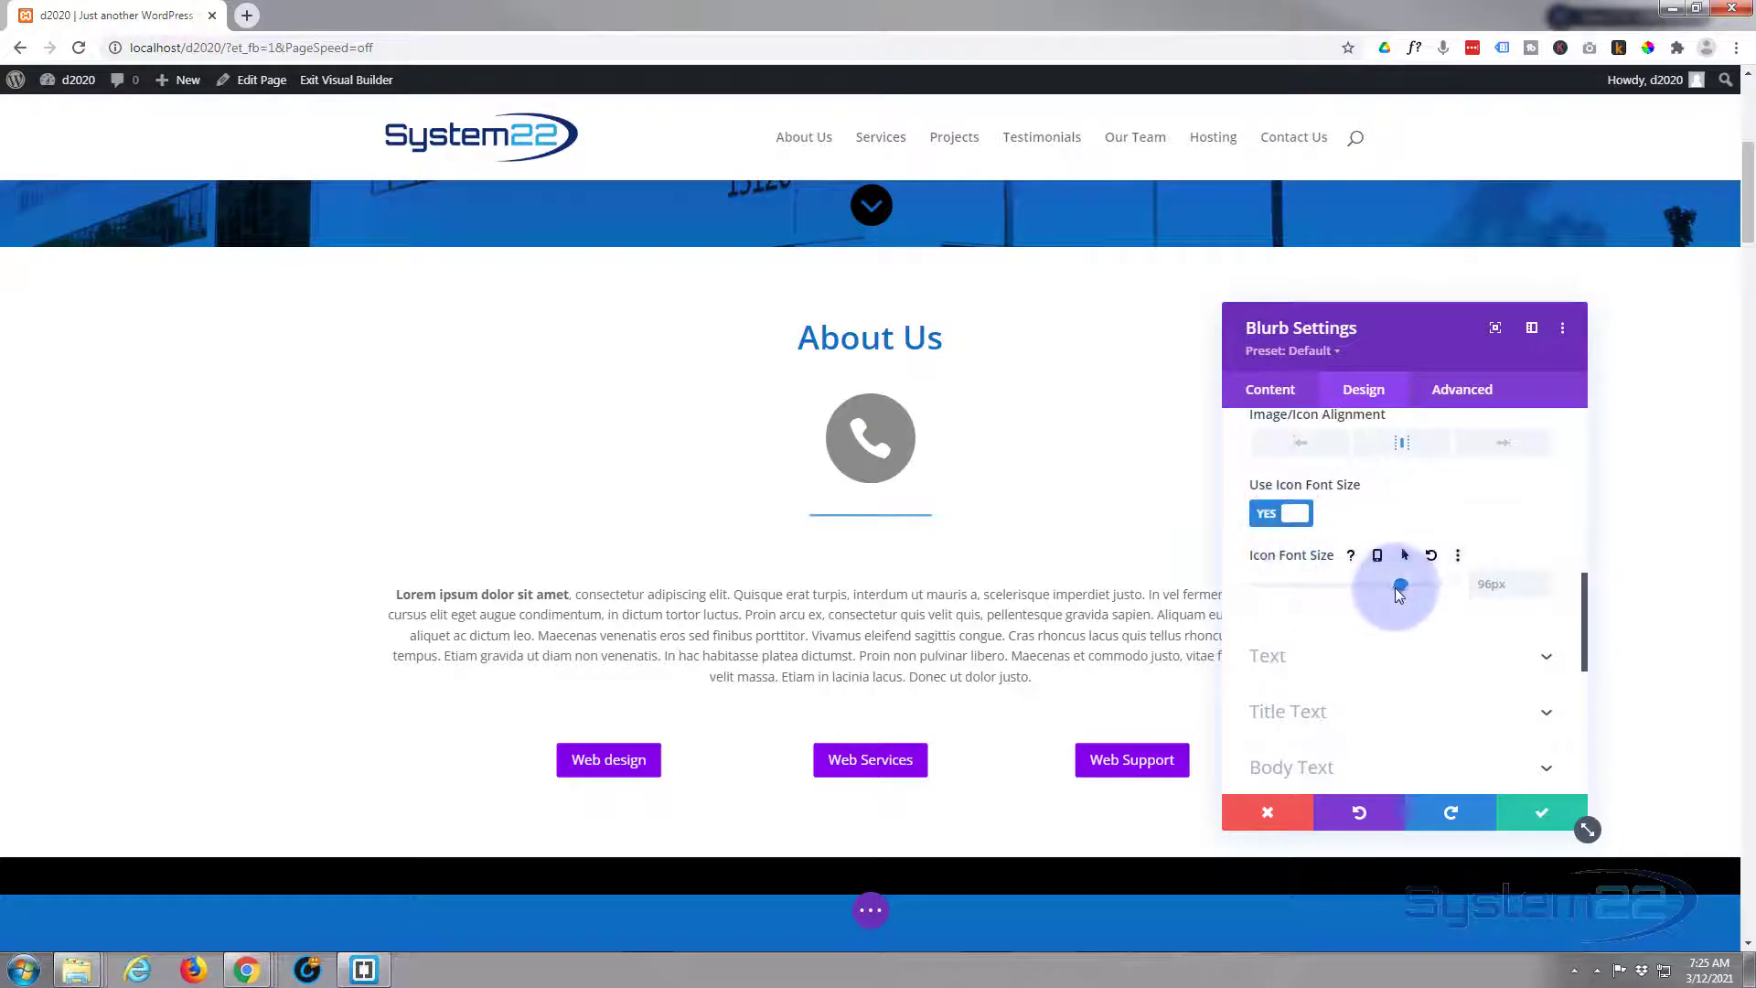
drag(1399, 587, 1297, 587)
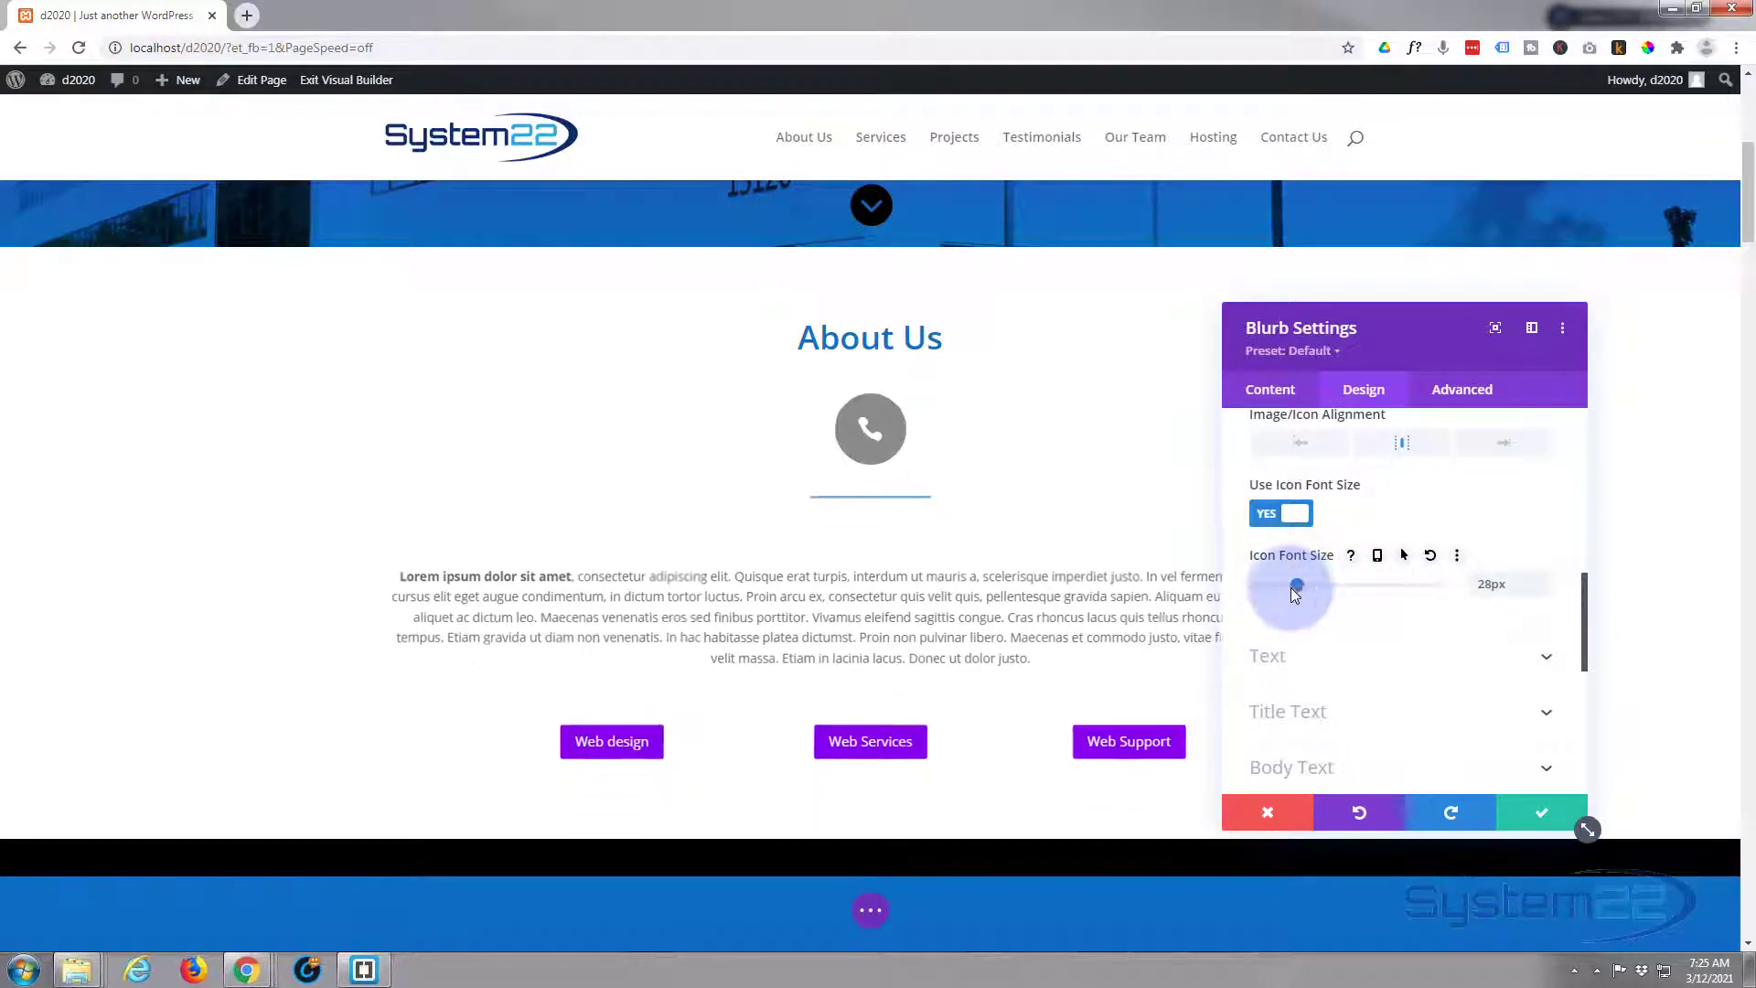
drag(1297, 585, 1290, 585)
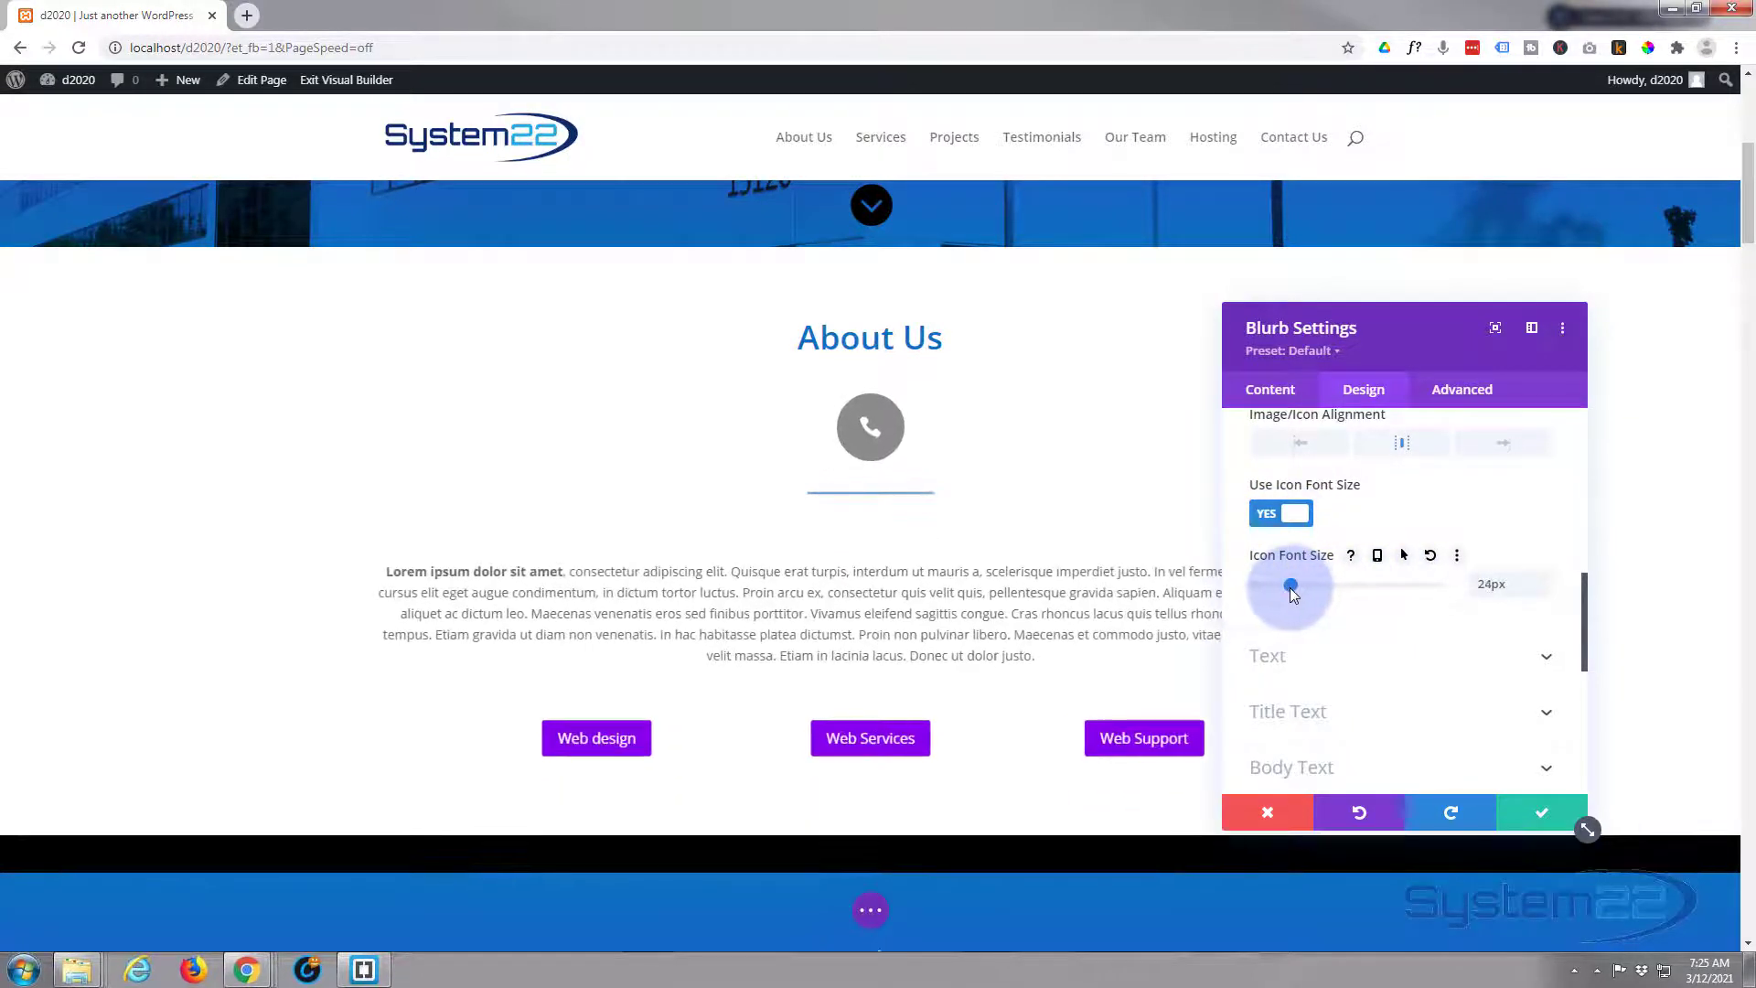
drag(1289, 586, 1286, 585)
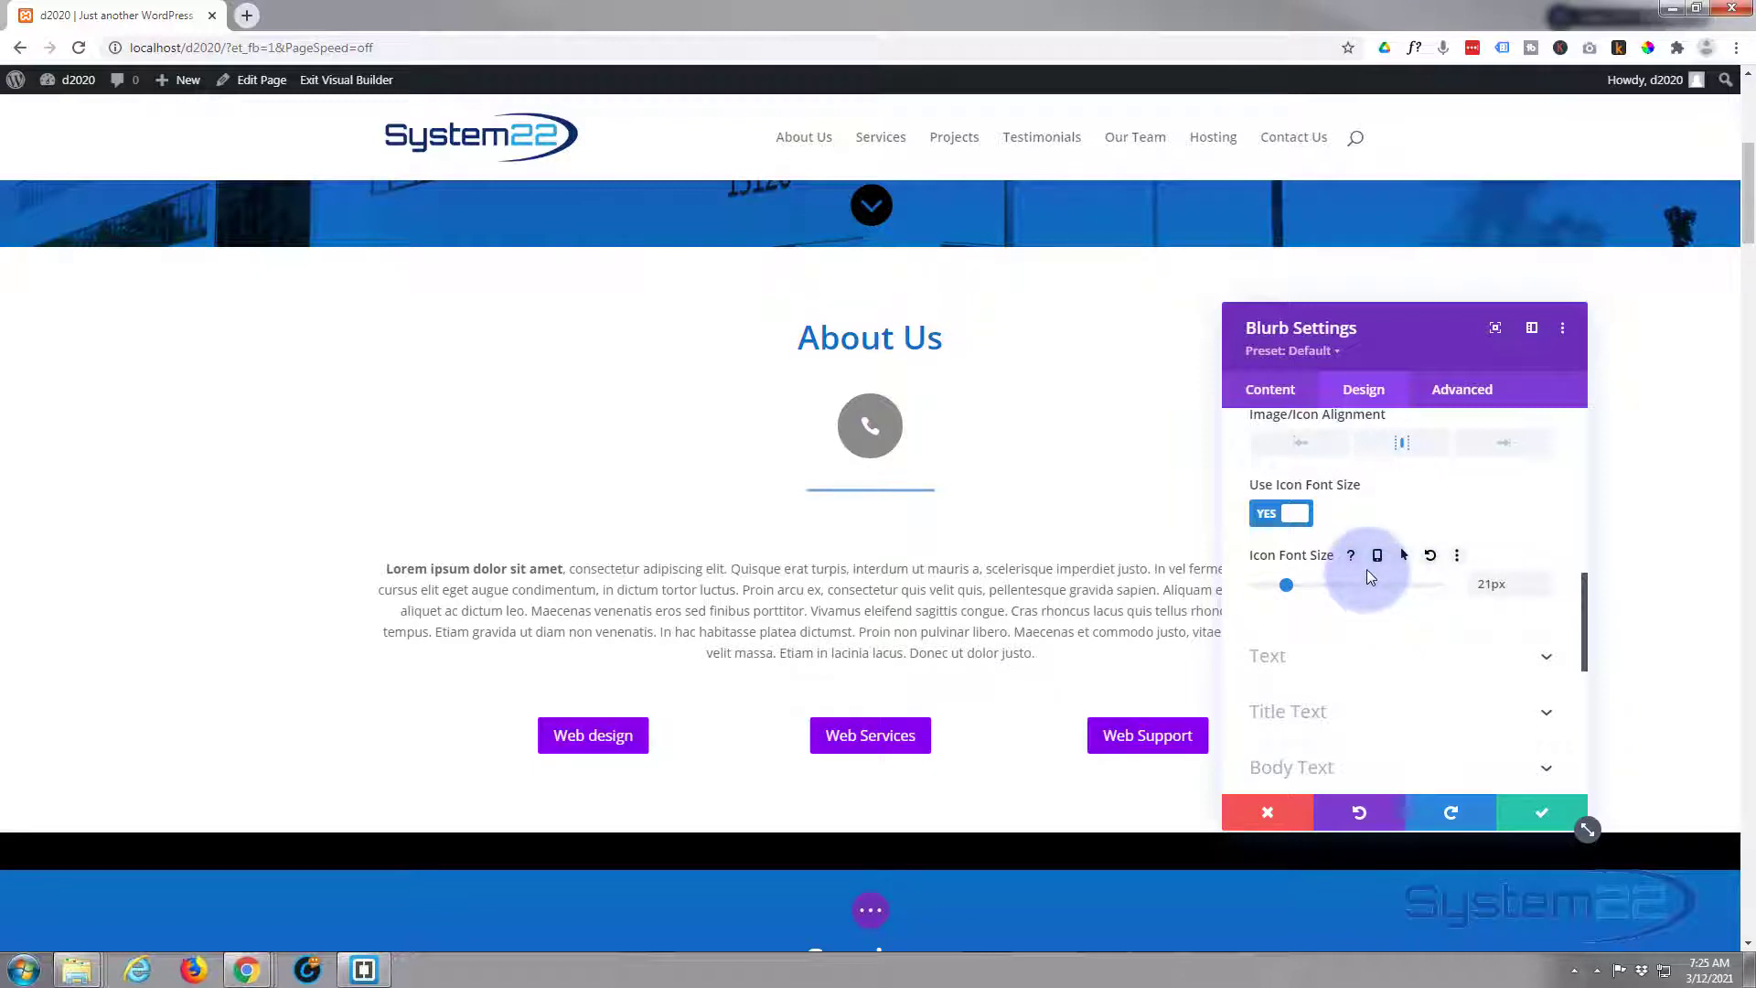
scroll(down, 3)
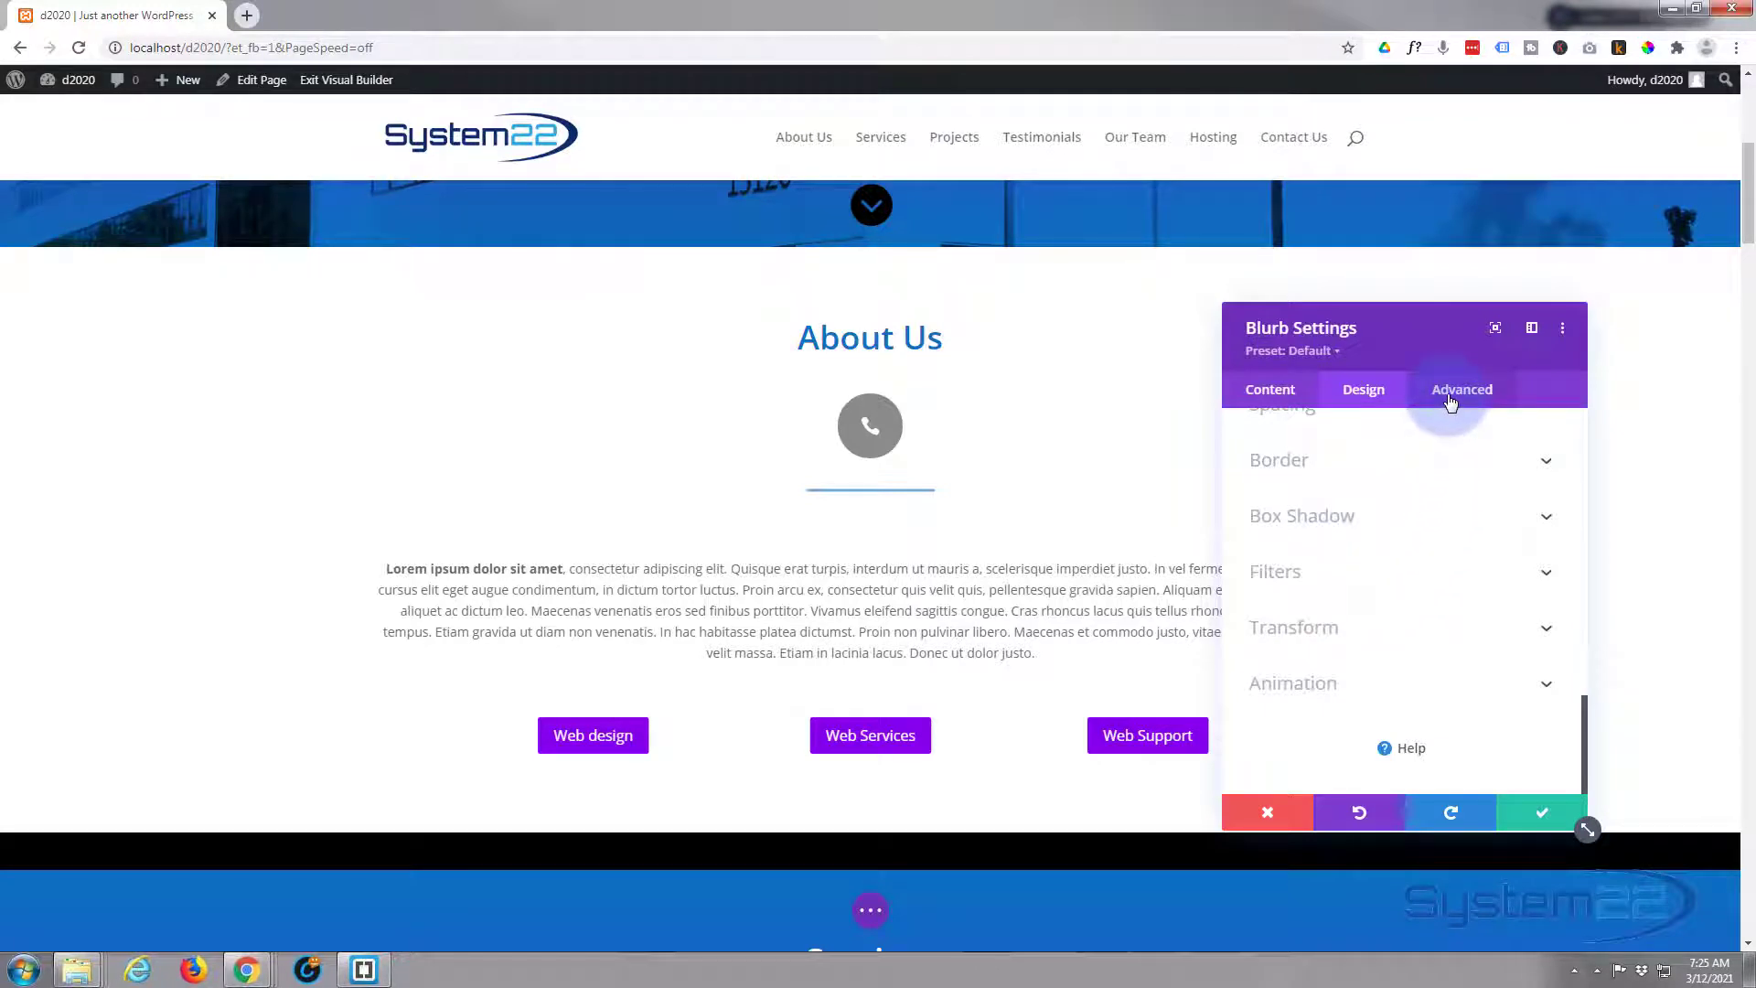
Under Advanced > Position, set the blurb's Position to Fixed
click(1462, 388)
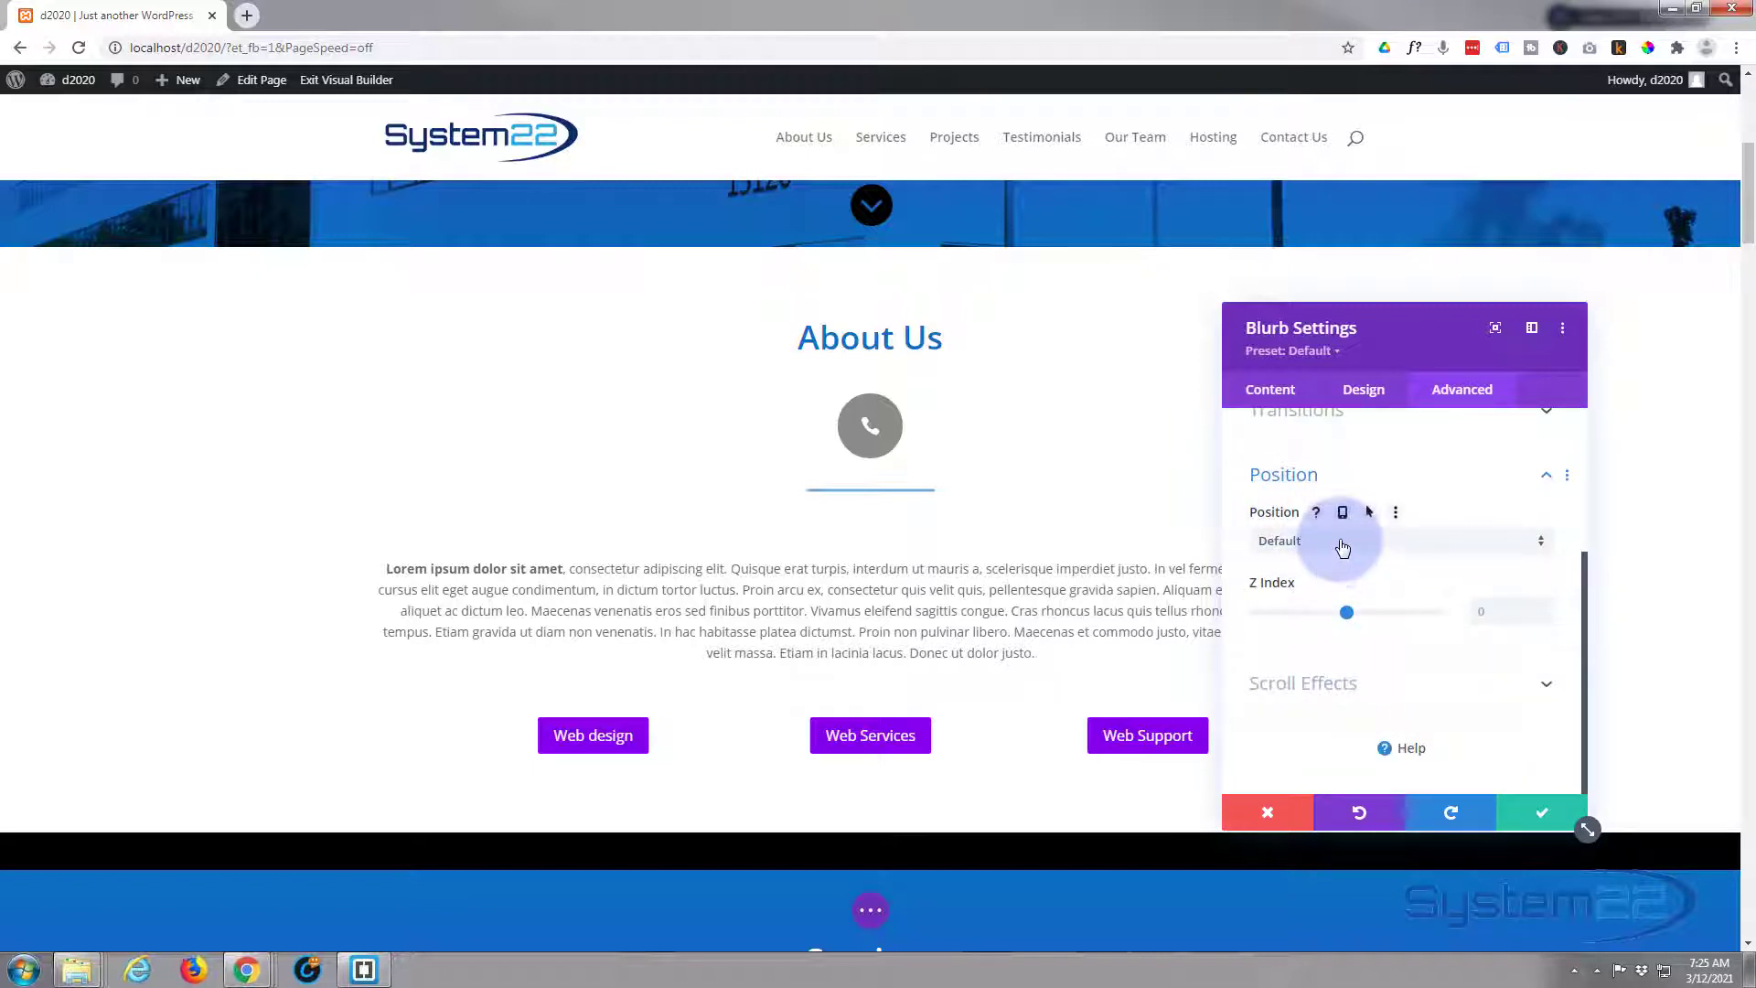
click(1399, 540)
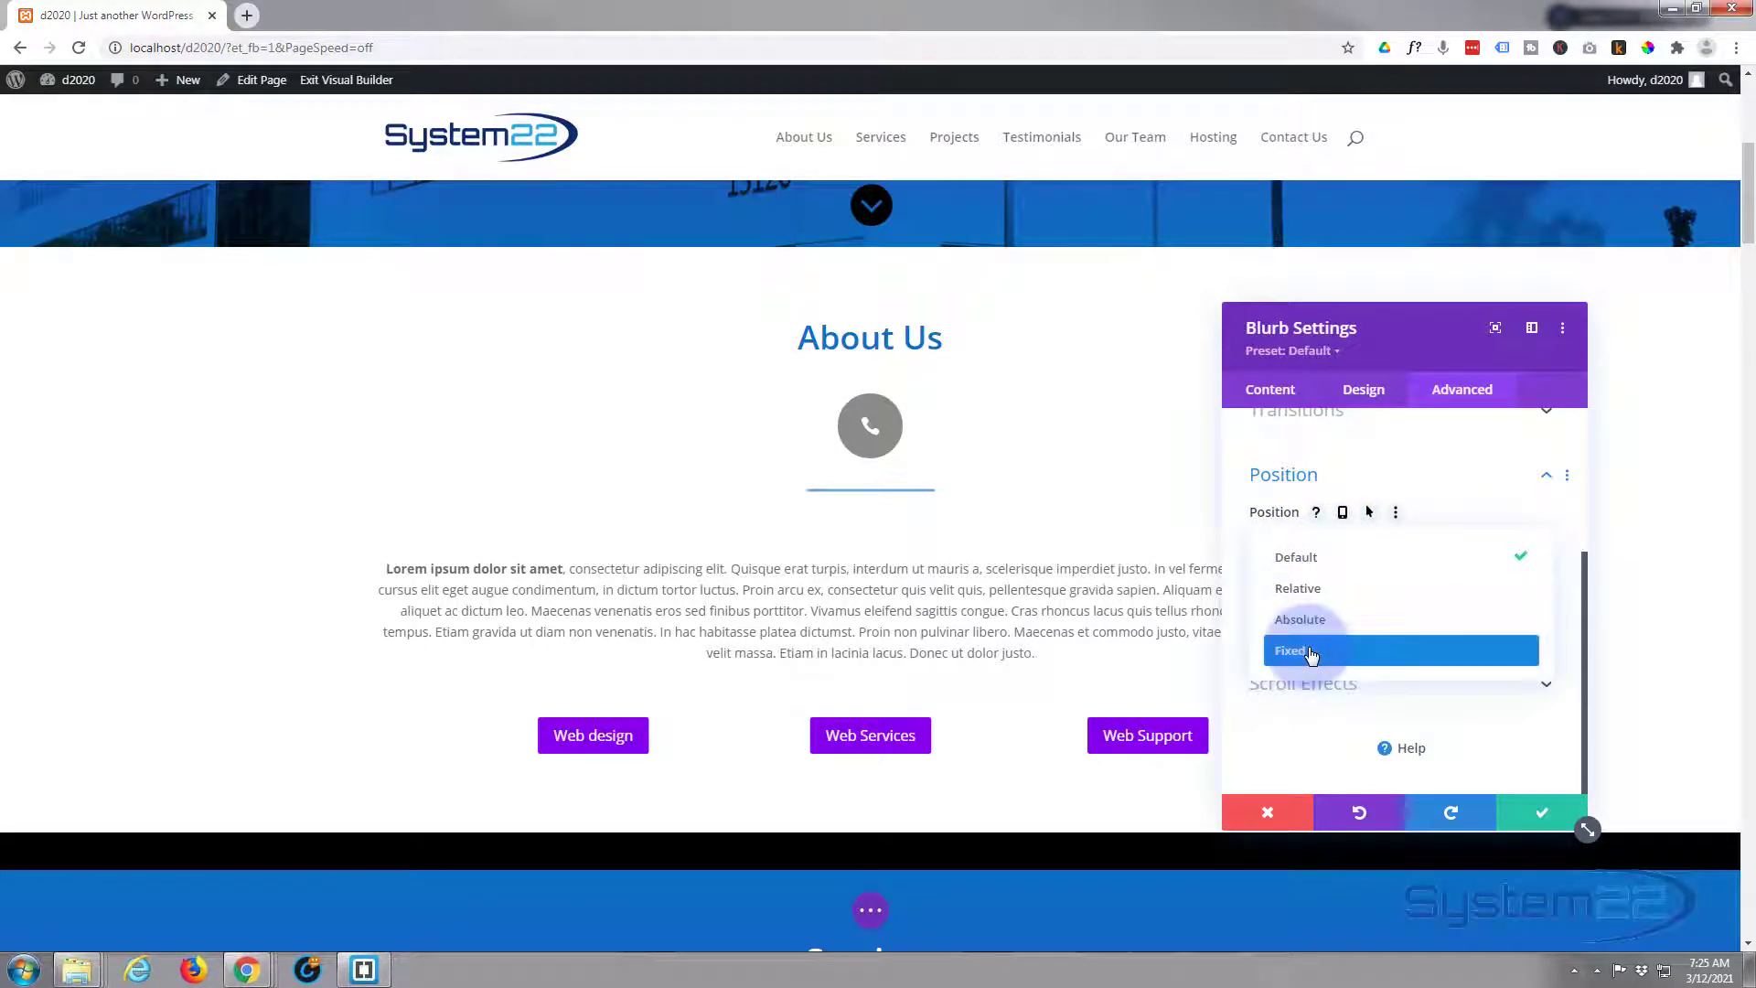
click(1289, 649)
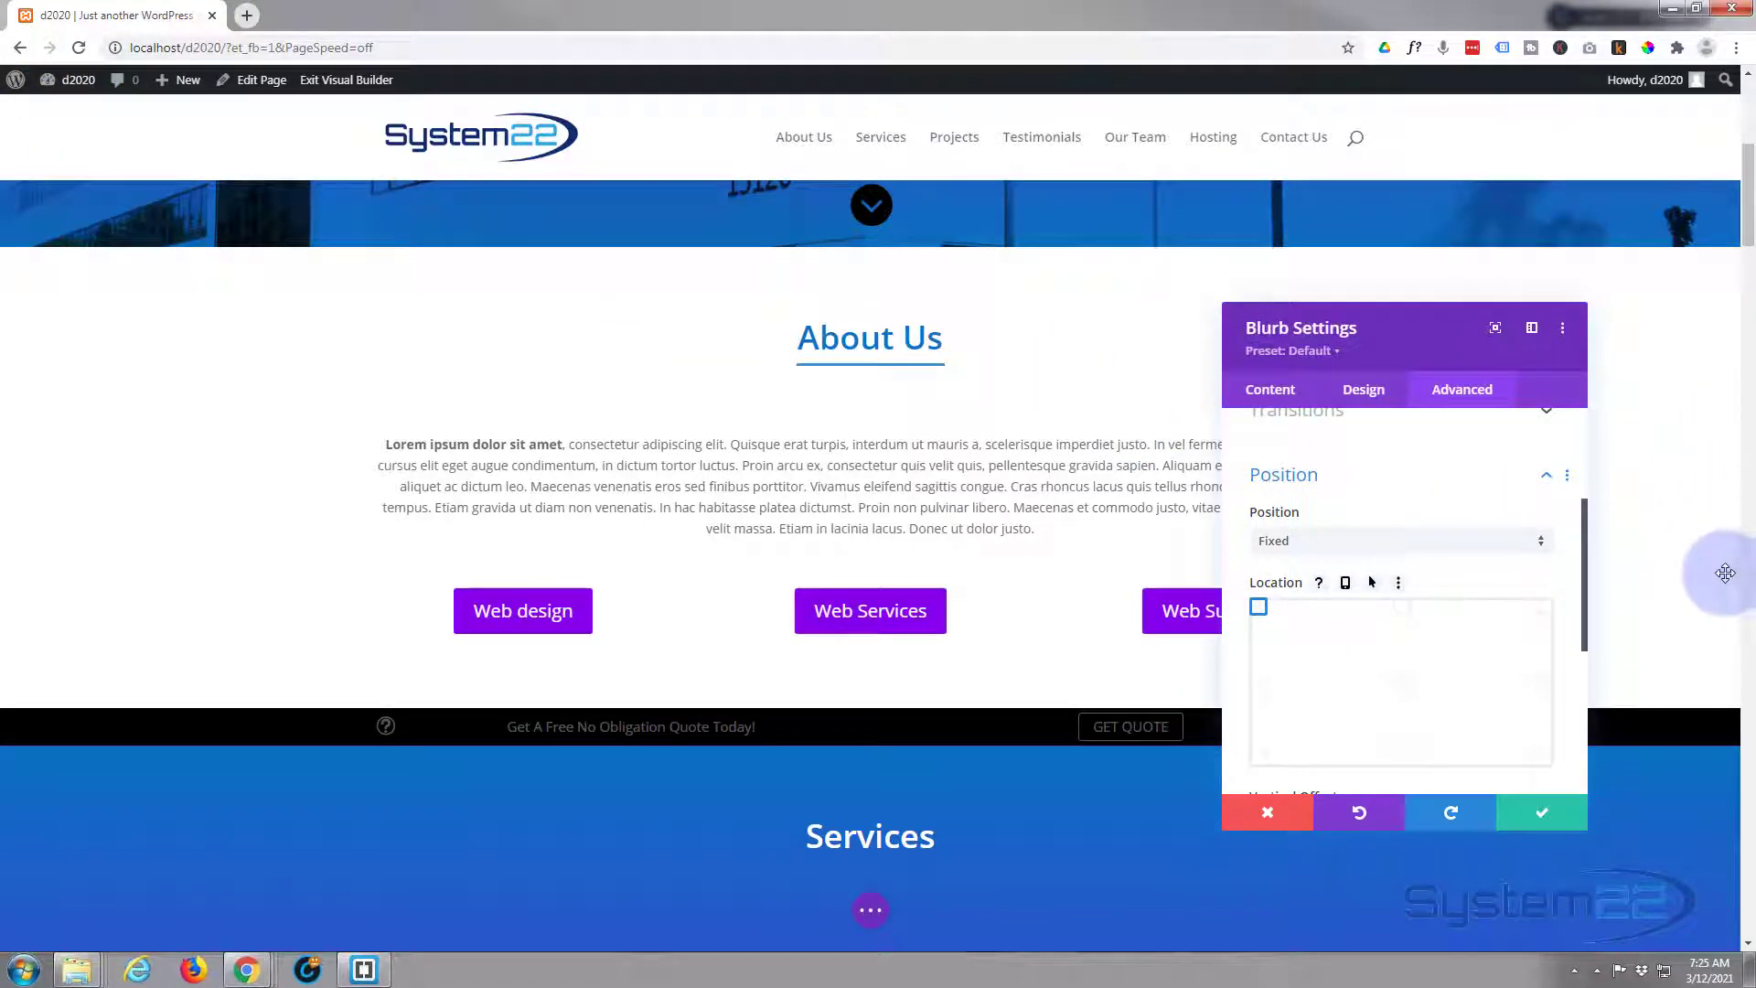
mouse_move(1500, 605)
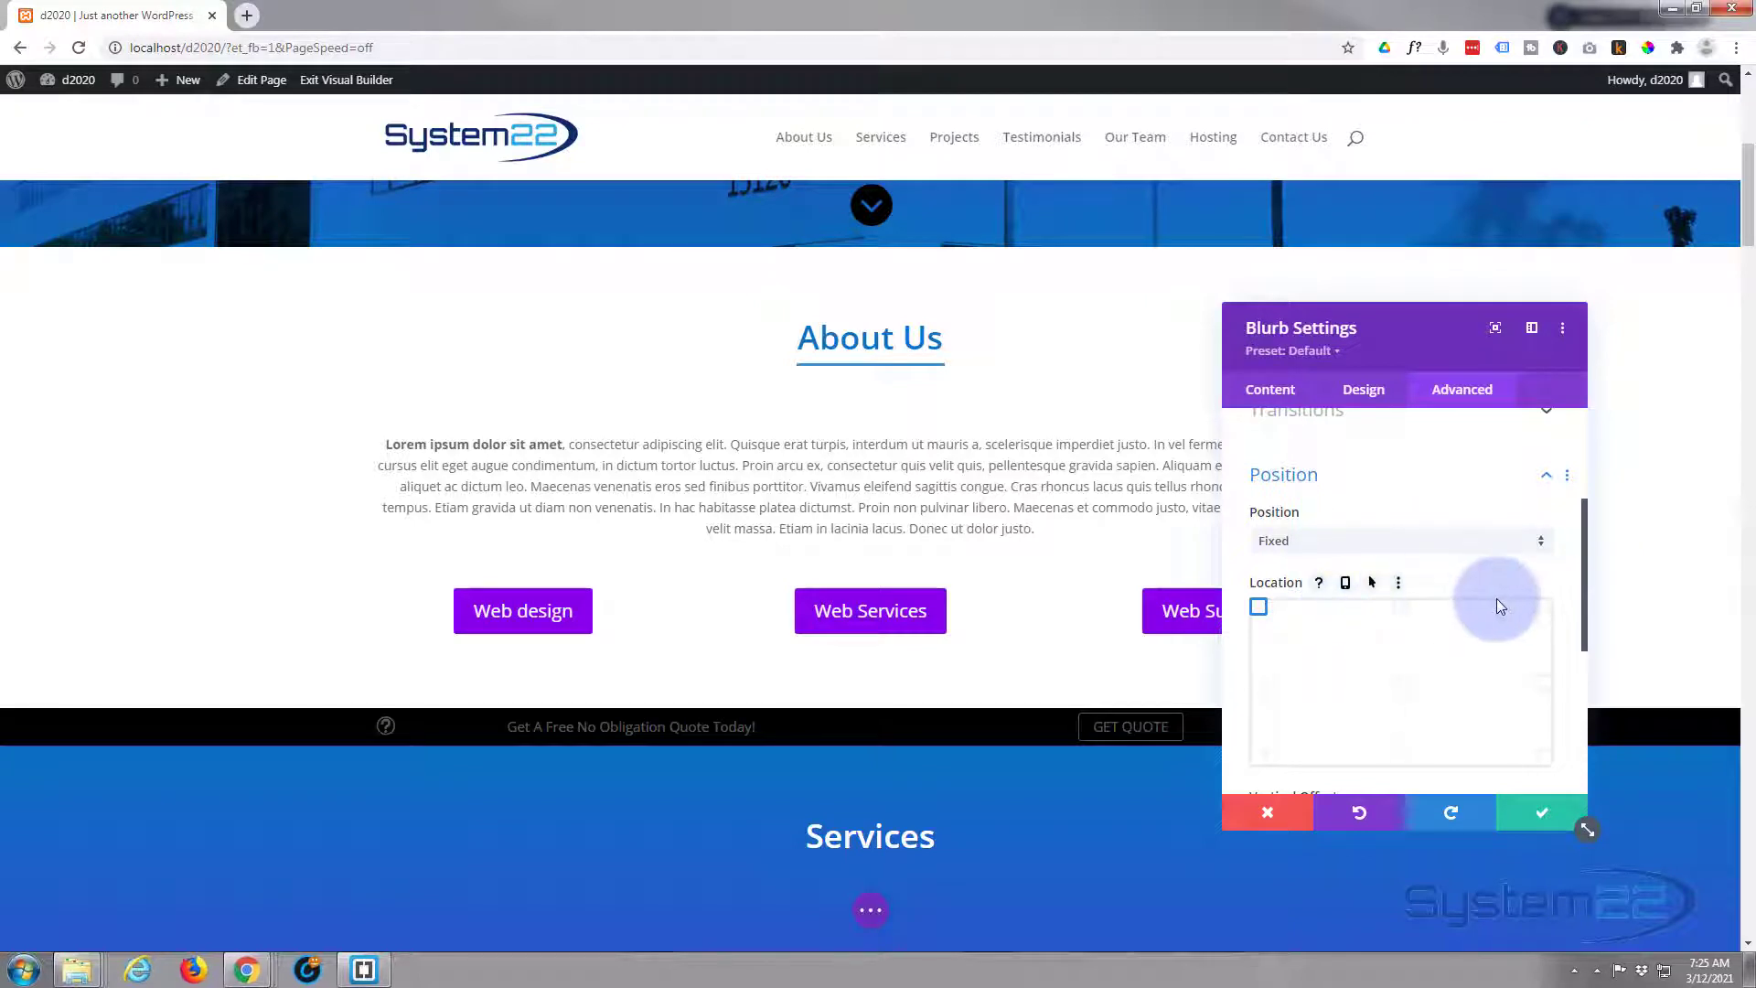
mouse_move(1546, 691)
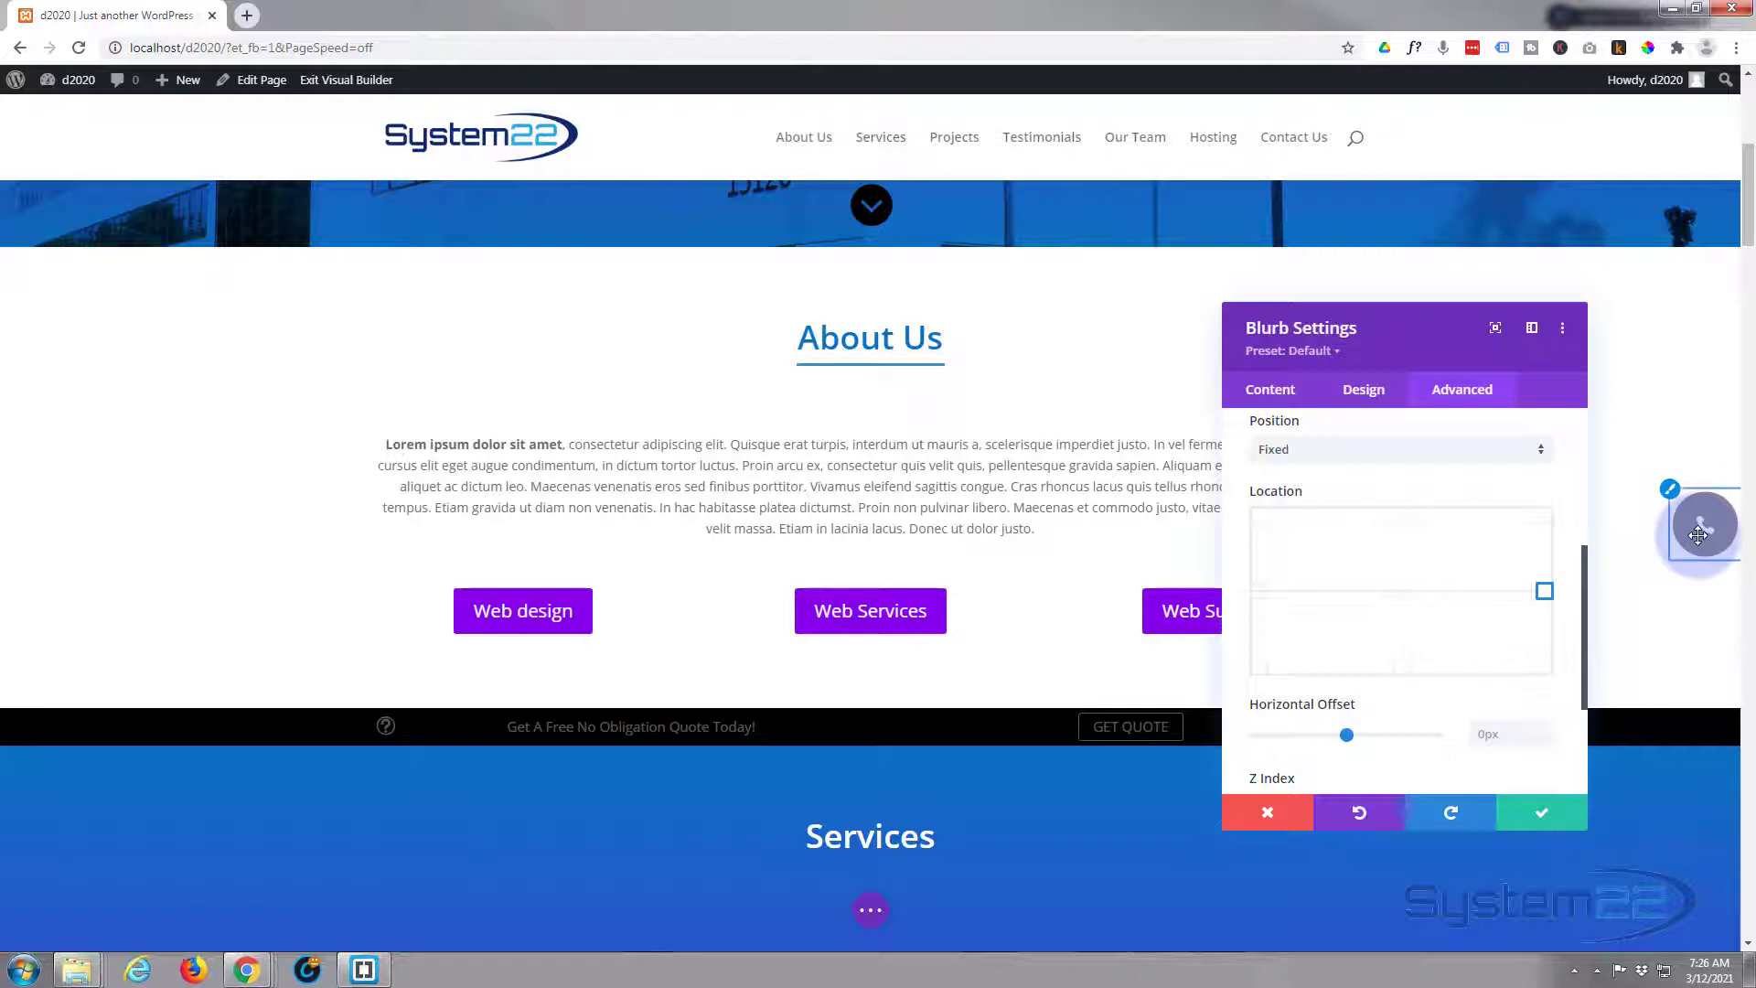
Scroll through the Position settings around the Location grid and Horizontal Offset
scroll(down, 3)
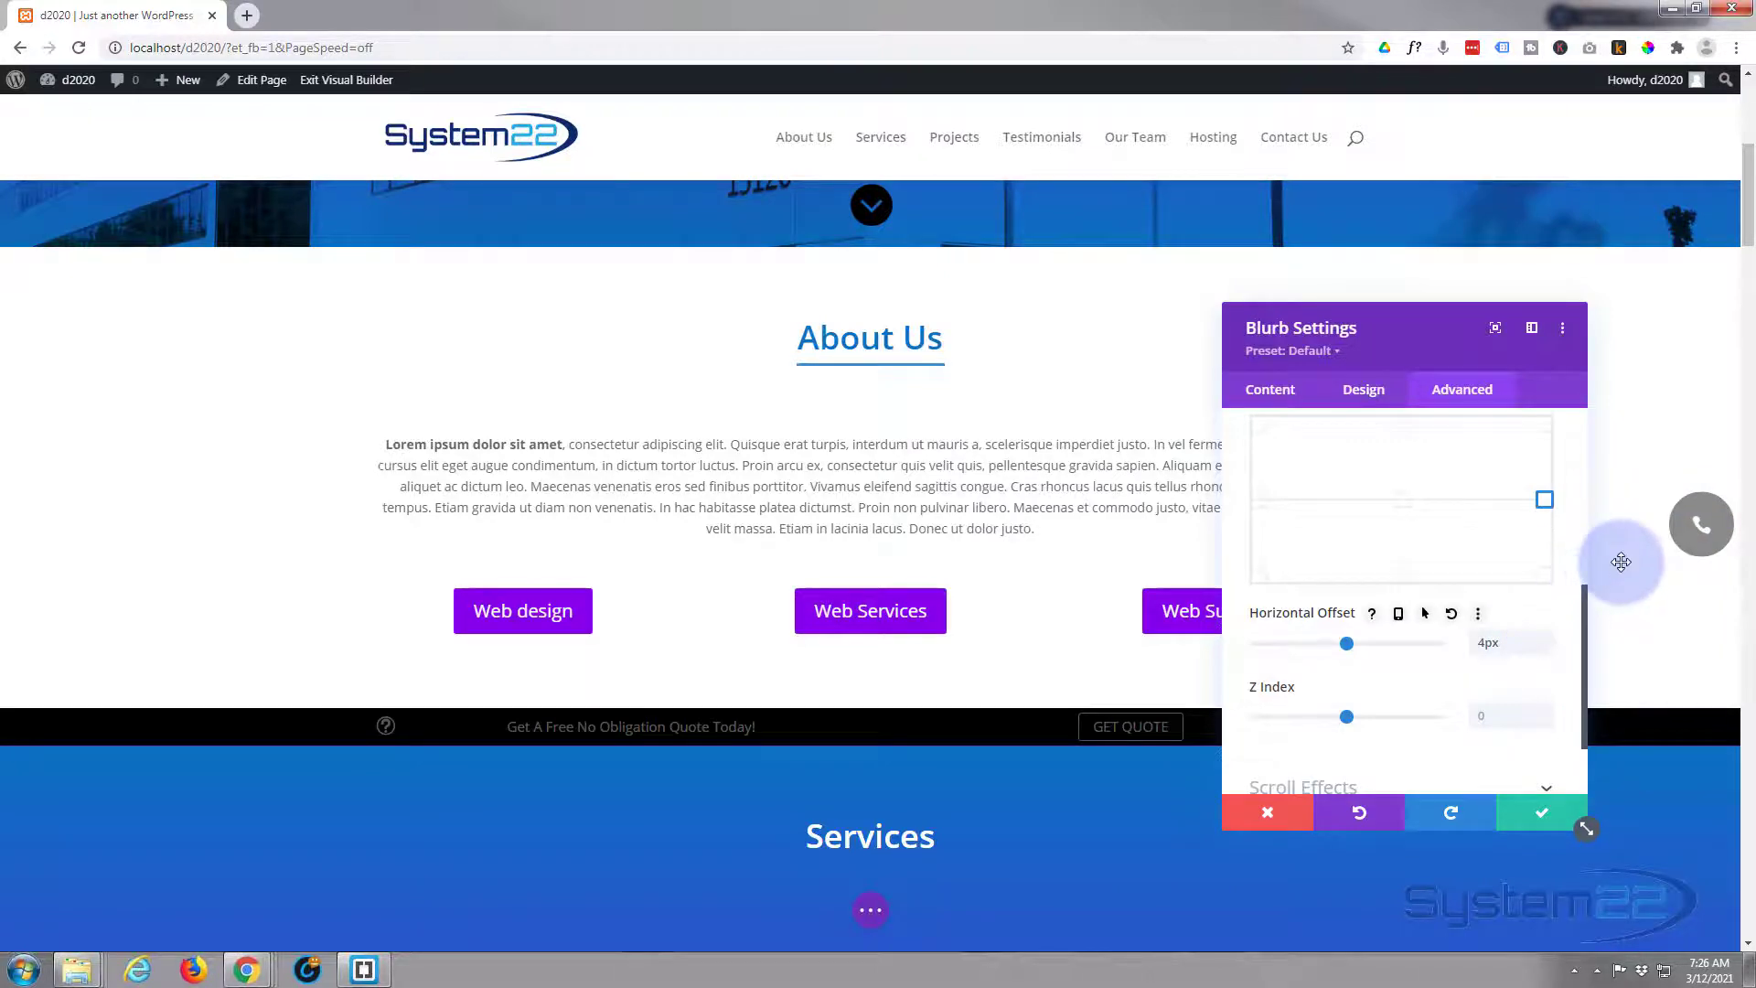
scroll(up, 3)
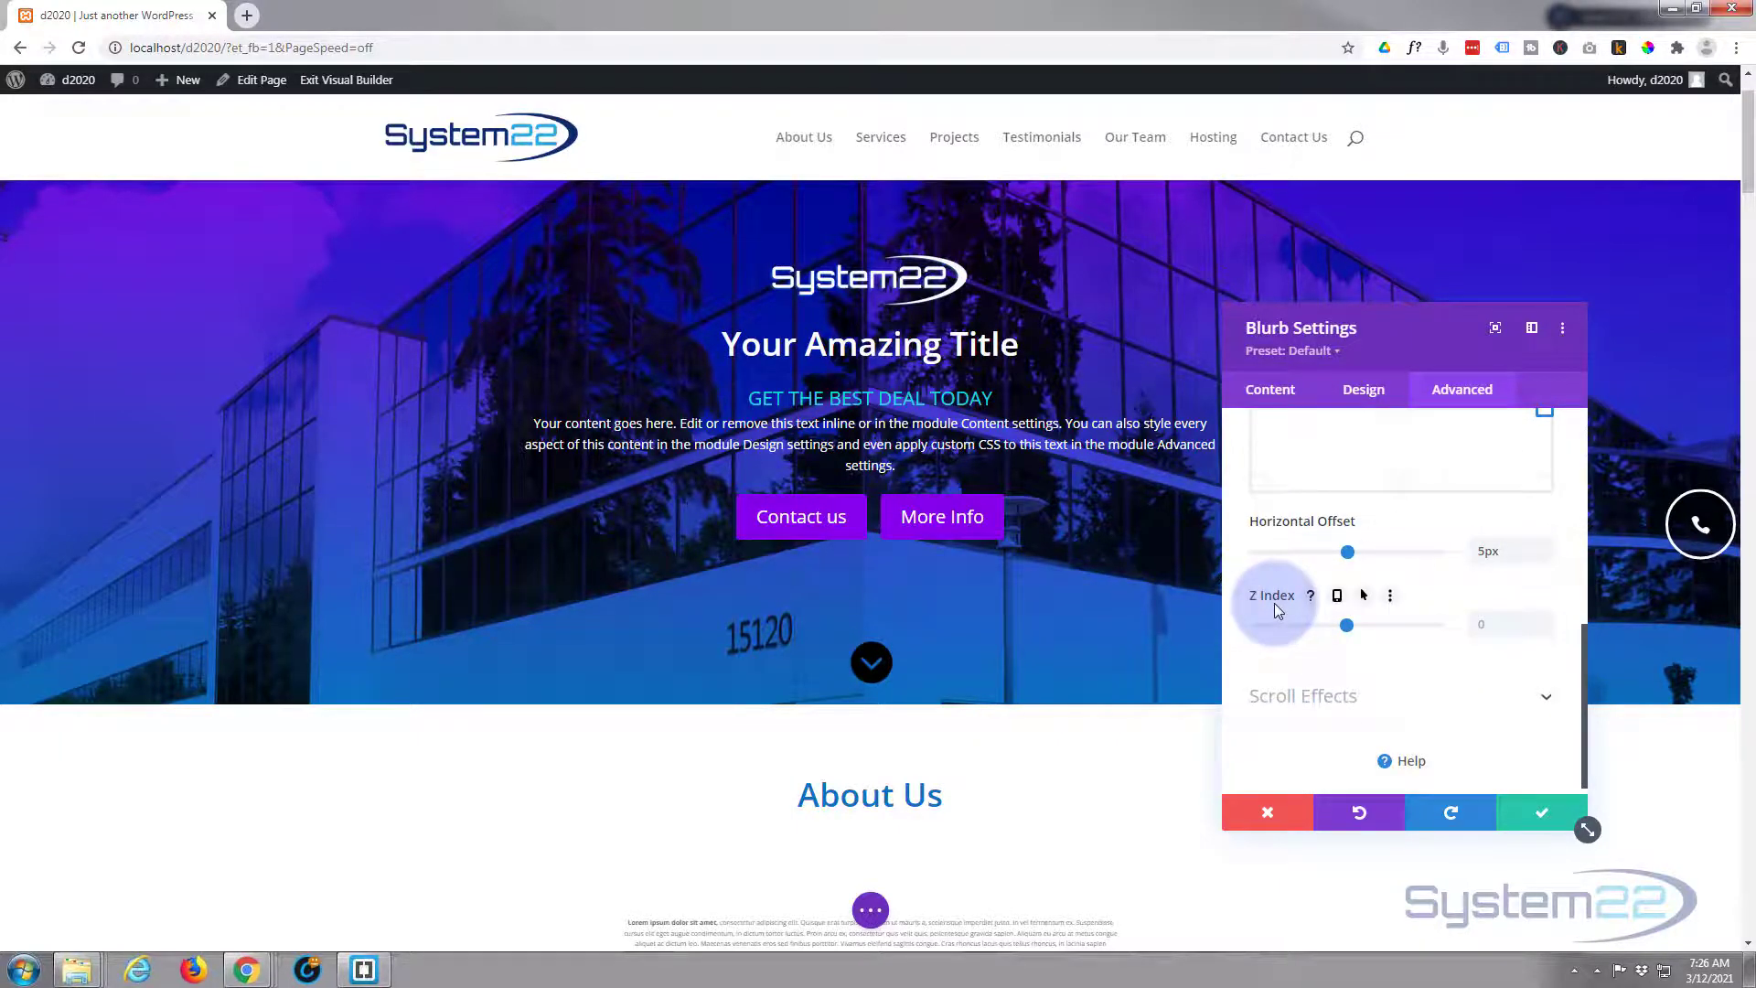
Raise the Z Index slider and enter 999999999 in the Z Index field
scroll(down, 3)
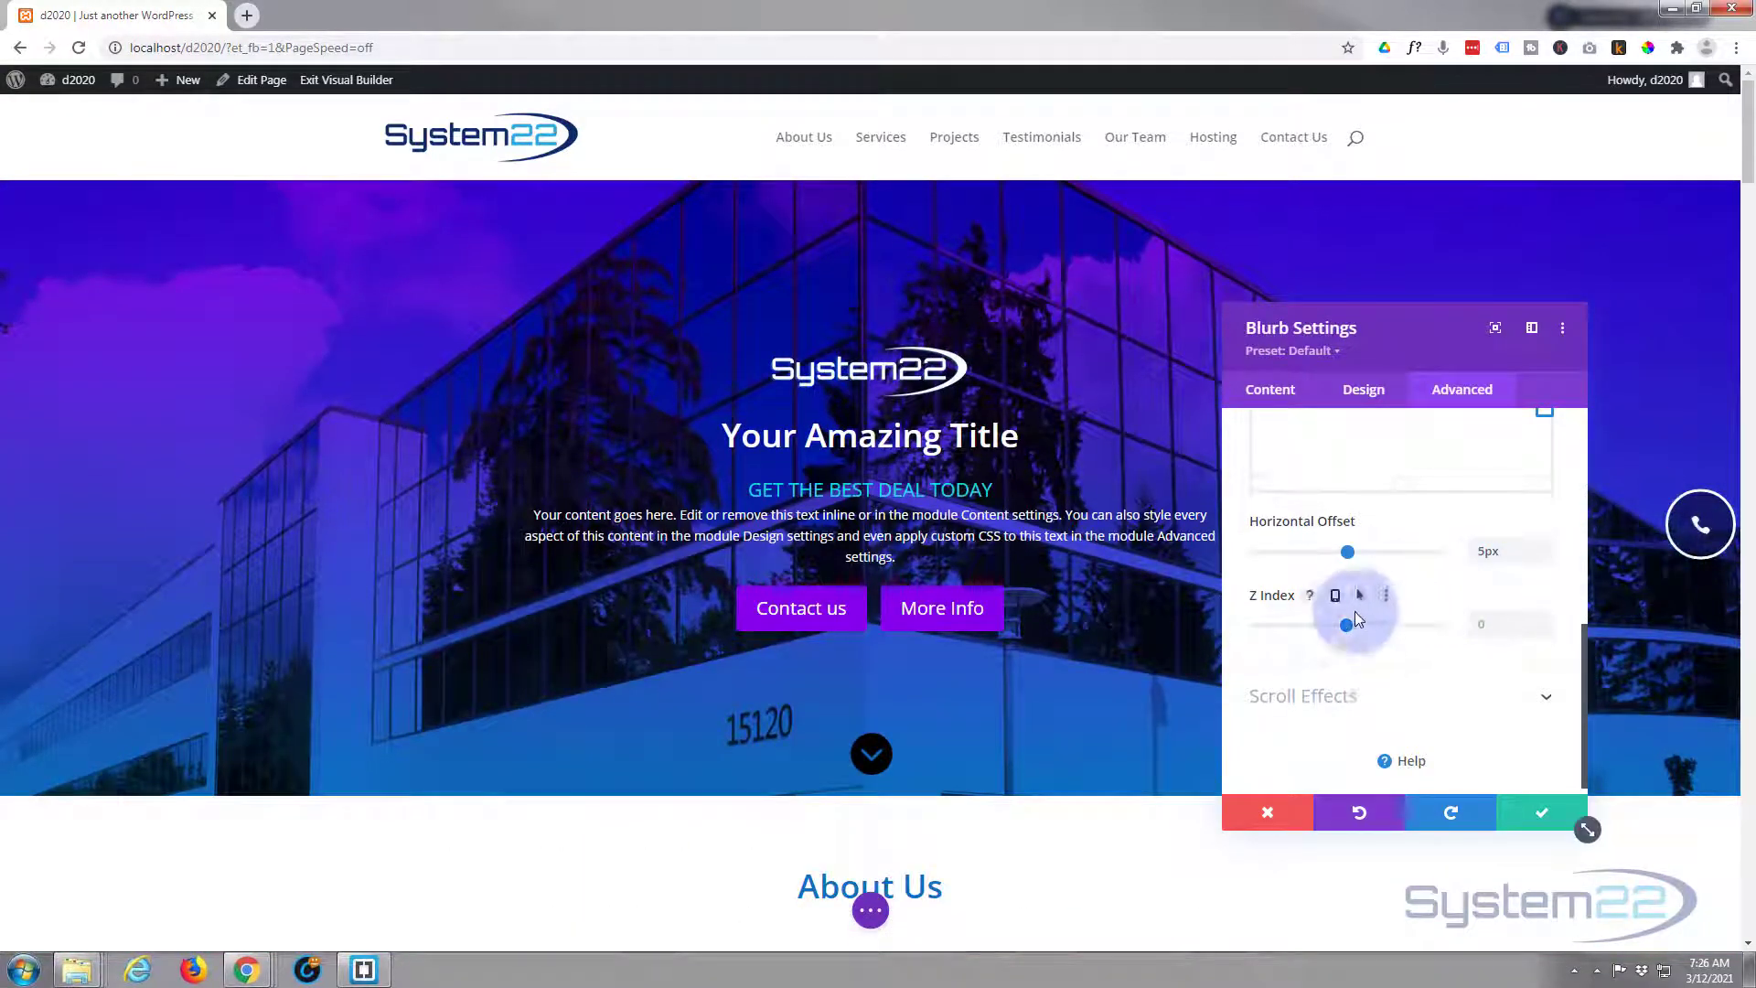
drag(1348, 626, 1430, 626)
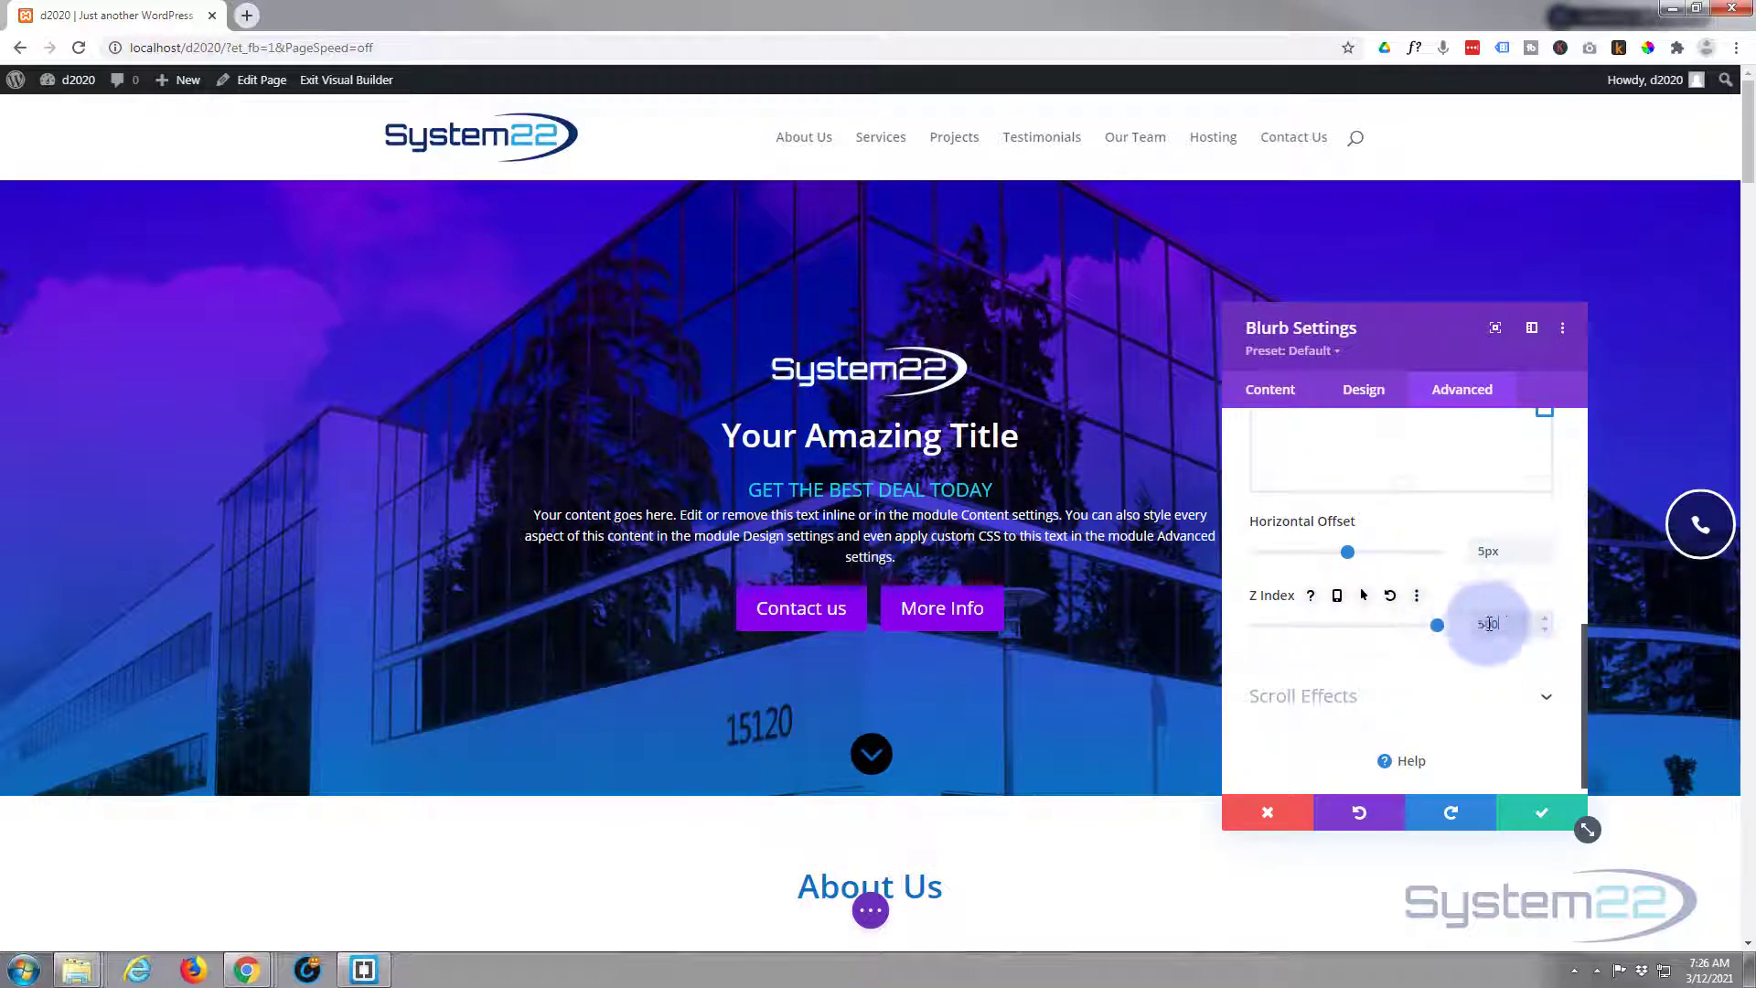
text(500)
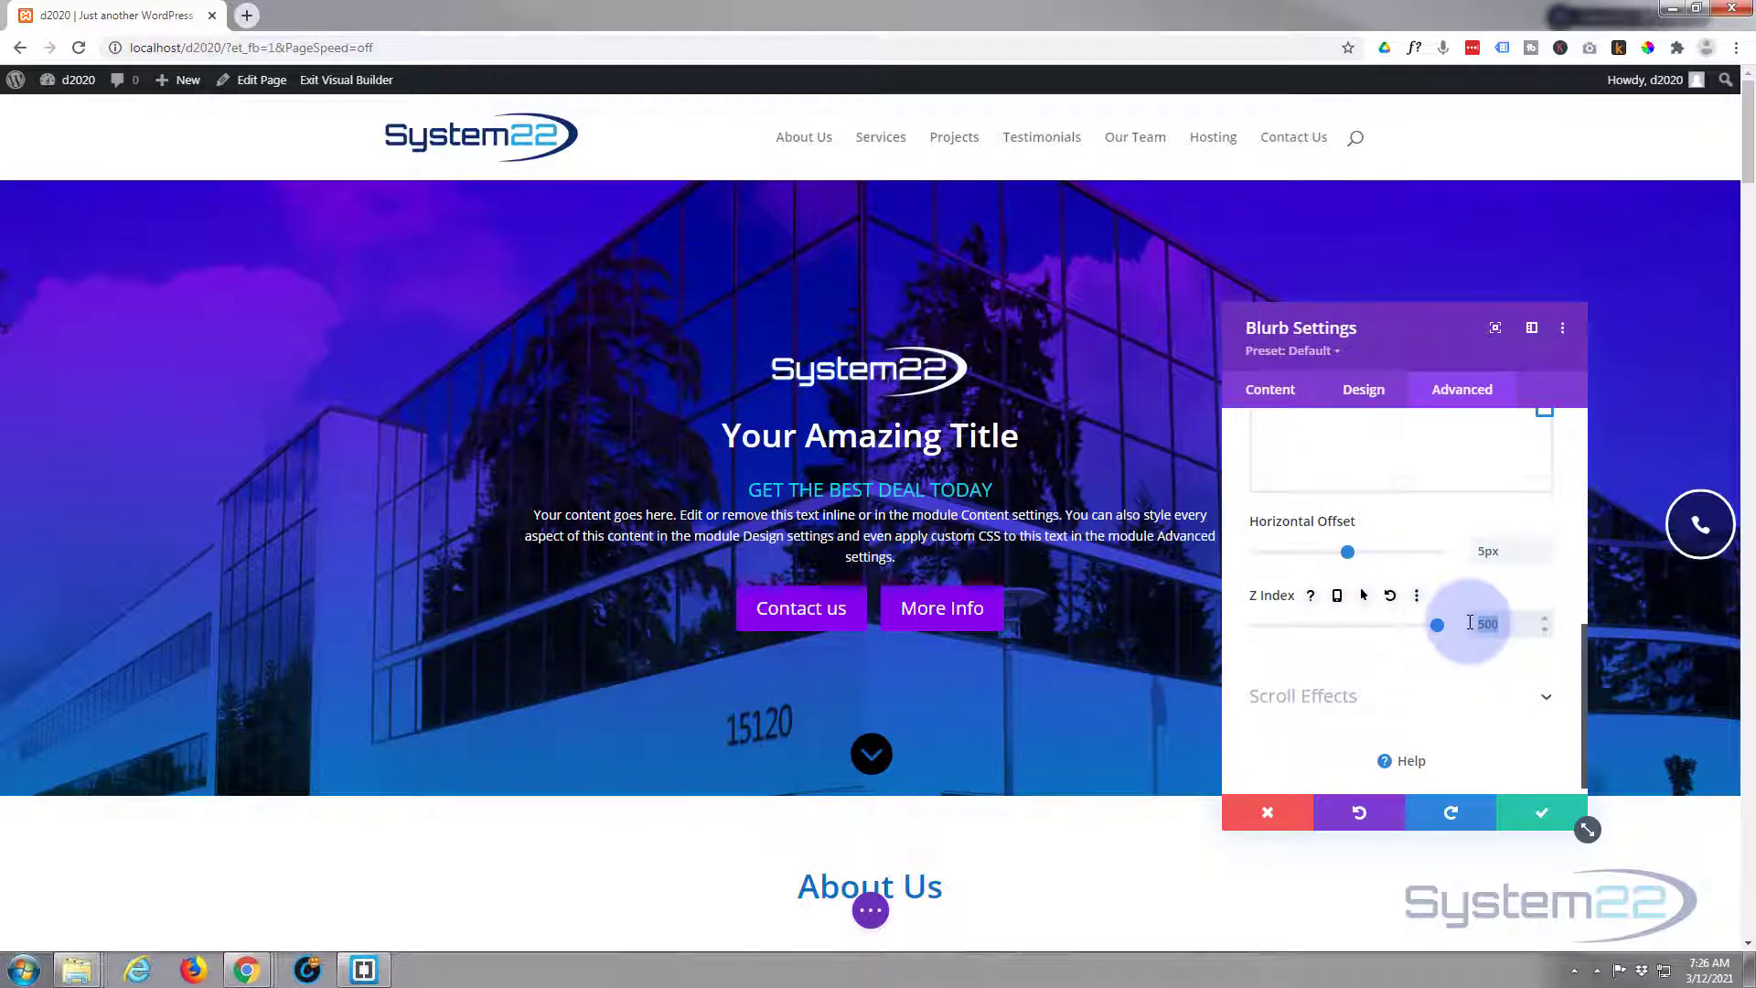
text(999999999)
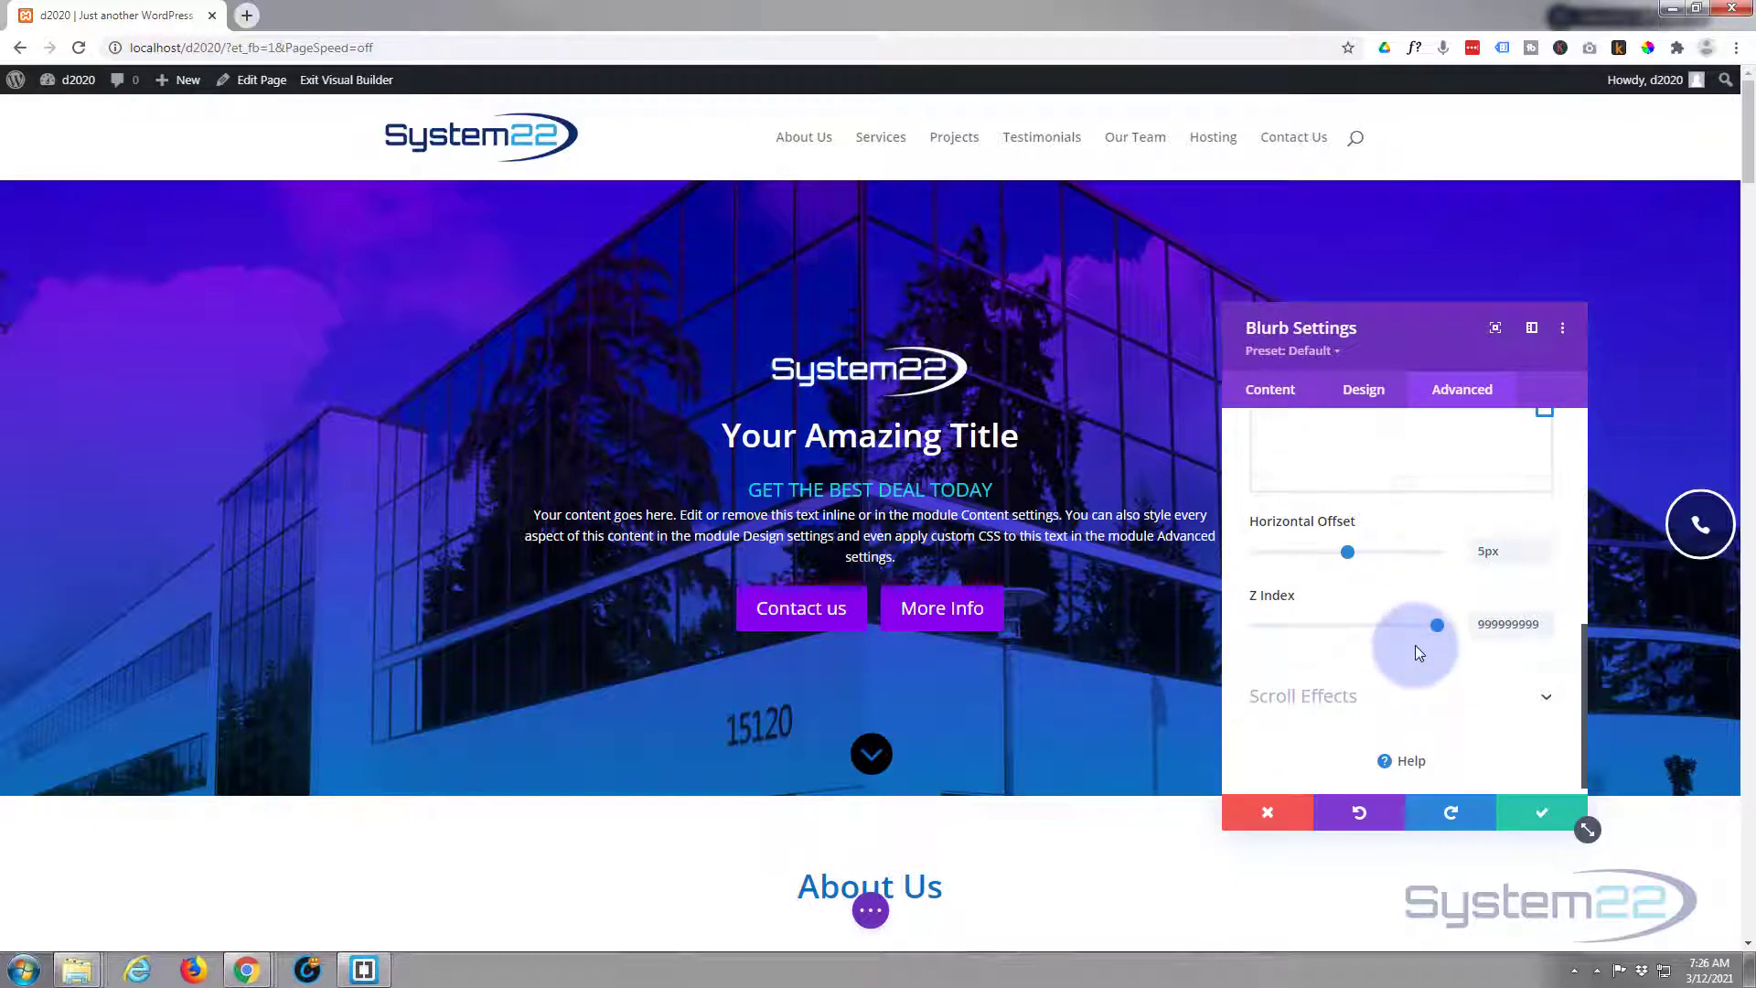
mouse_move(1419, 653)
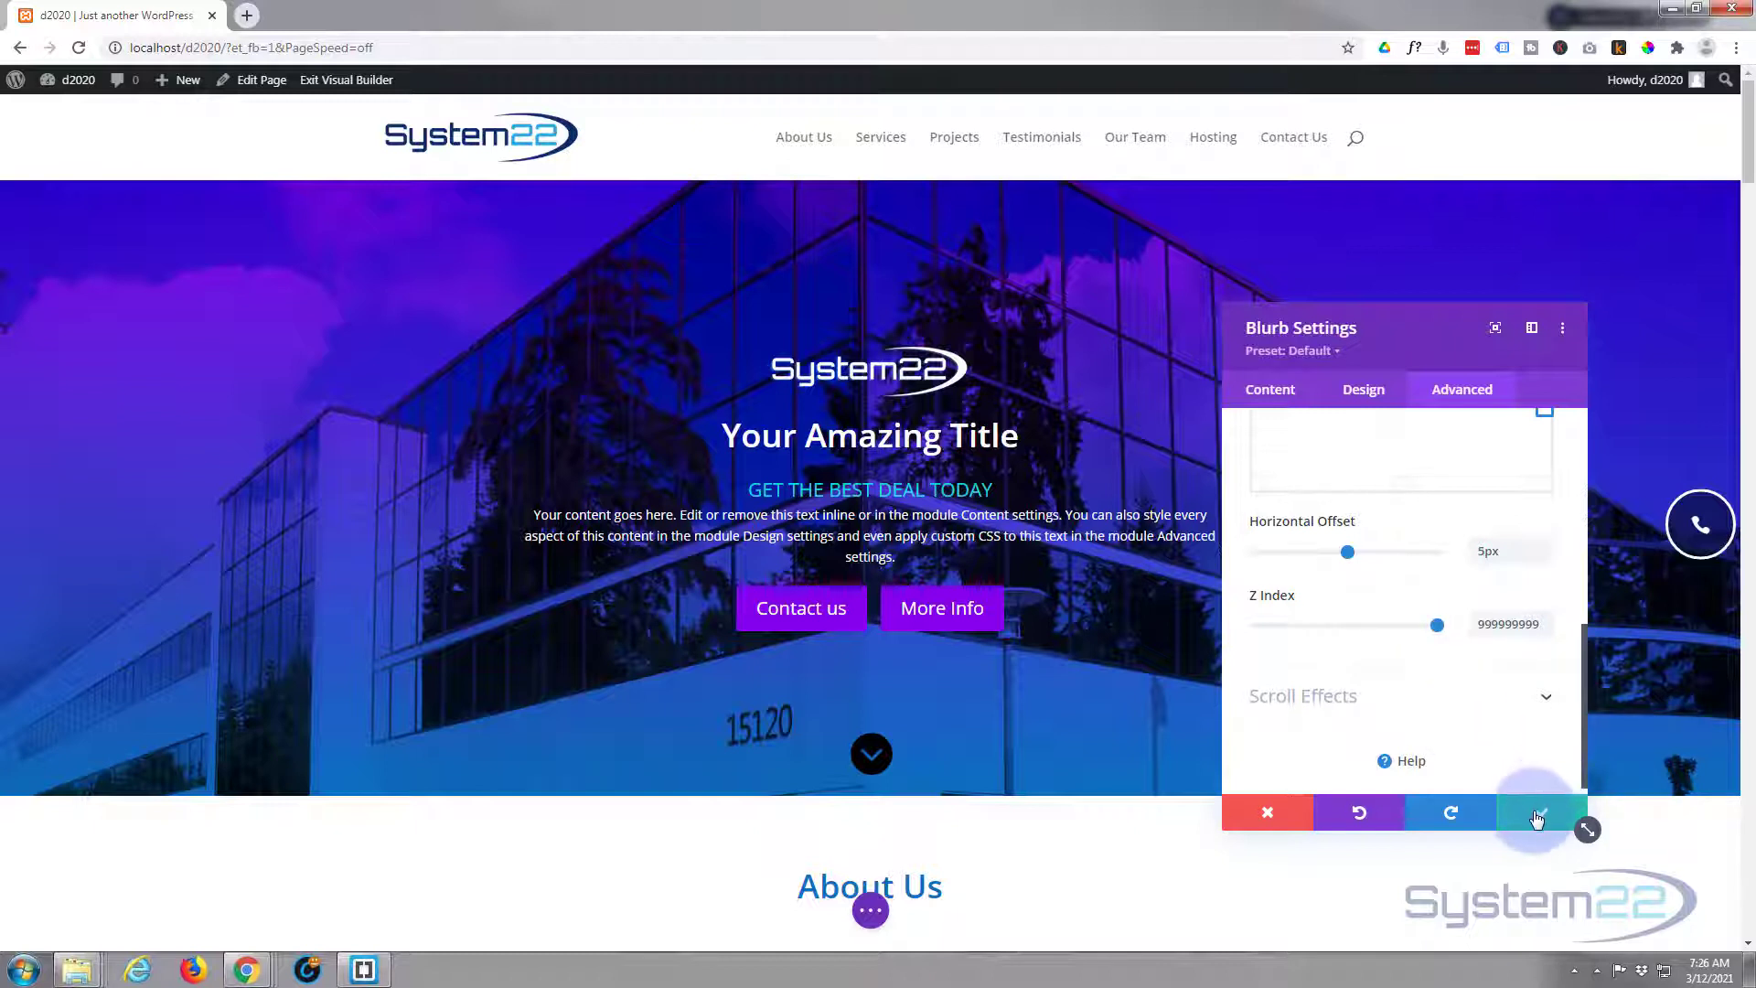
Accept the blurb settings, save the page and start exiting the Visual Builder
click(1540, 812)
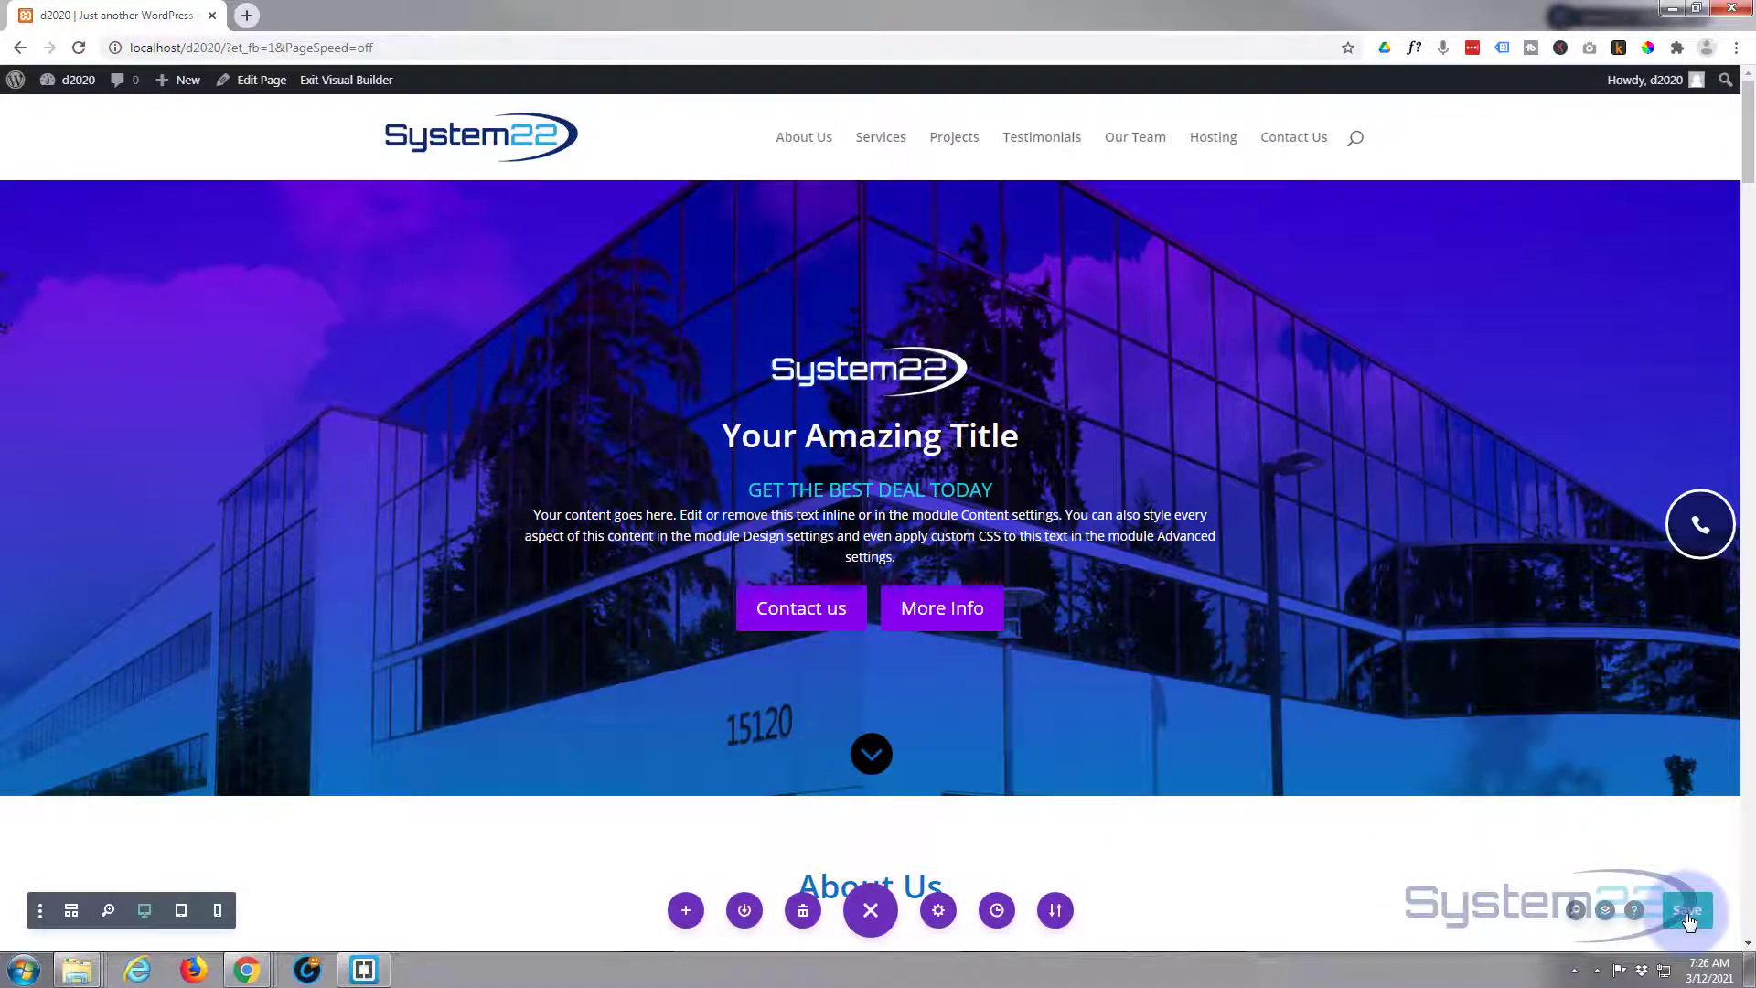
click(1685, 909)
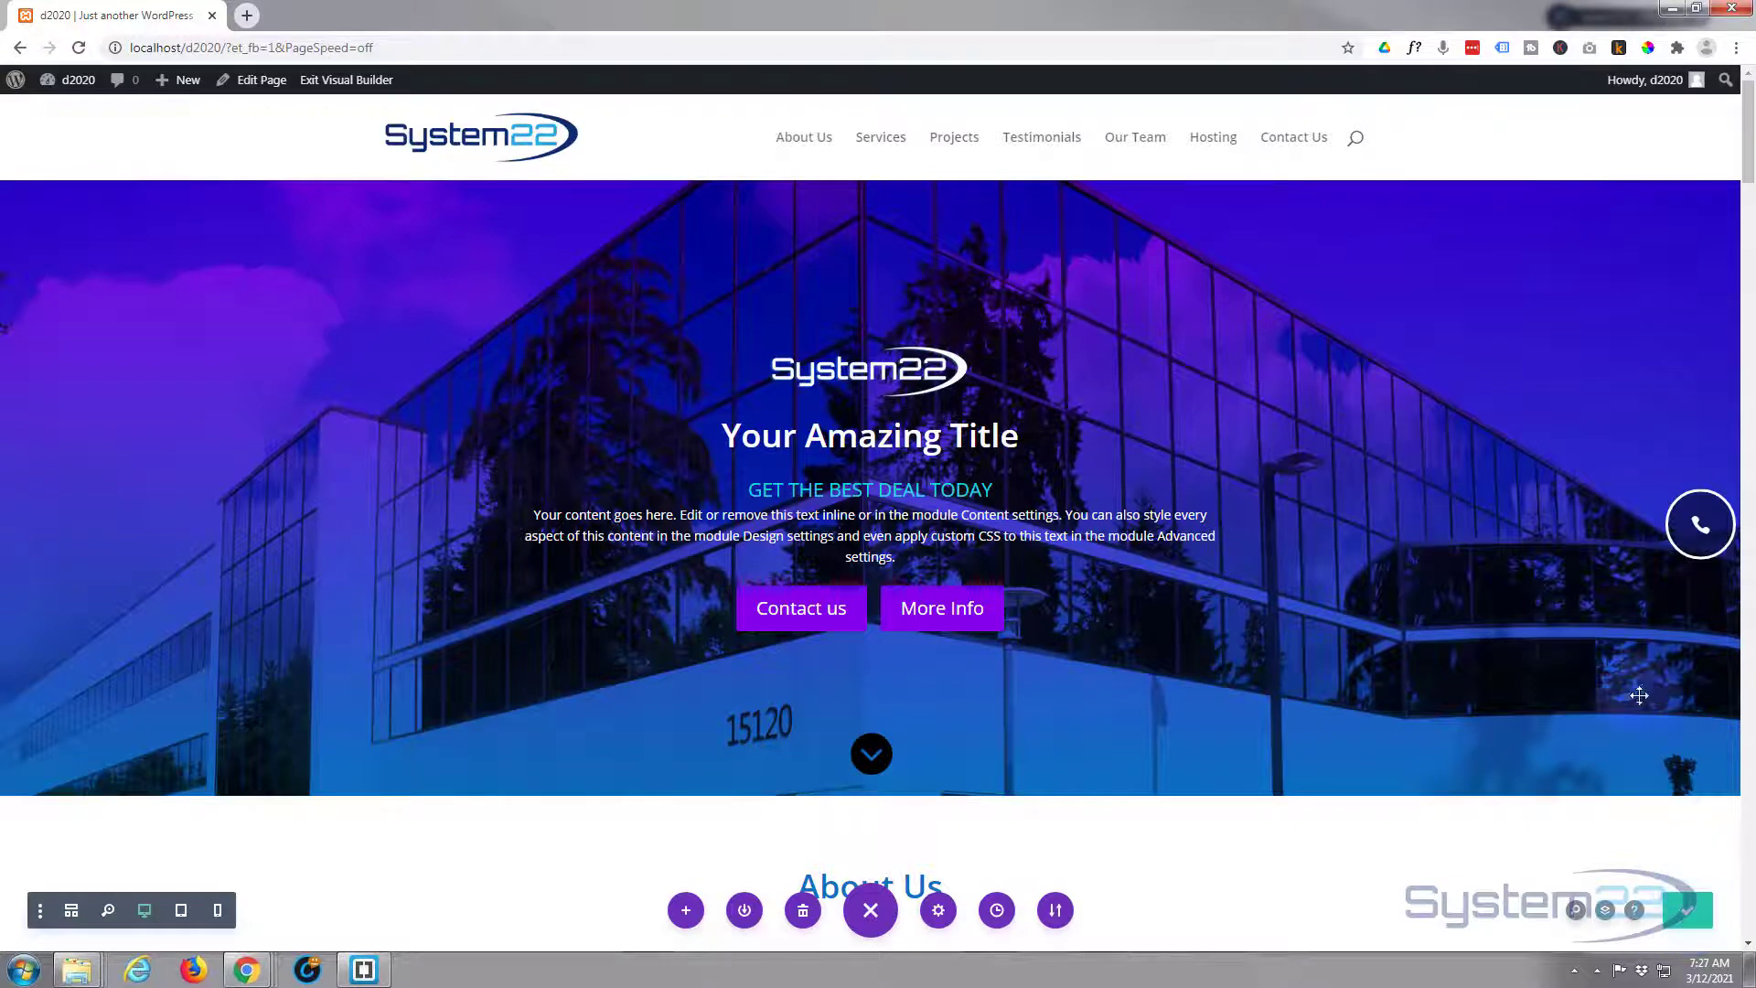
click(346, 79)
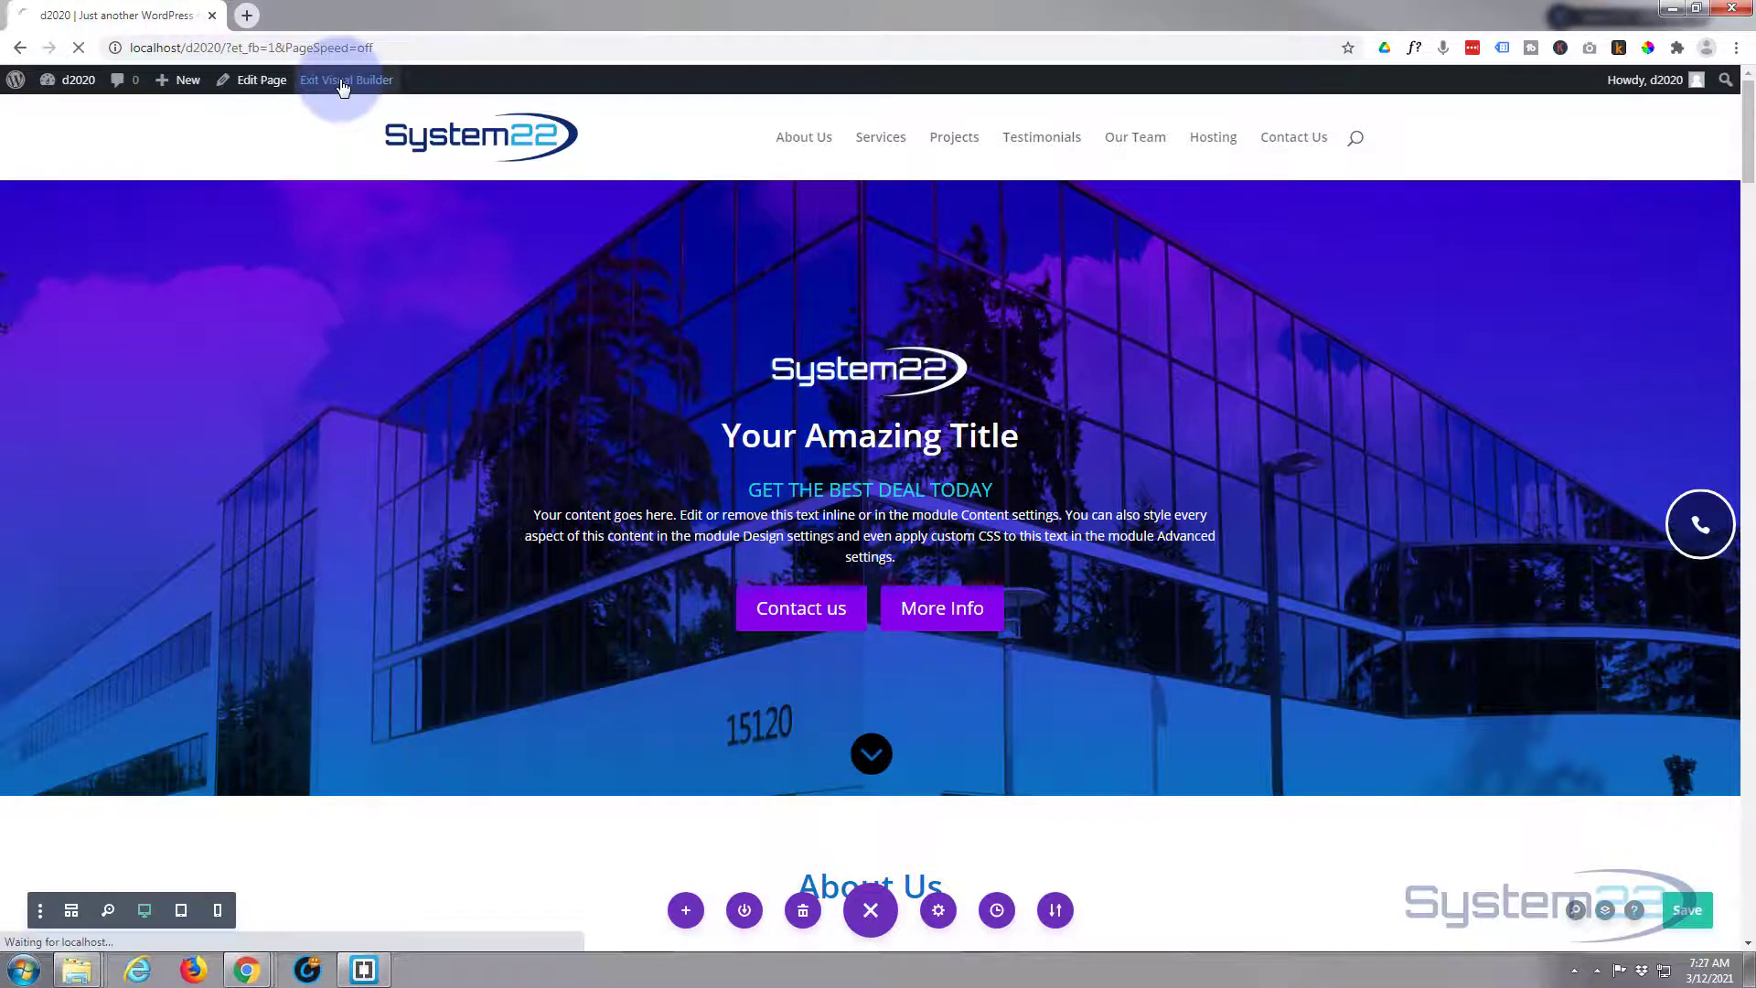
Scroll through the live homepage to confirm the phone button stays fixed at the right edge
click(346, 78)
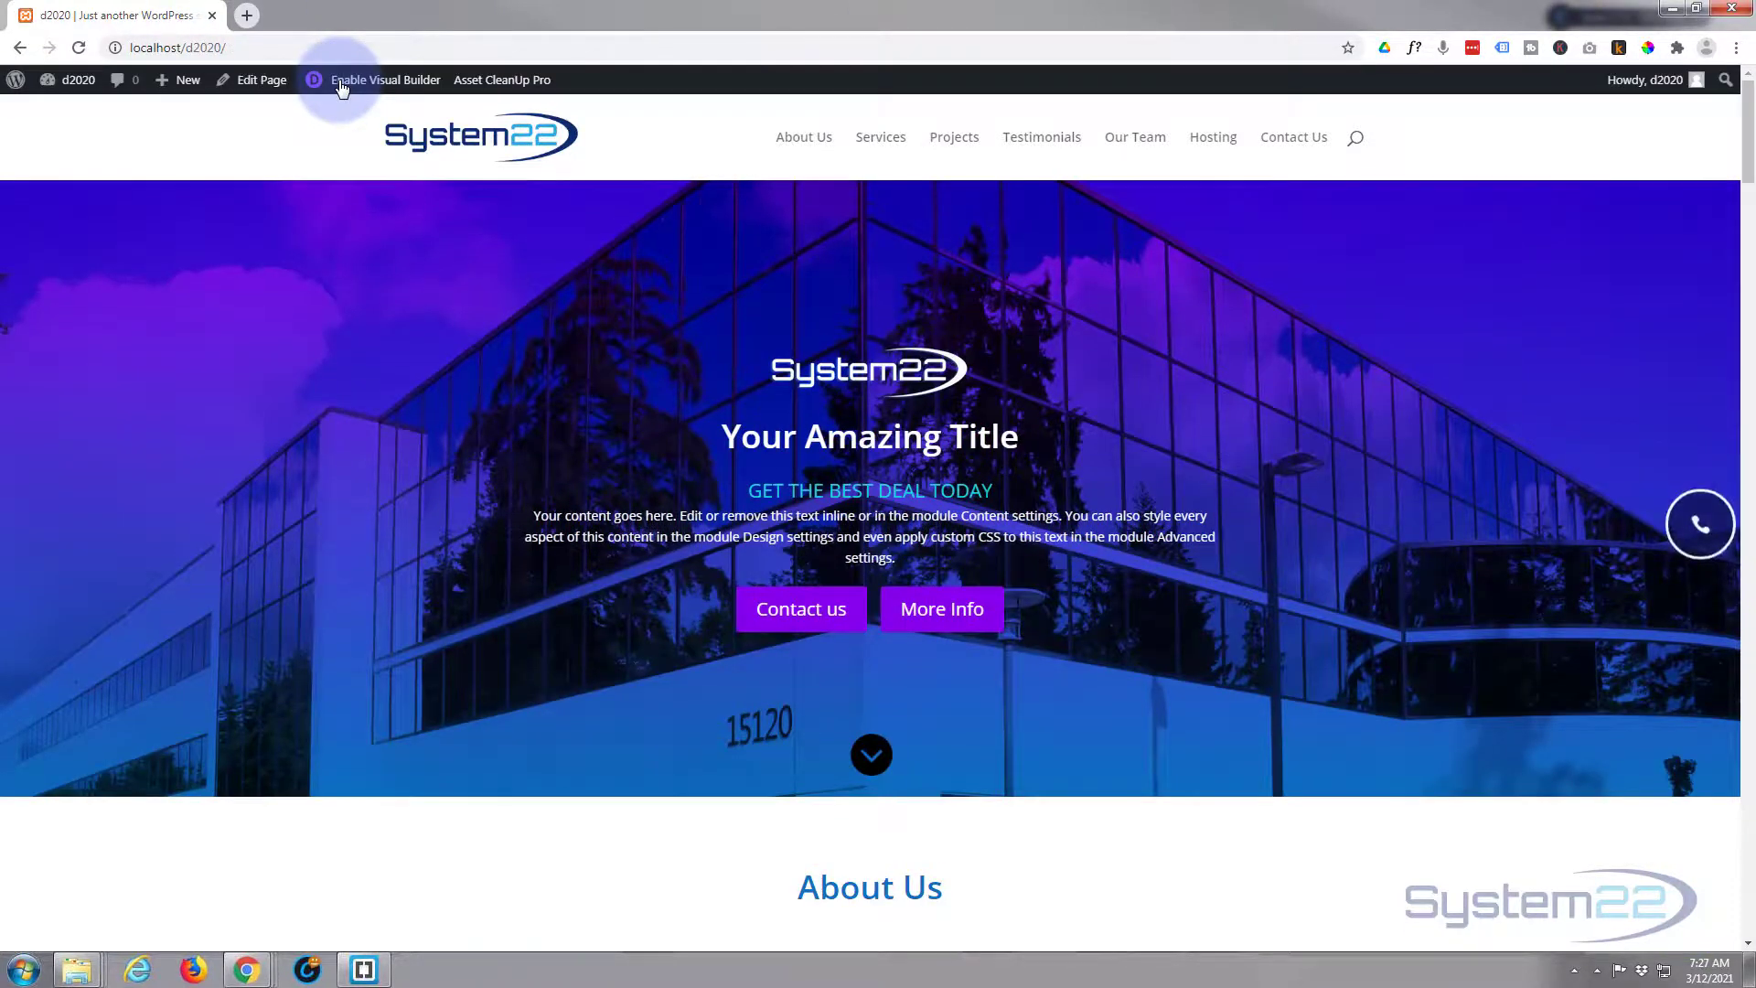
mouse_move(1359, 435)
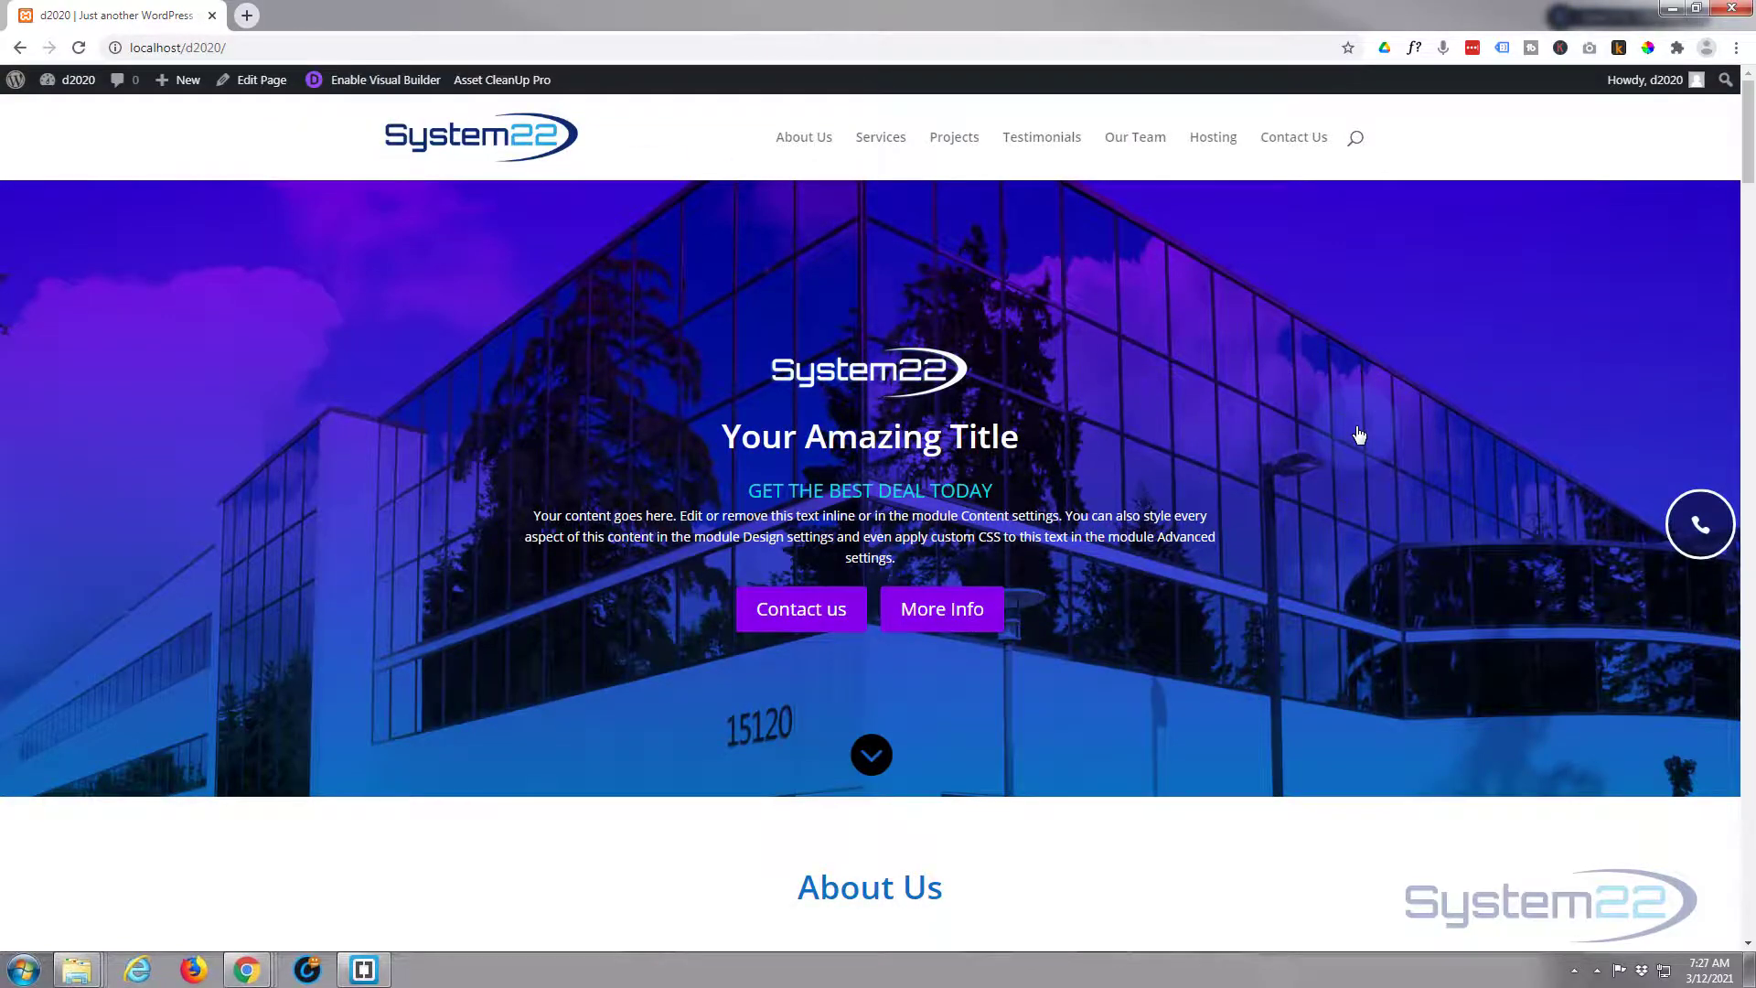
scroll(down, 3)
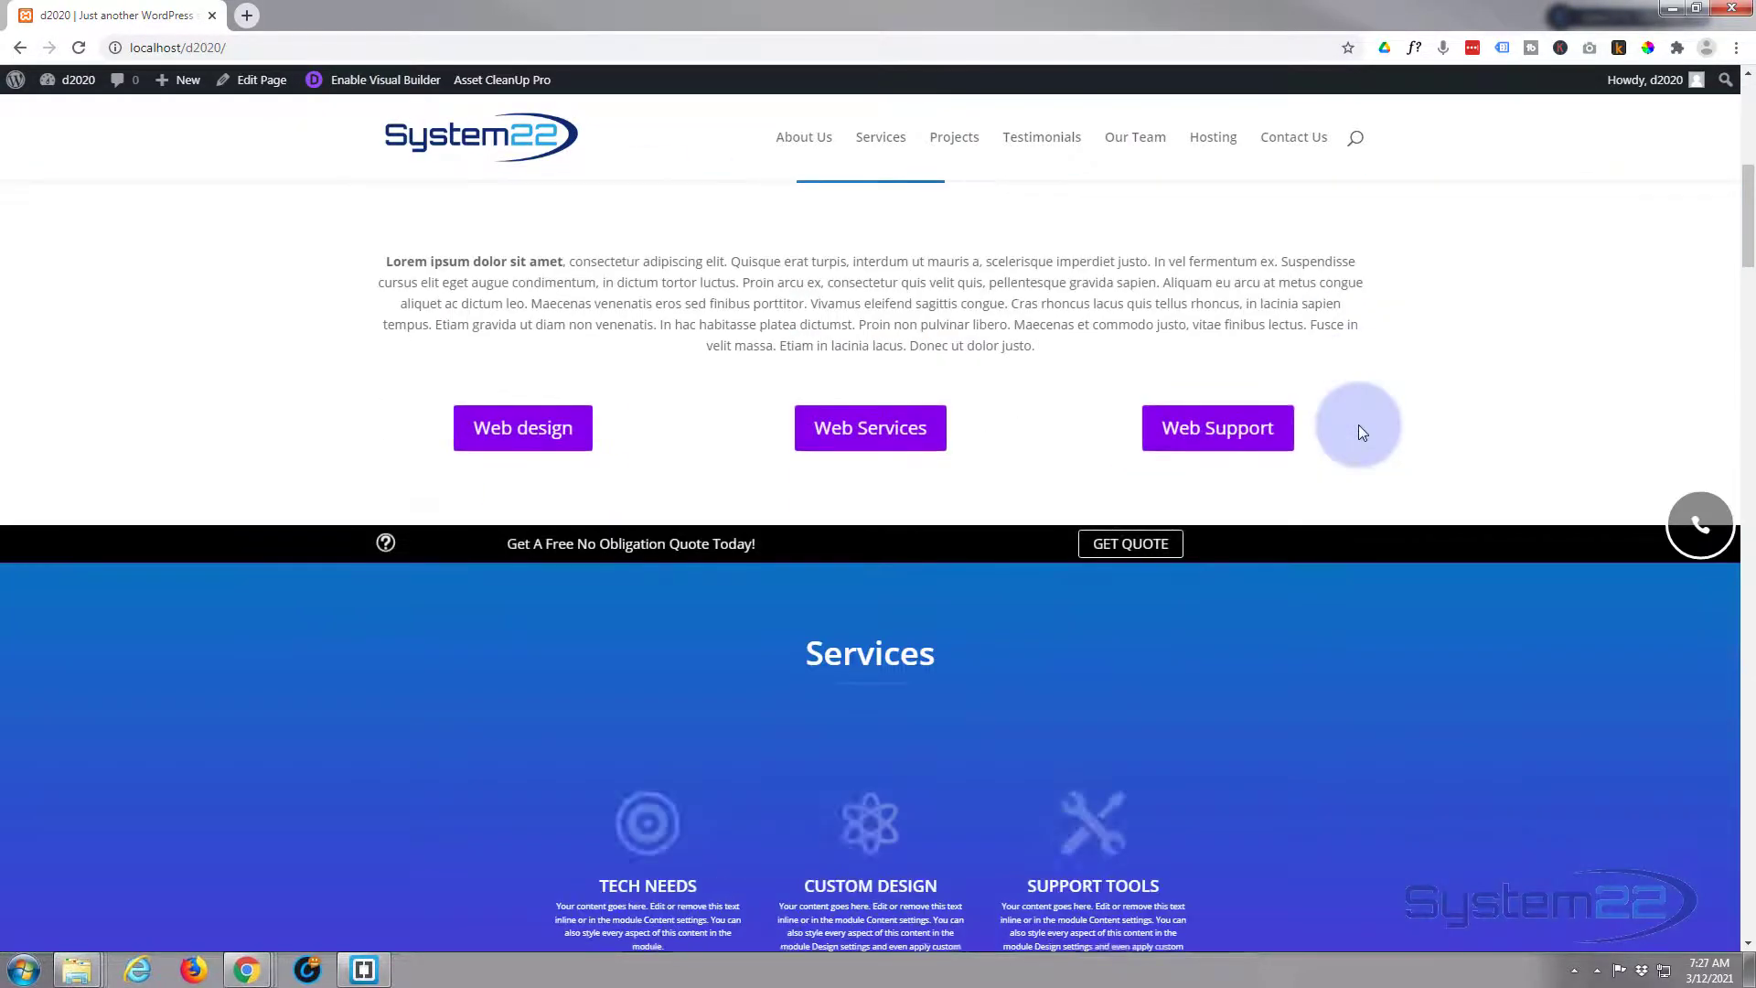
scroll(down, 3)
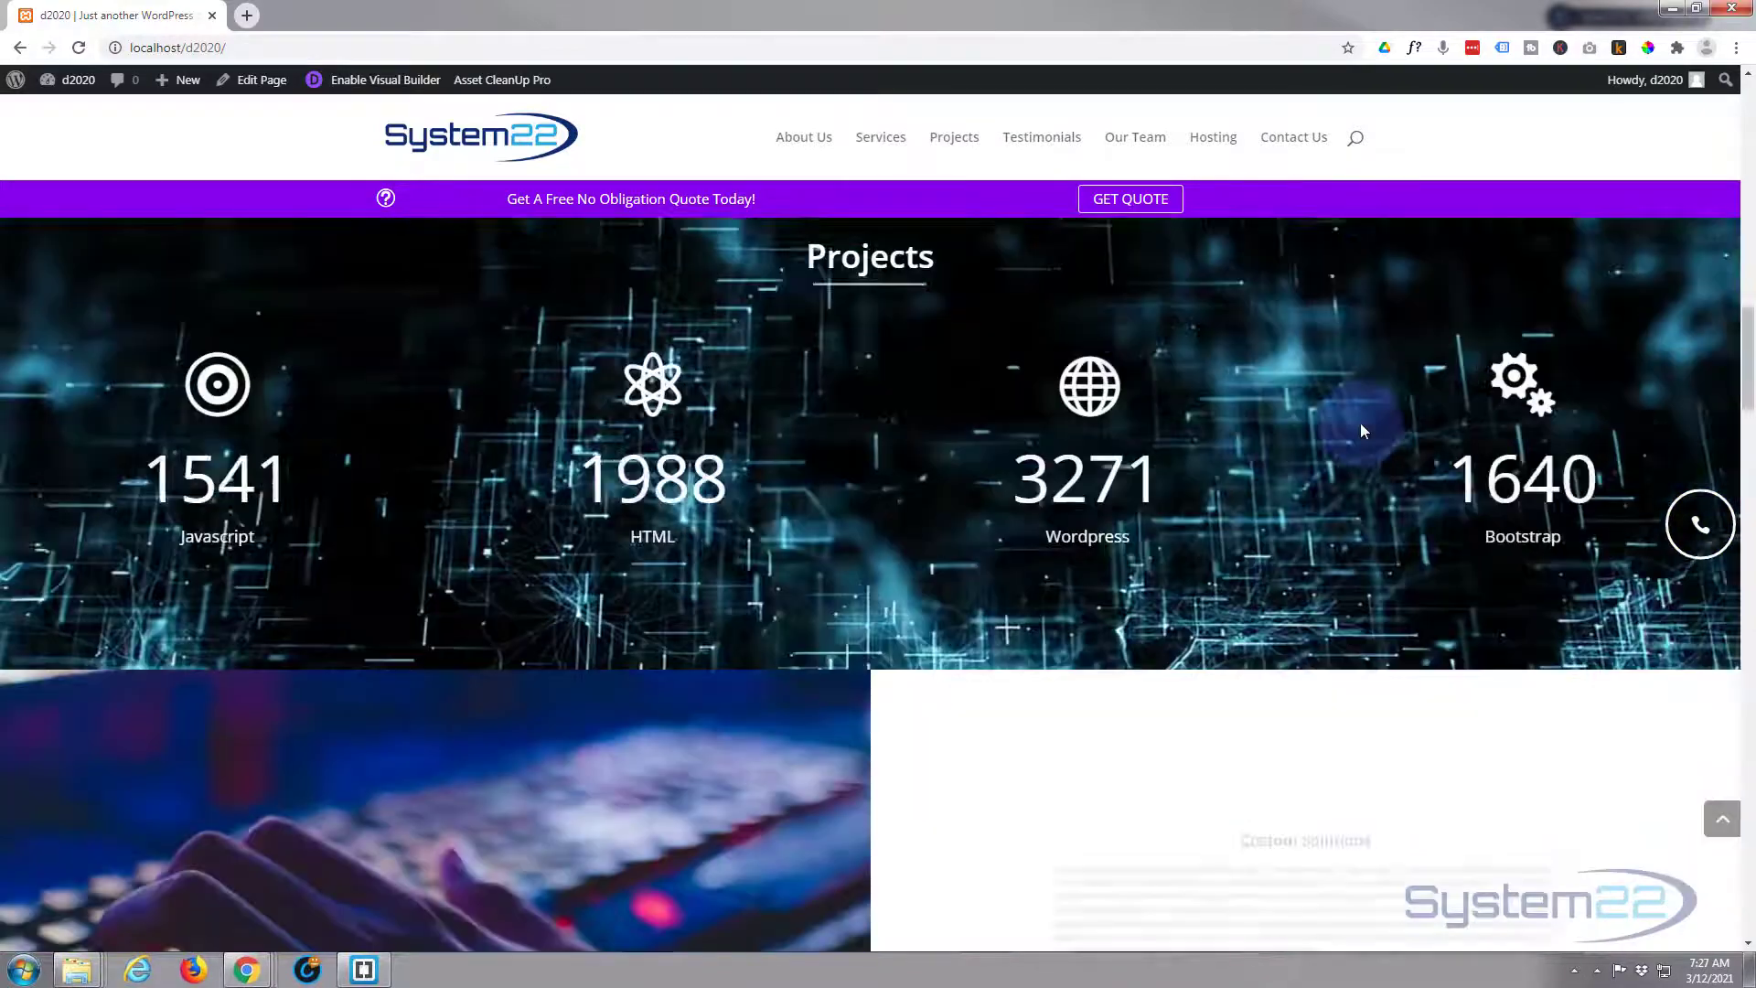
scroll(down, 3)
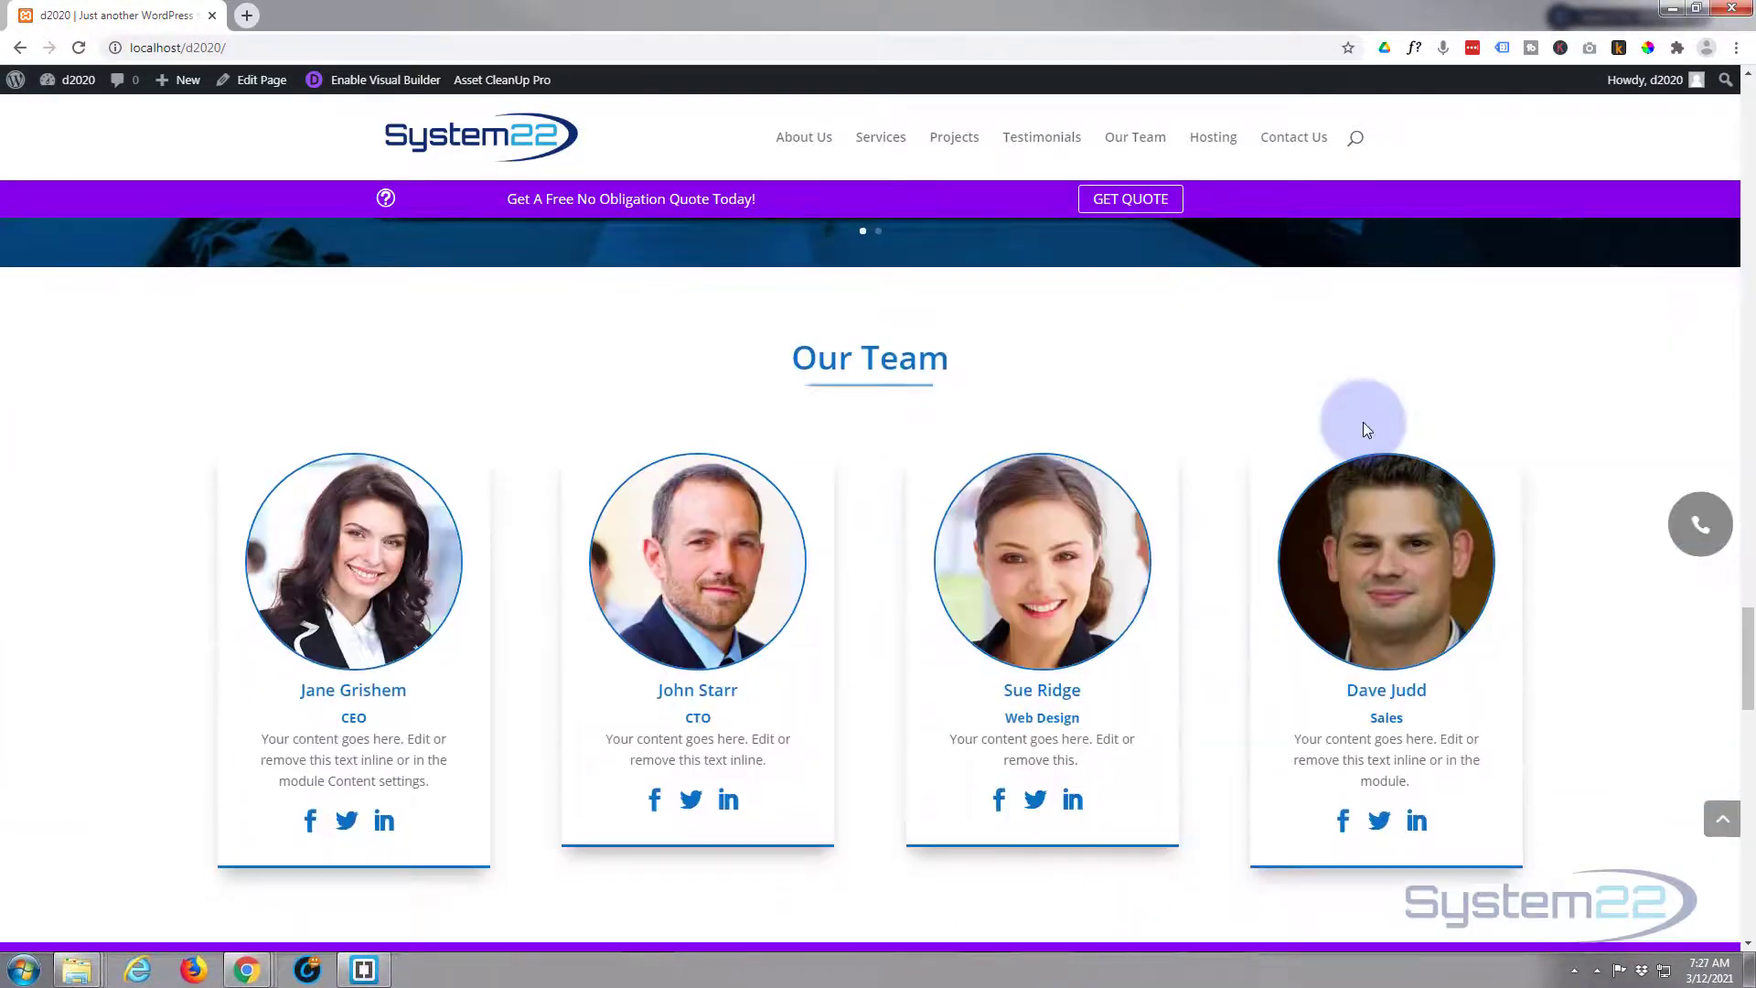
scroll(down, 3)
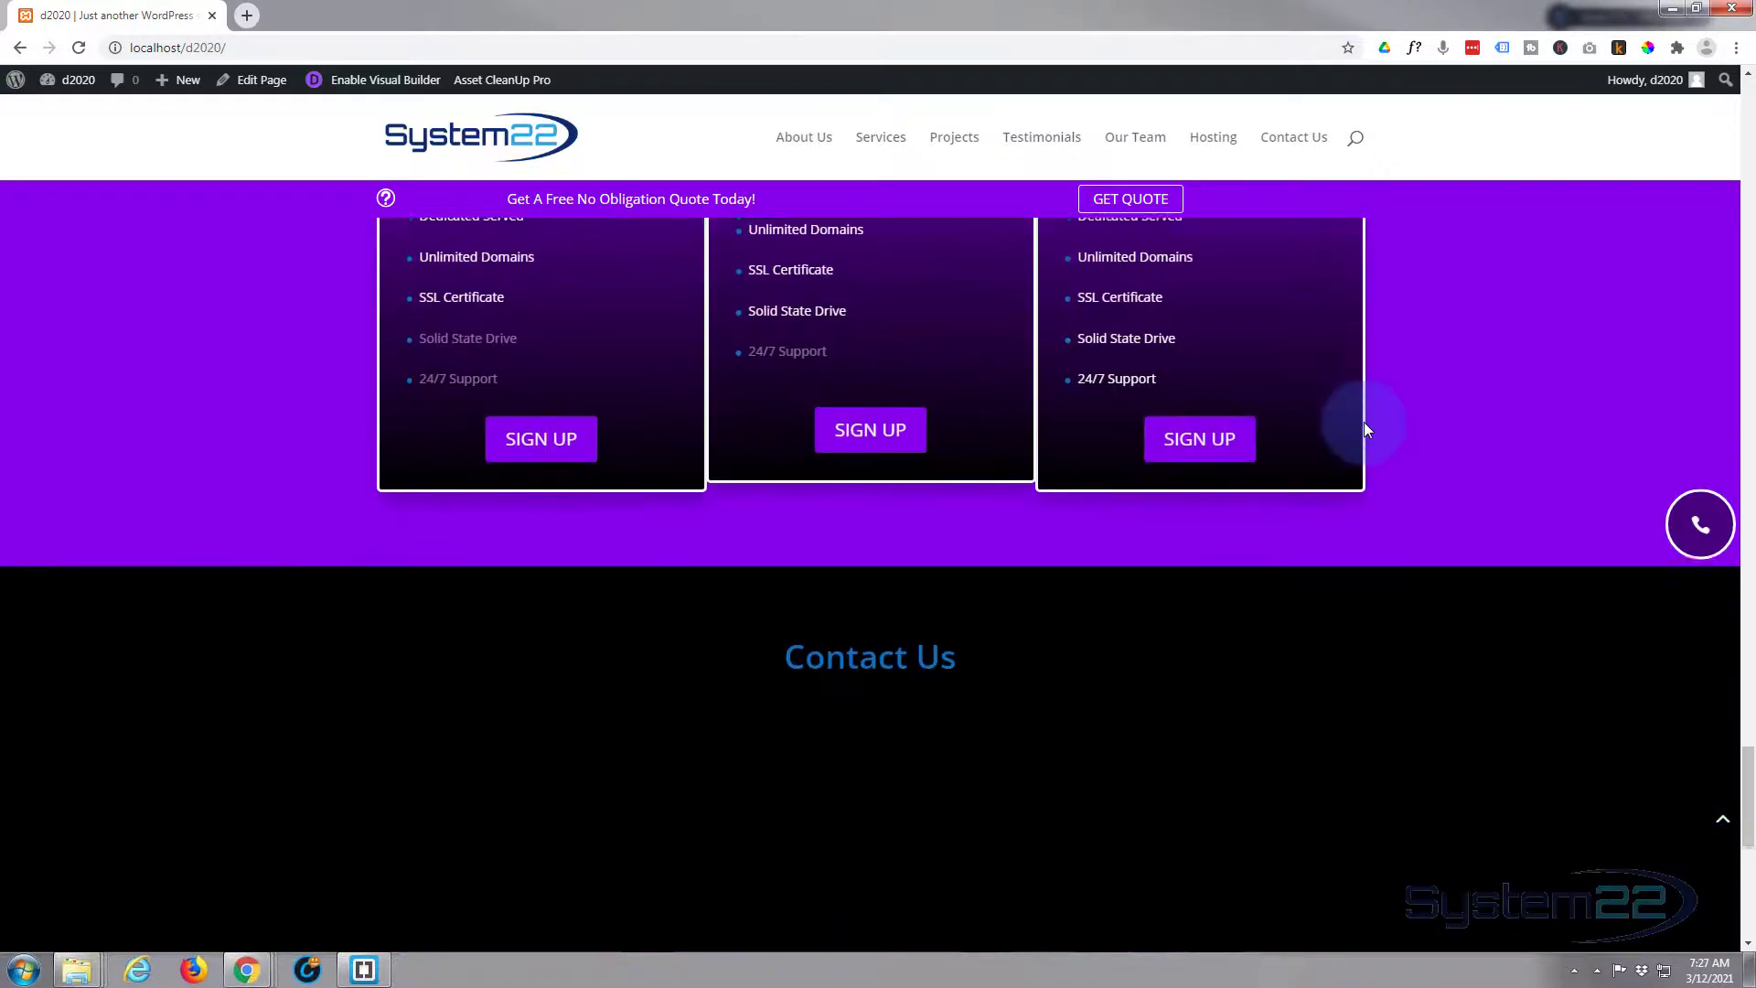
scroll(down, 3)
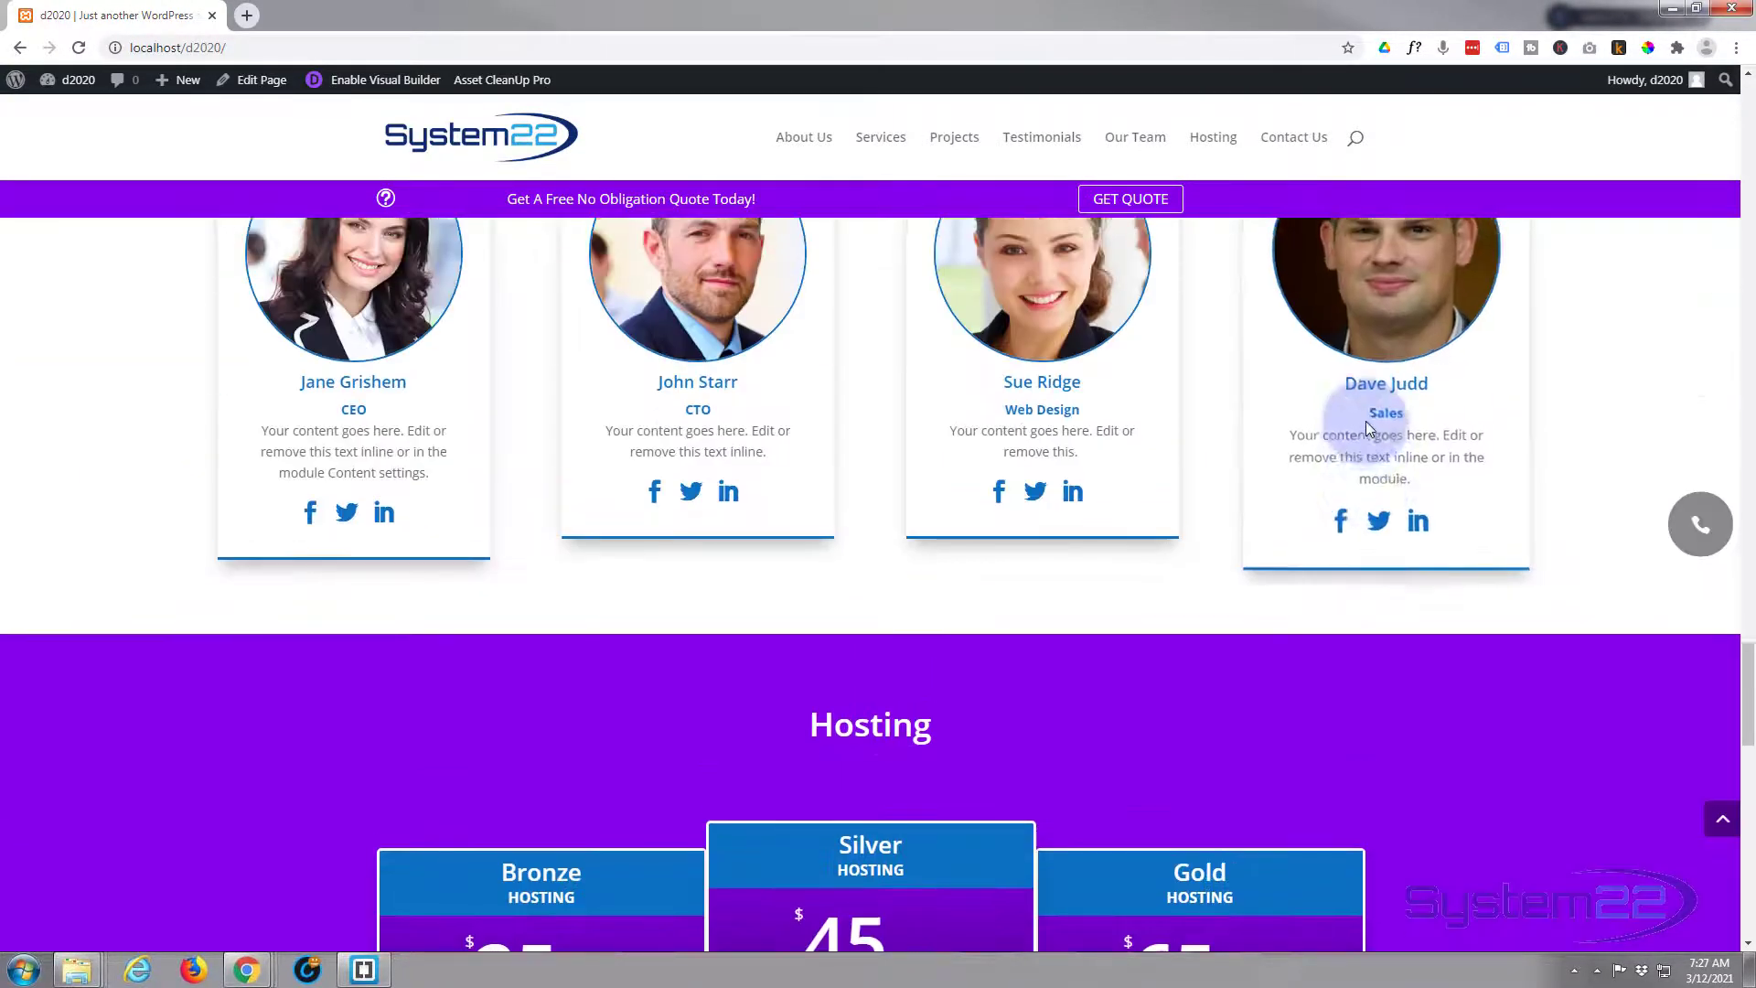
scroll(up, 3)
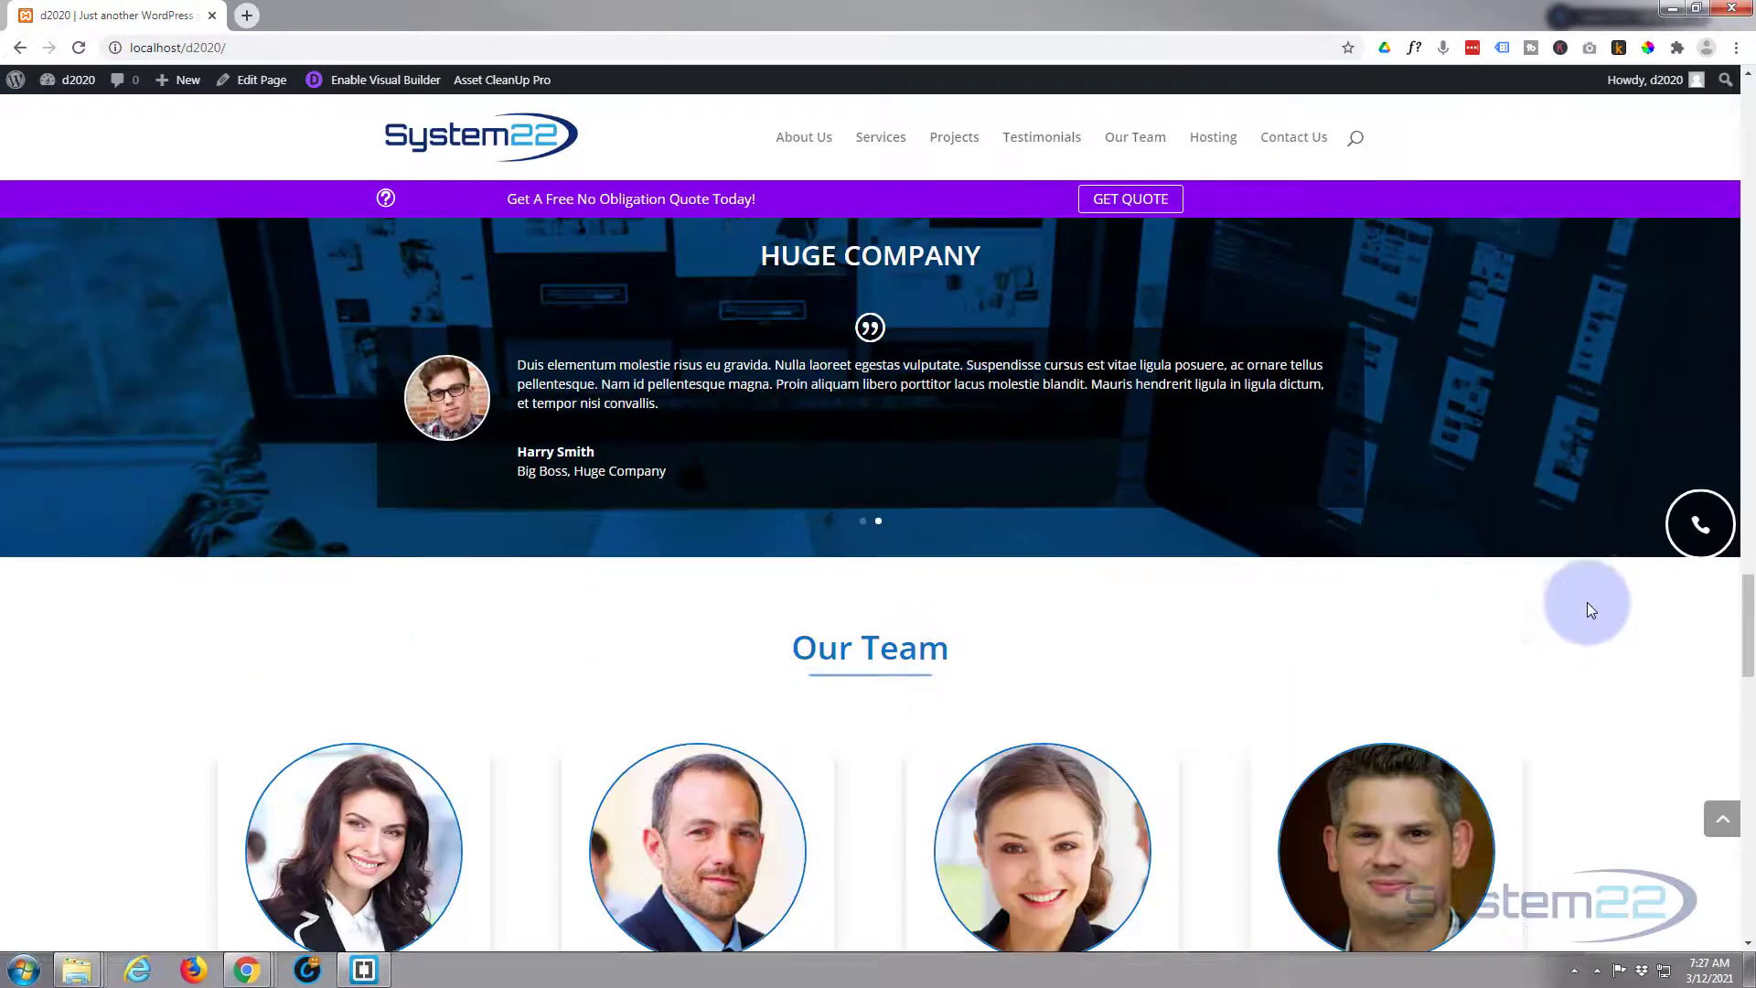
Trigger Chrome's 'Make a call from' tel: prompt from the floating phone button
click(1699, 523)
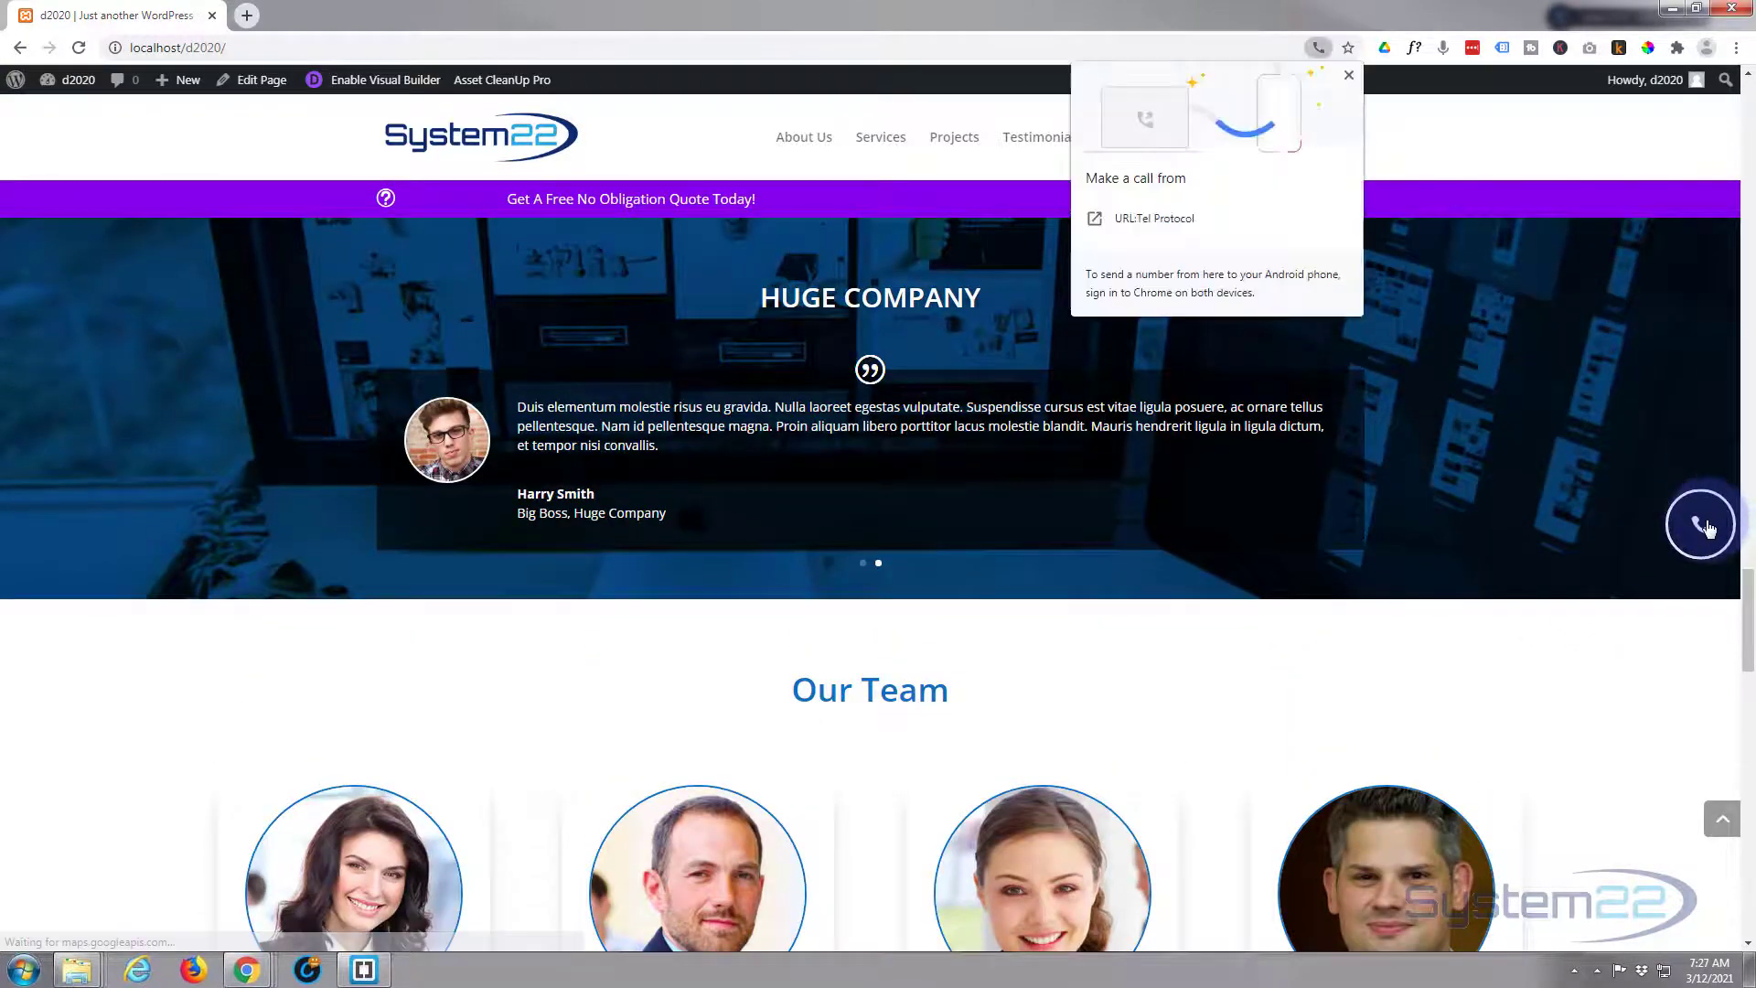
mouse_move(1160, 227)
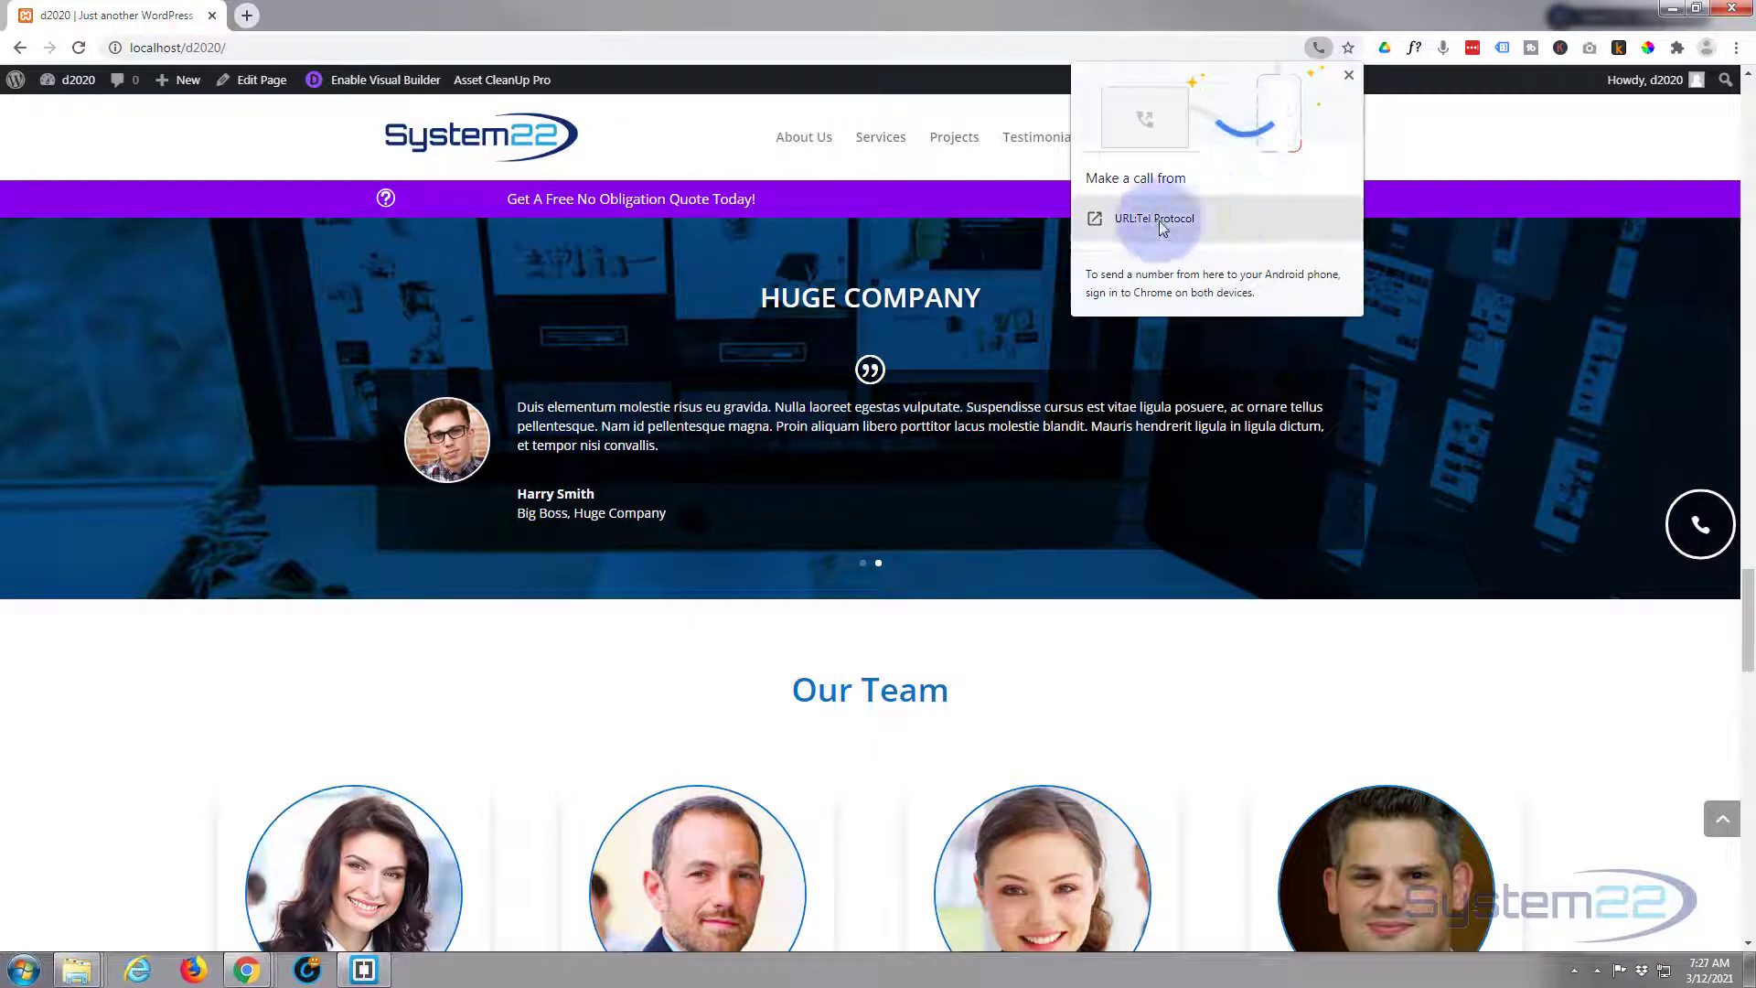